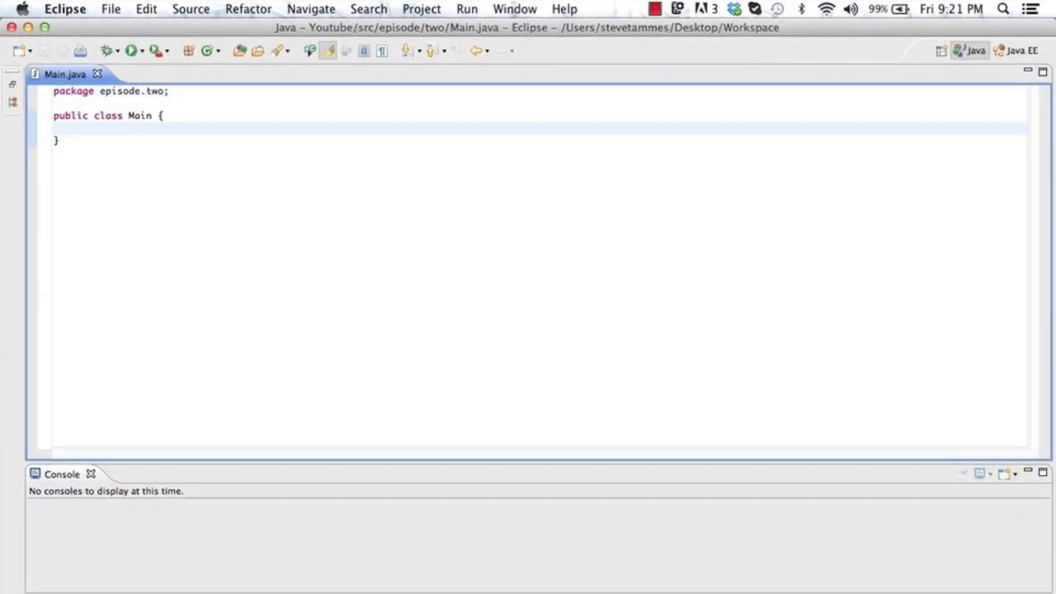
- Add 'import javax.swing.*;' and make the Main class extend JFrame
{"action": "left_click", "coordinate": [53, 128]}
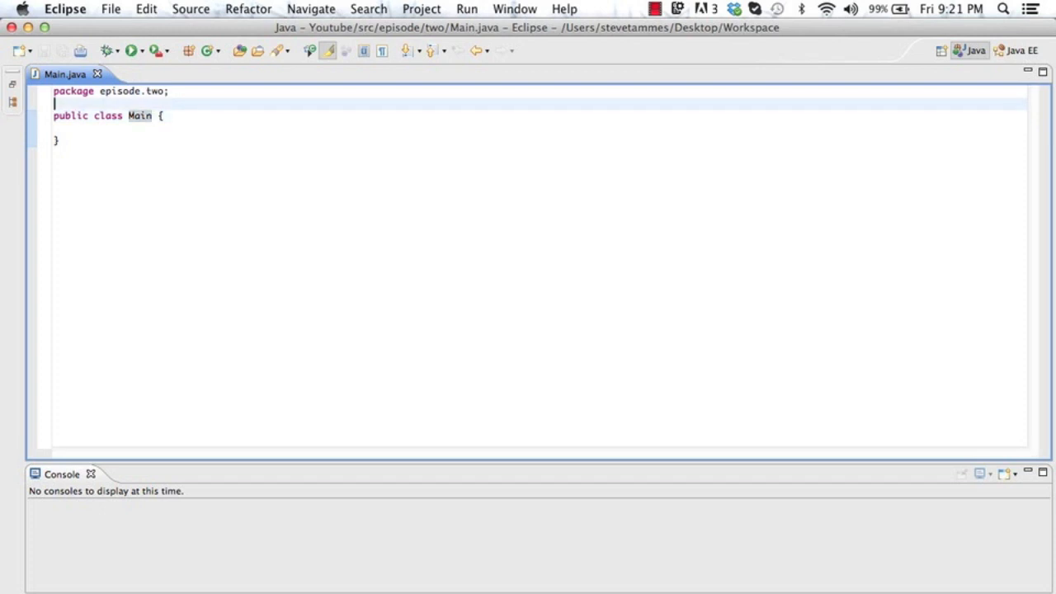
{"action": "type", "text": "import javax."}
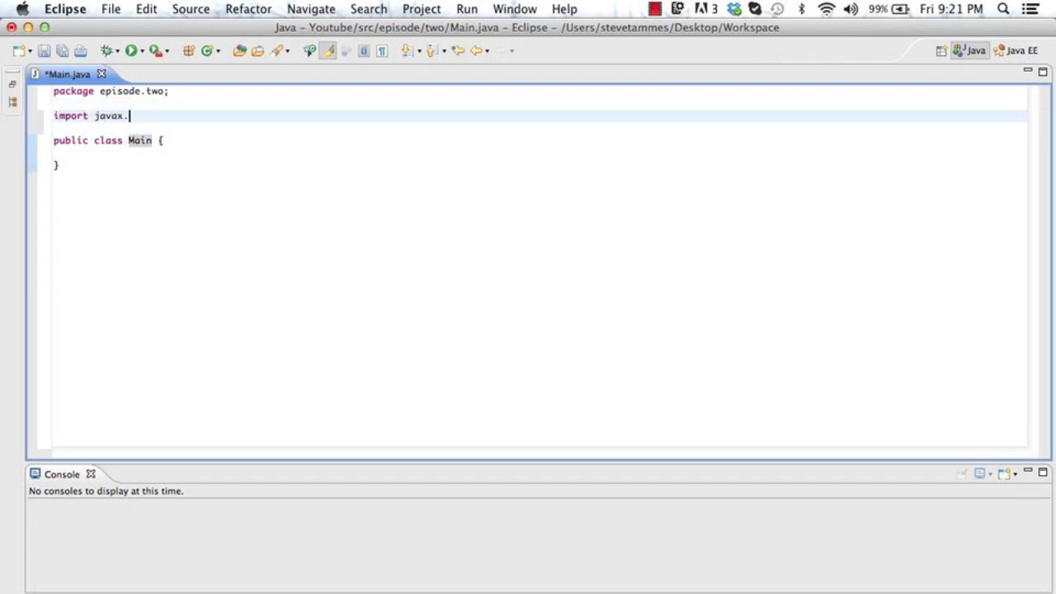
{"action": "type", "text": "swing.*;"}
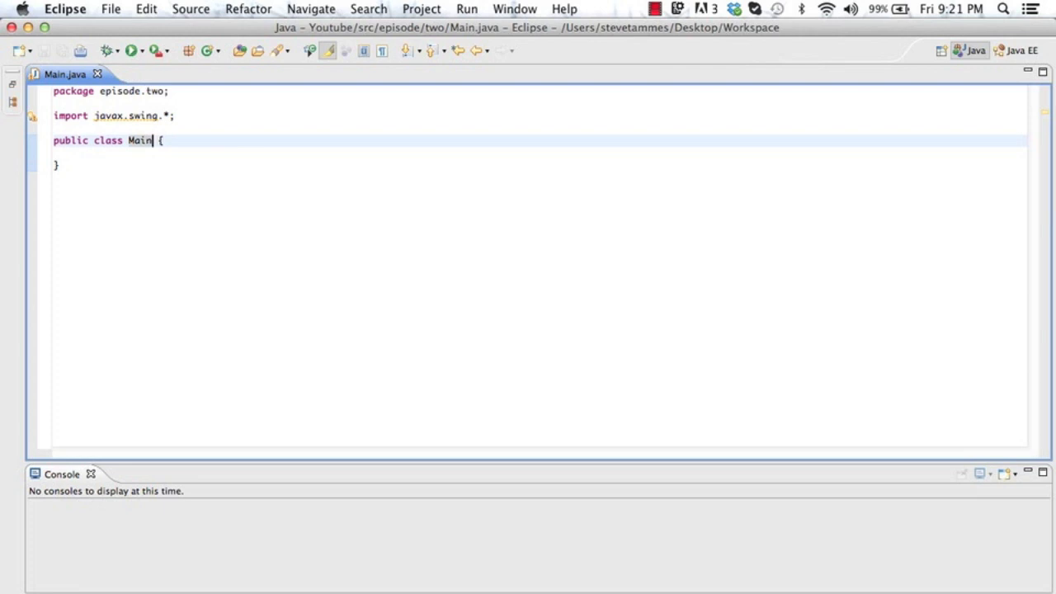
{"action": "type", "text": "extends J"}
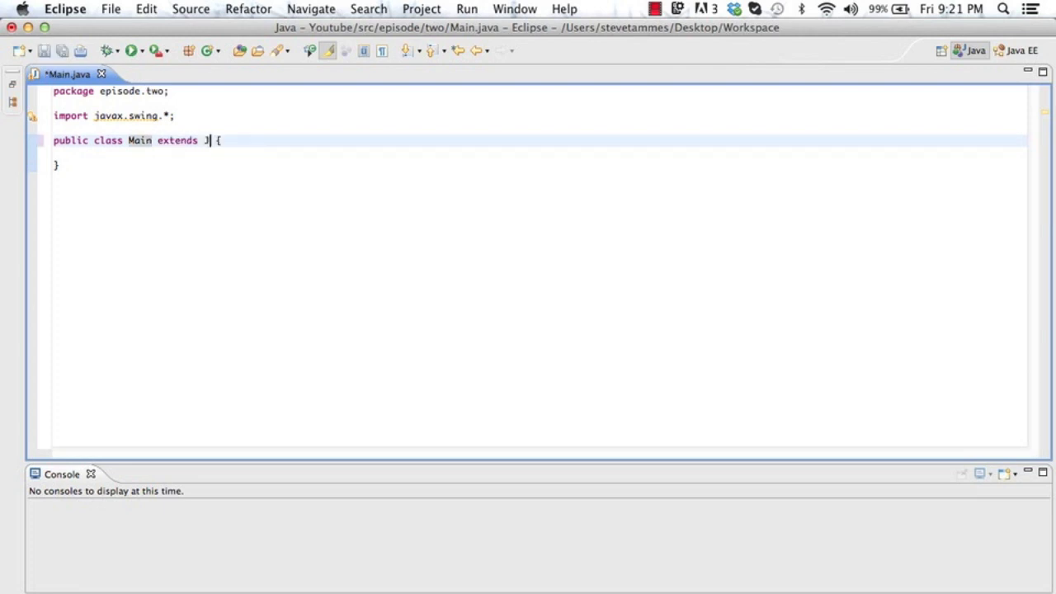
{"action": "type", "text": "Frame"}
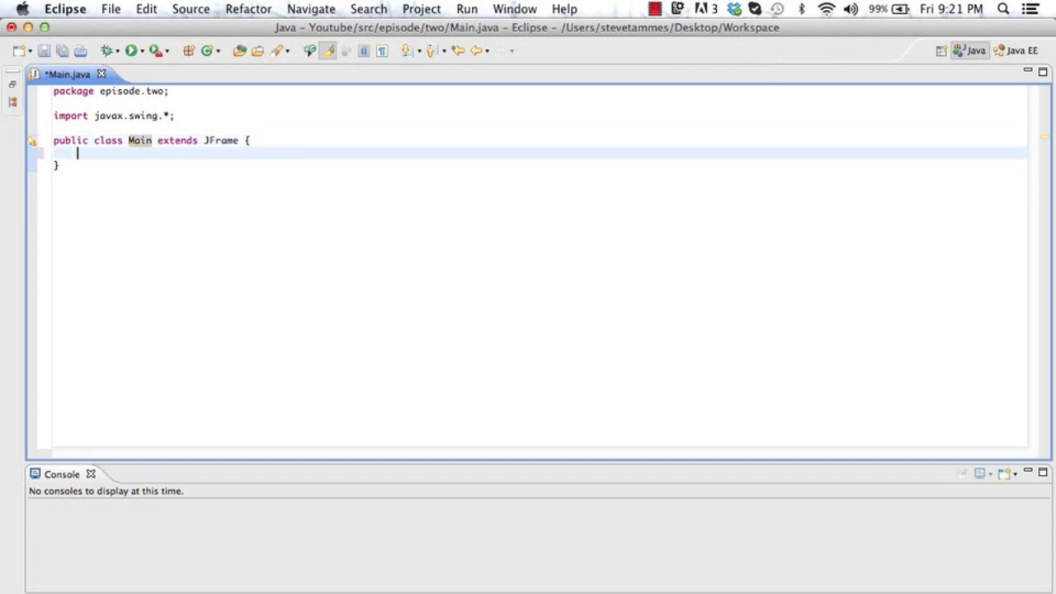
- Write 'public static void main(String[] args)' and begin the 'public Main() {' constructor
{"action": "type", "text": "public static void mai"}
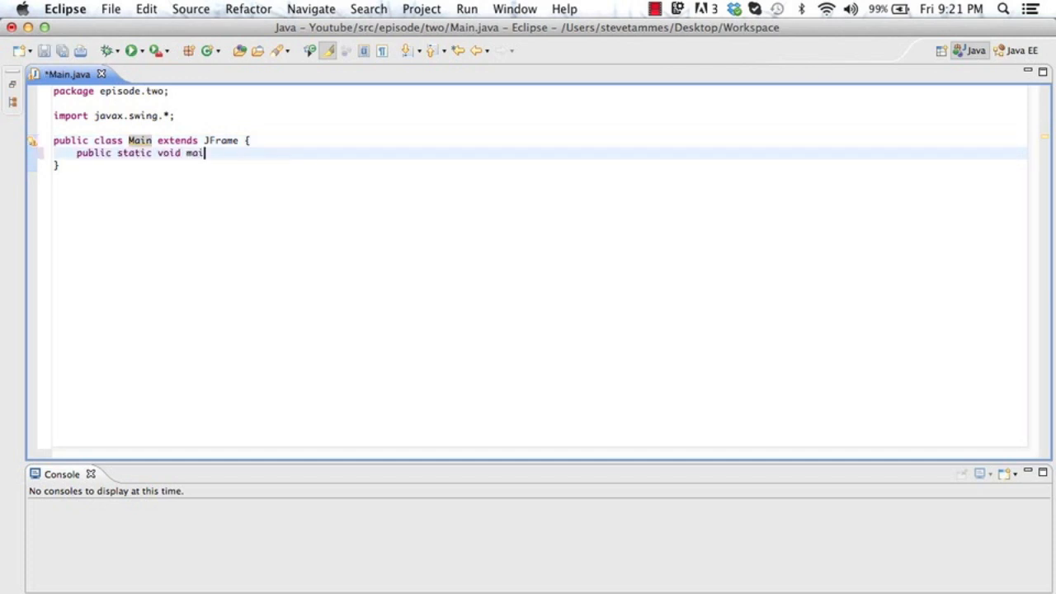
{"action": "type", "text": "n(String[] args) {"}
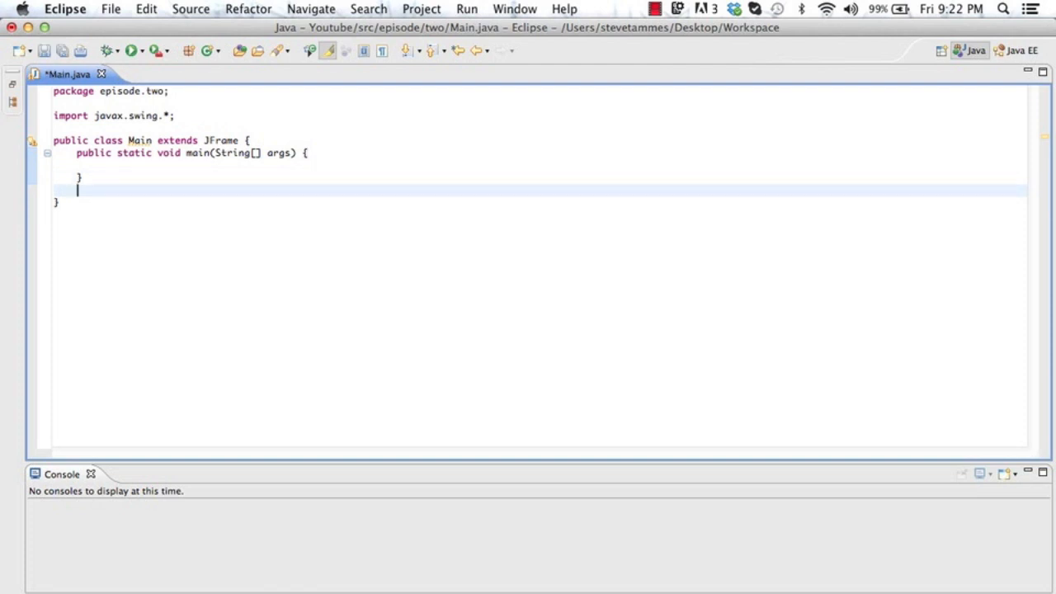
{"action": "type", "text": "public Mai"}
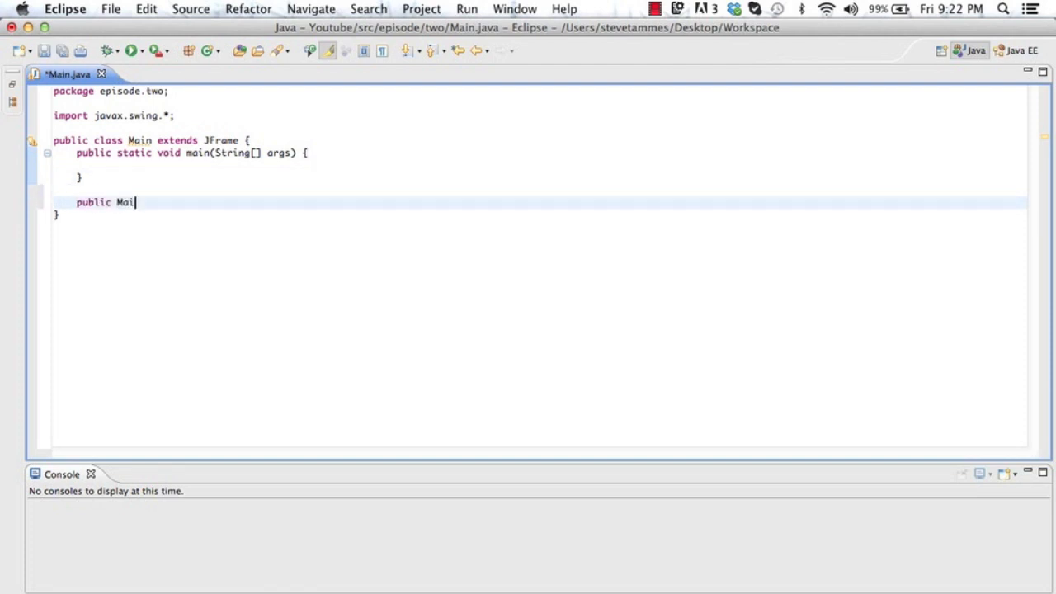
{"action": "type", "text": "n() {"}
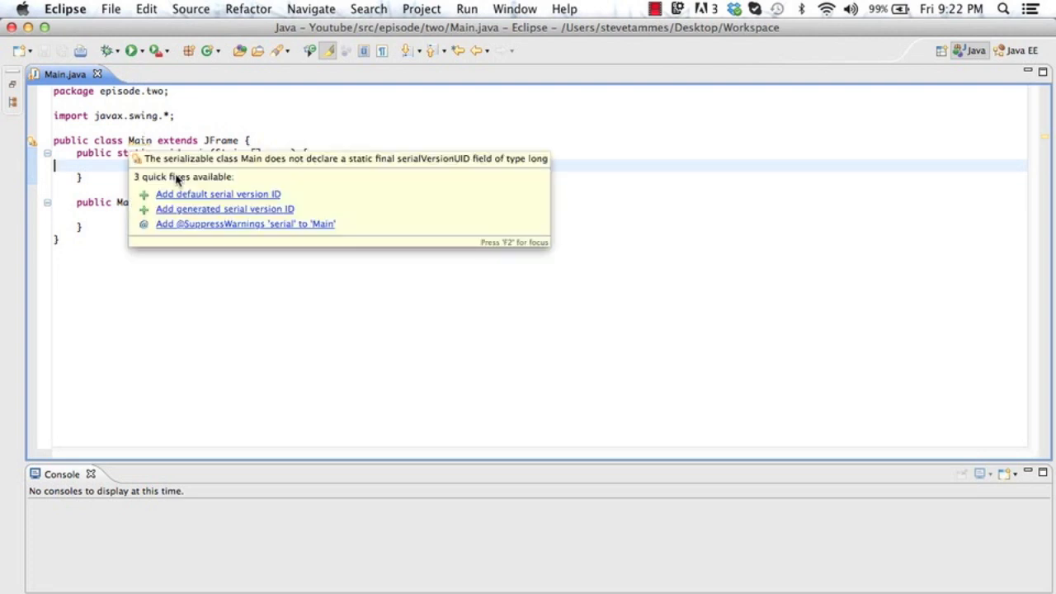
- Add a generated serialVersionUID via Quick Fix and have main create 'new Main();'
{"action": "left_click", "coordinate": [224, 208]}
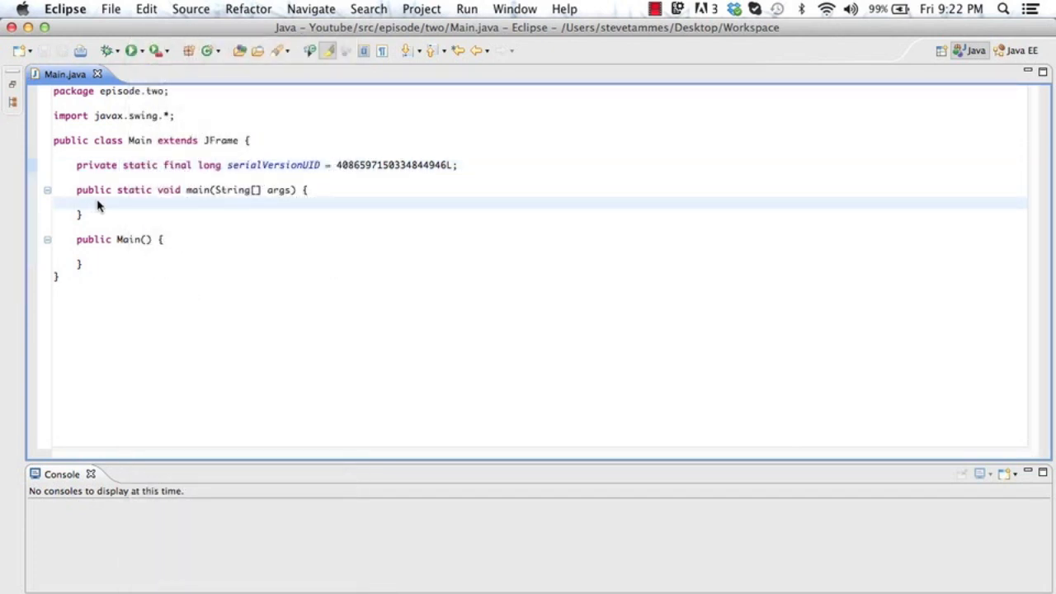
{"action": "type", "text": "new Main();"}
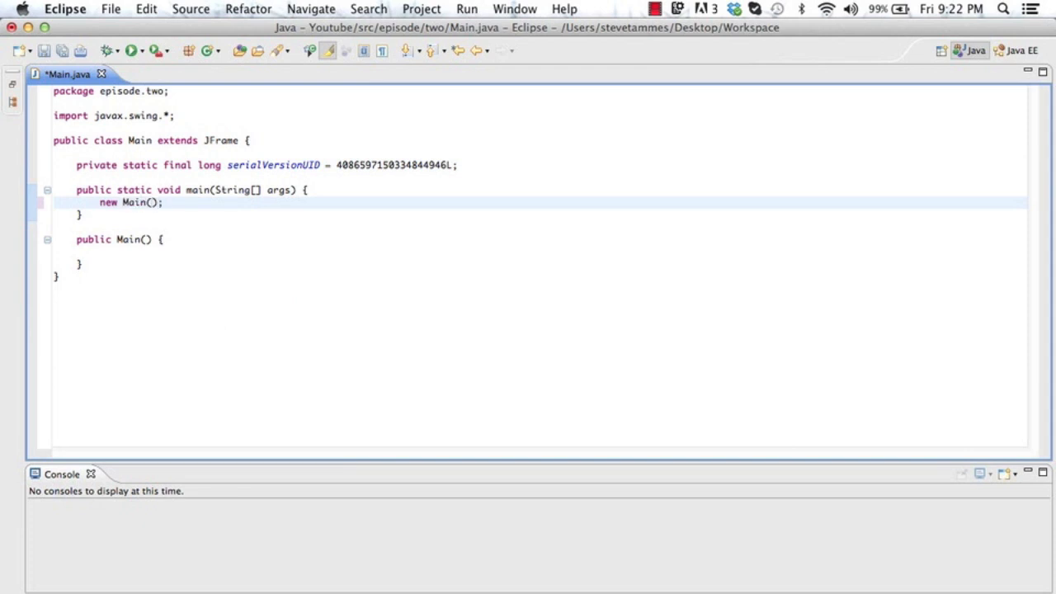
{"action": "right_click", "coordinate": [107, 239]}
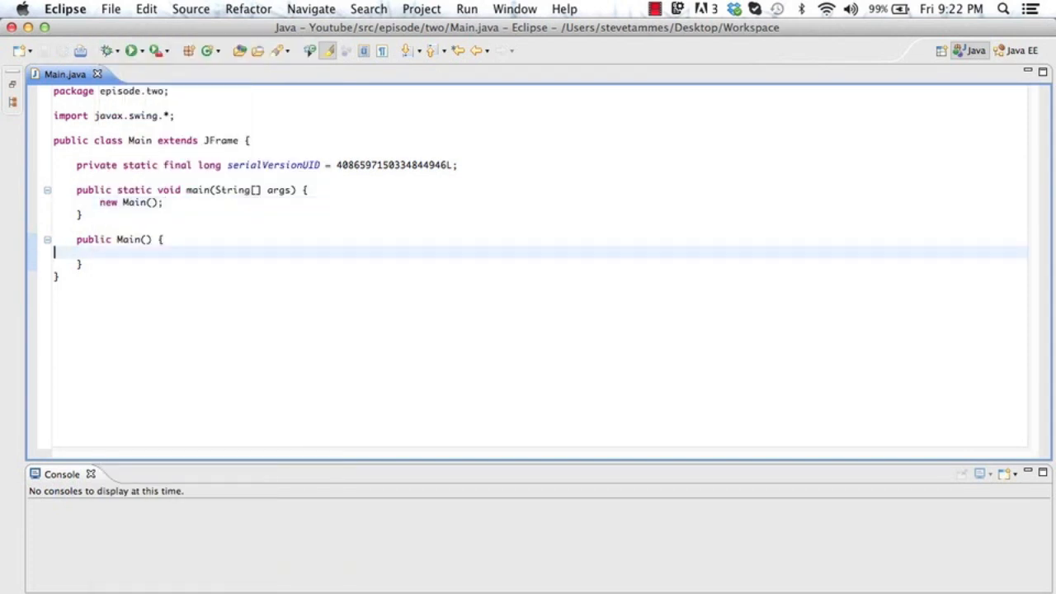
- Call super("A JFrame With A Button") in the constructor
{"action": "type", "text": "SUP"}
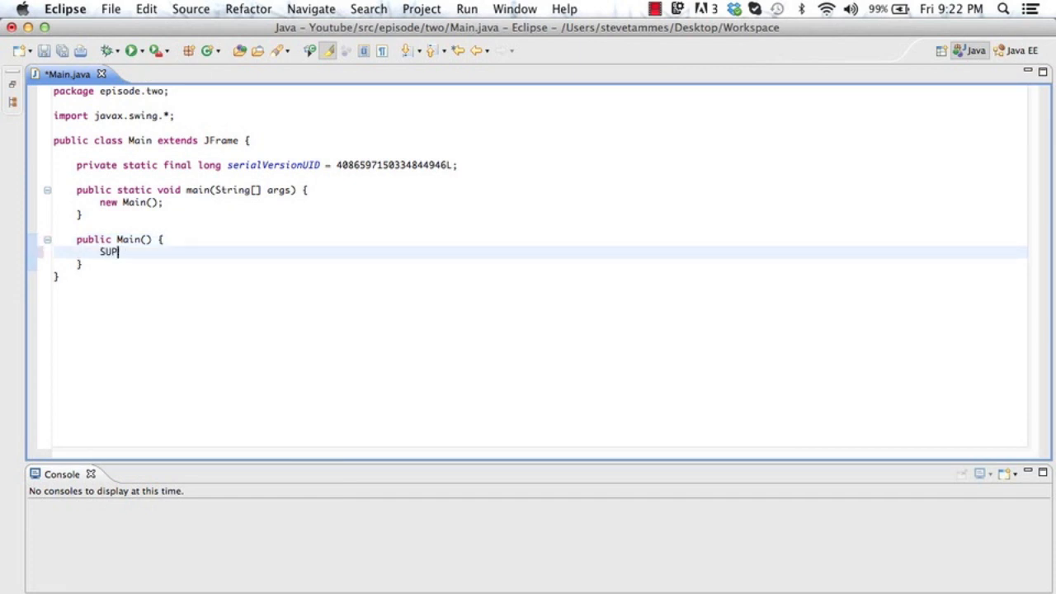
{"action": "type", "text": "super"}
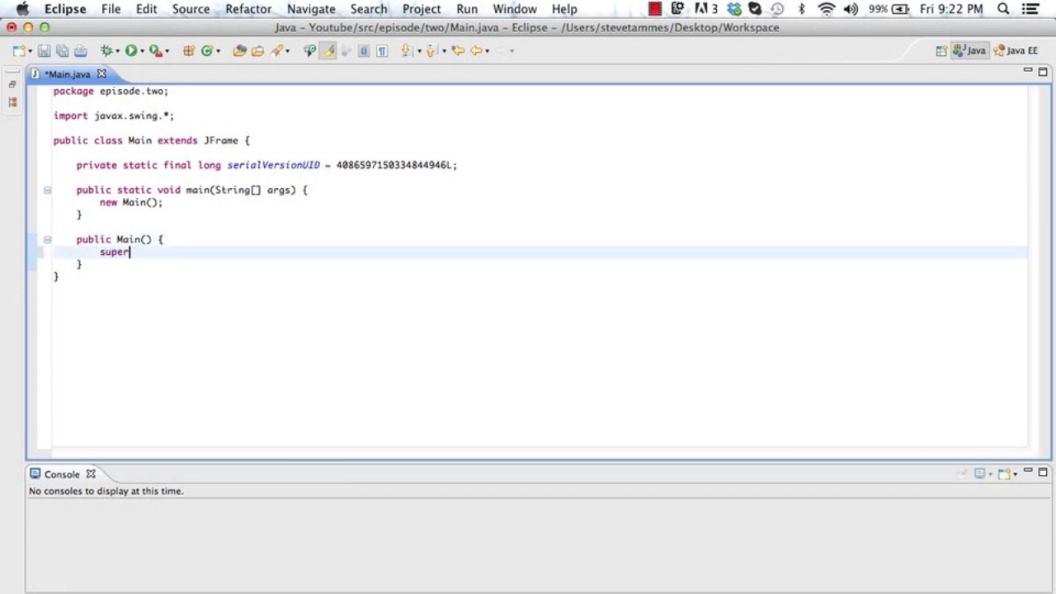
{"action": "type", "text": "()"}
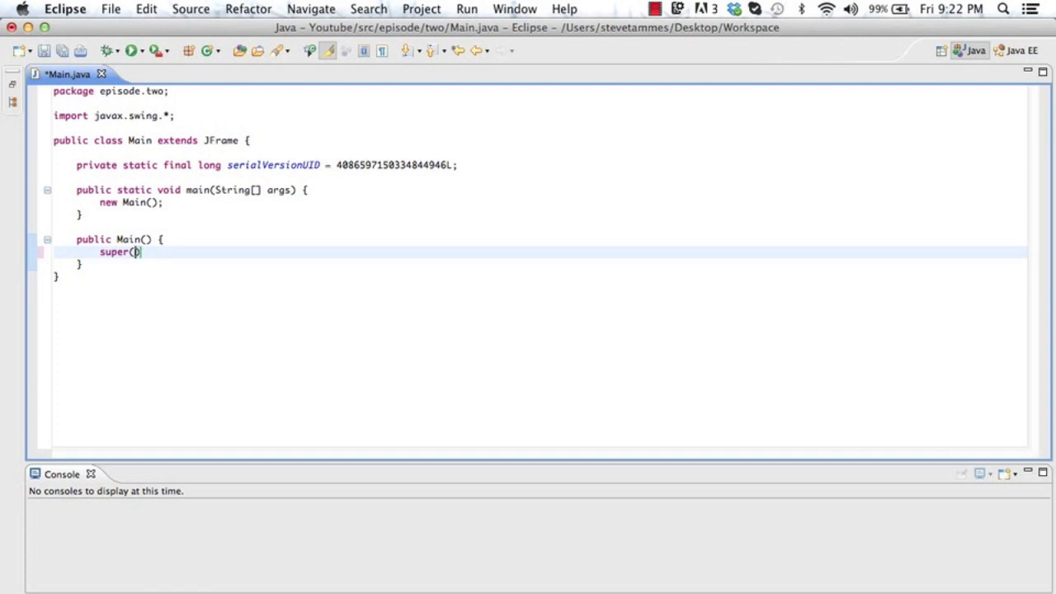
{"action": "type", "text": "\"\""}
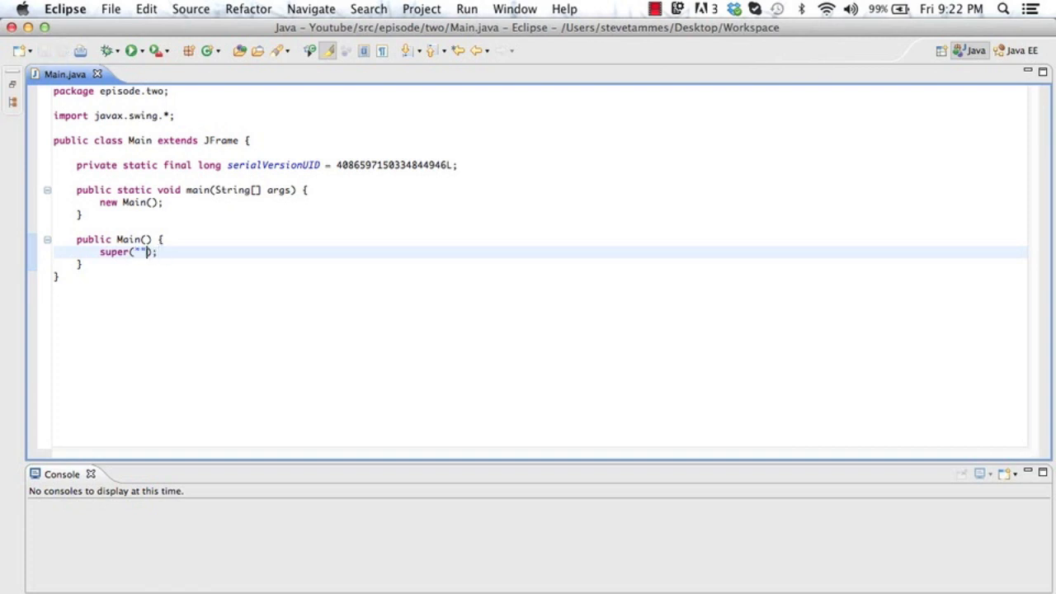
{"action": "type", "text": "A JF"}
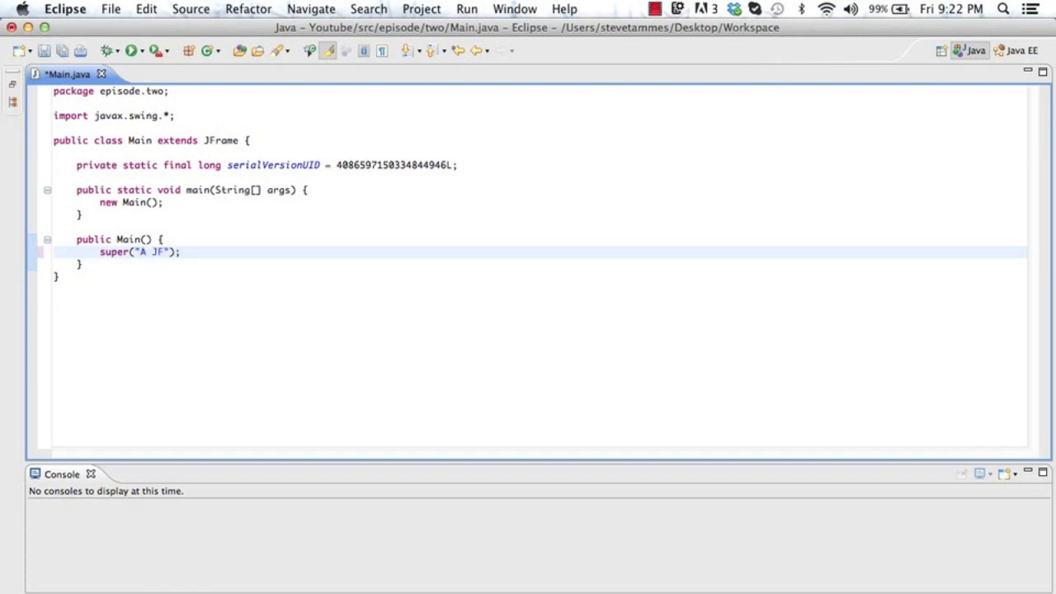
{"action": "type", "text": "rame with A but"}
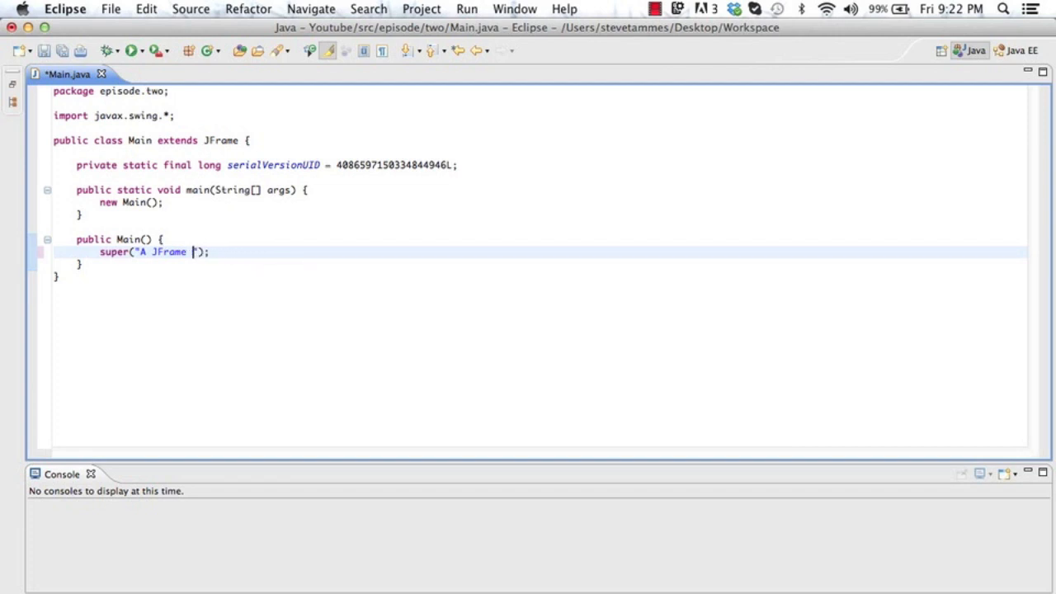
{"action": "type", "text": "With A Button"}
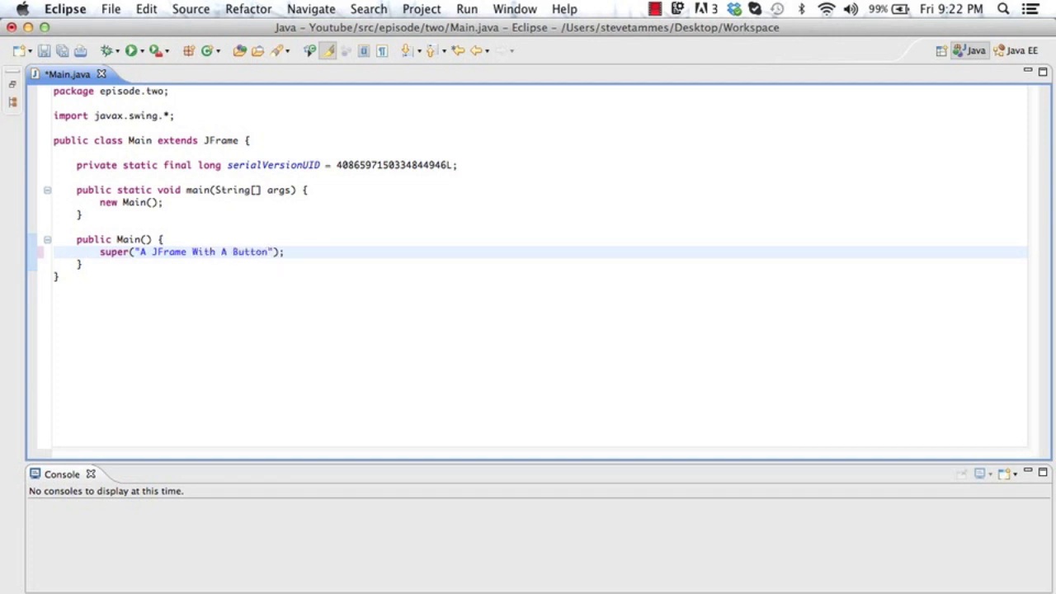
- Set the frame size to 600×500 and the default close operation to EXIT_ON_CLOSE
{"action": "type", "text": "setSize("}
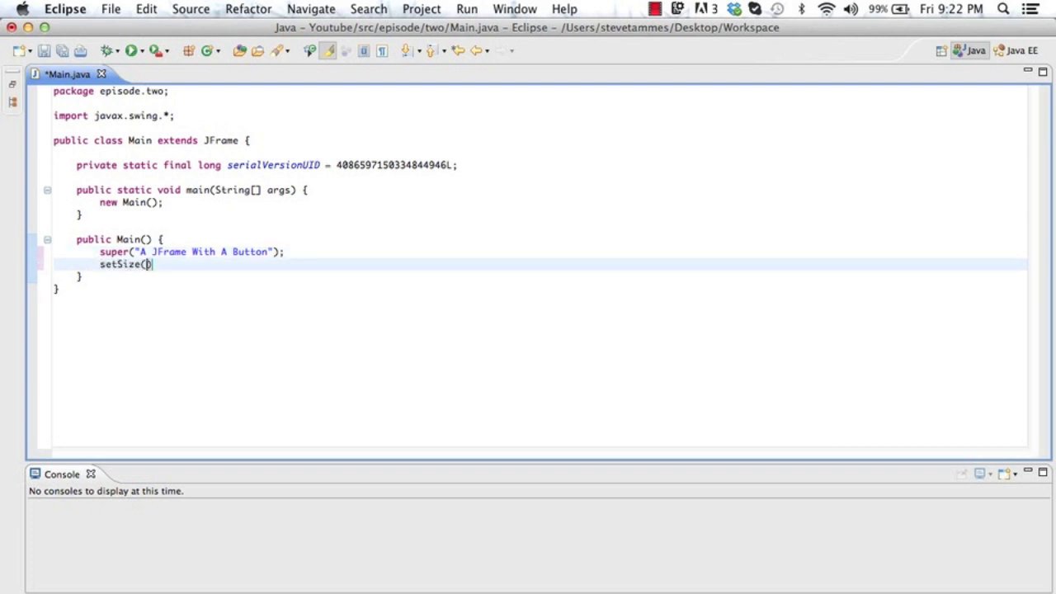
{"action": "type", "text": "600, 500"}
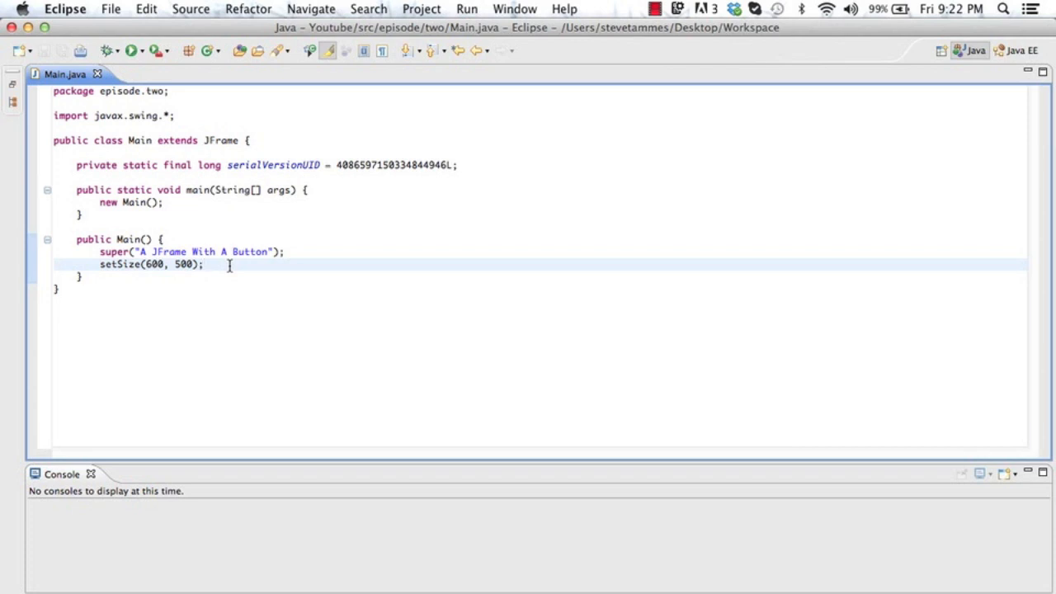
{"action": "type", "text": "setDefaultClose"}
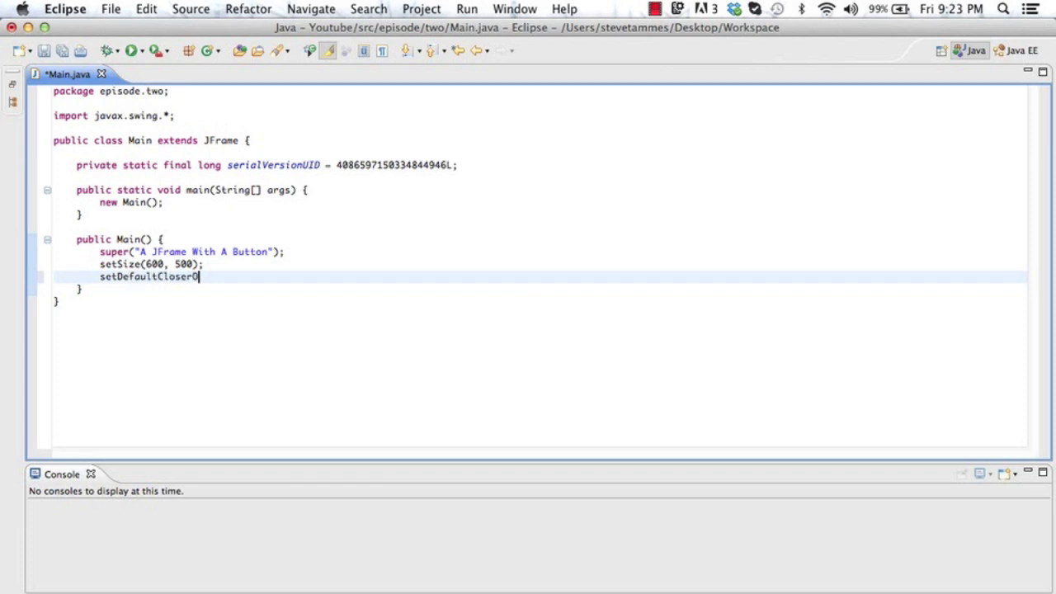
{"action": "type", "text": "Operation(EXIT_O"}
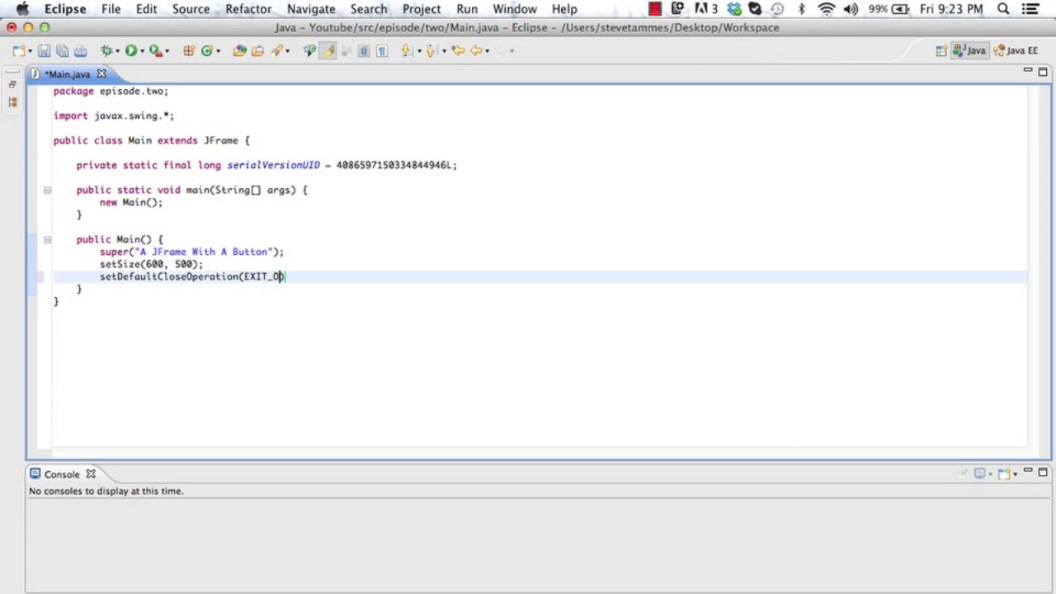
{"action": "type", "text": "N_CLOSE);"}
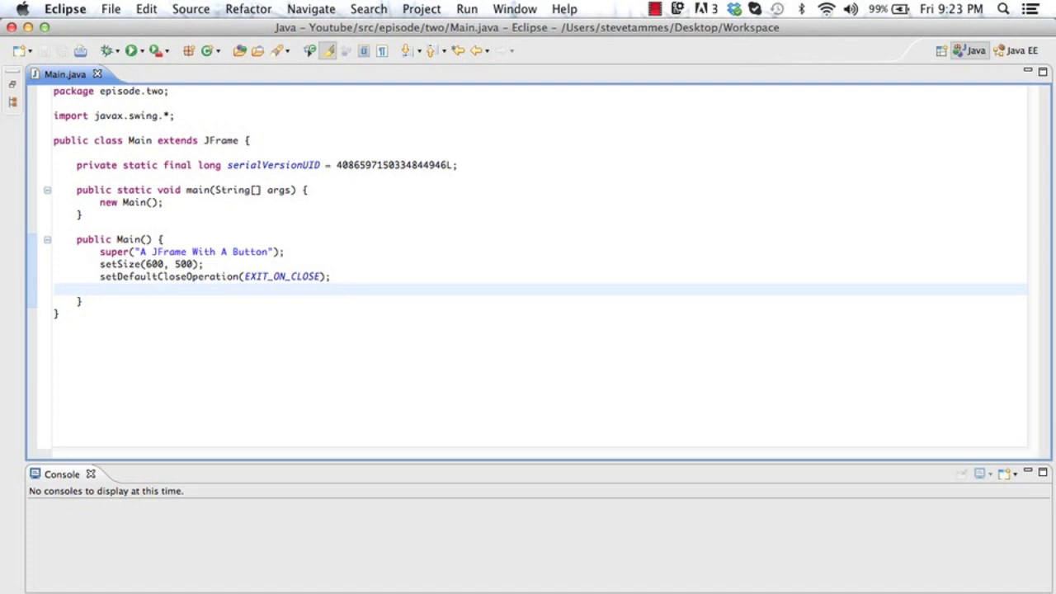
- Centre the frame with setLocationRelativeTo(null) and make it visible with setVisible(true)
{"action": "left_click", "coordinate": [100, 289]}
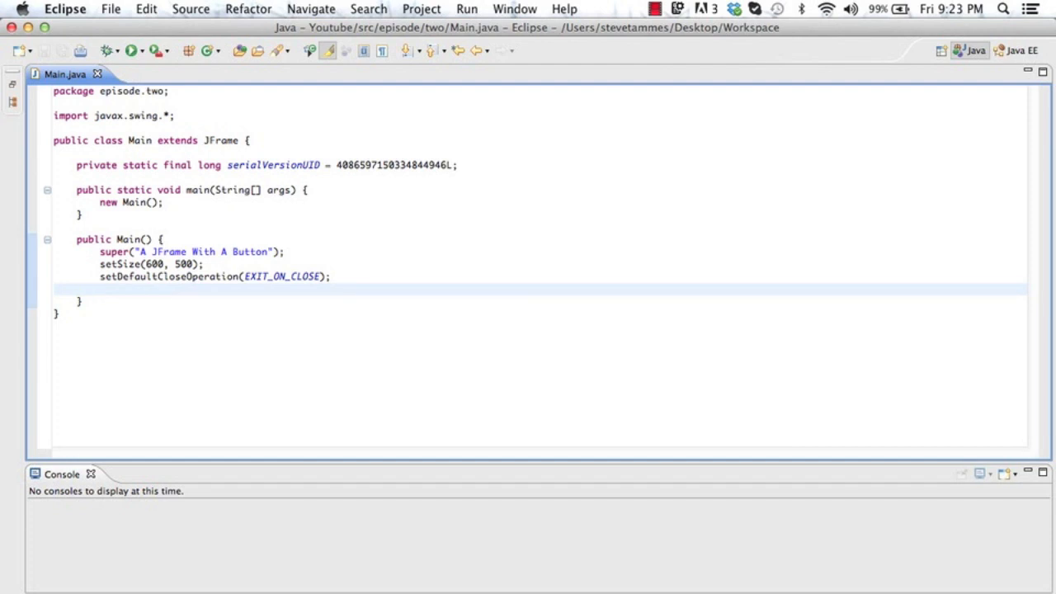
{"action": "type", "text": "setLocationRelativeTo("}
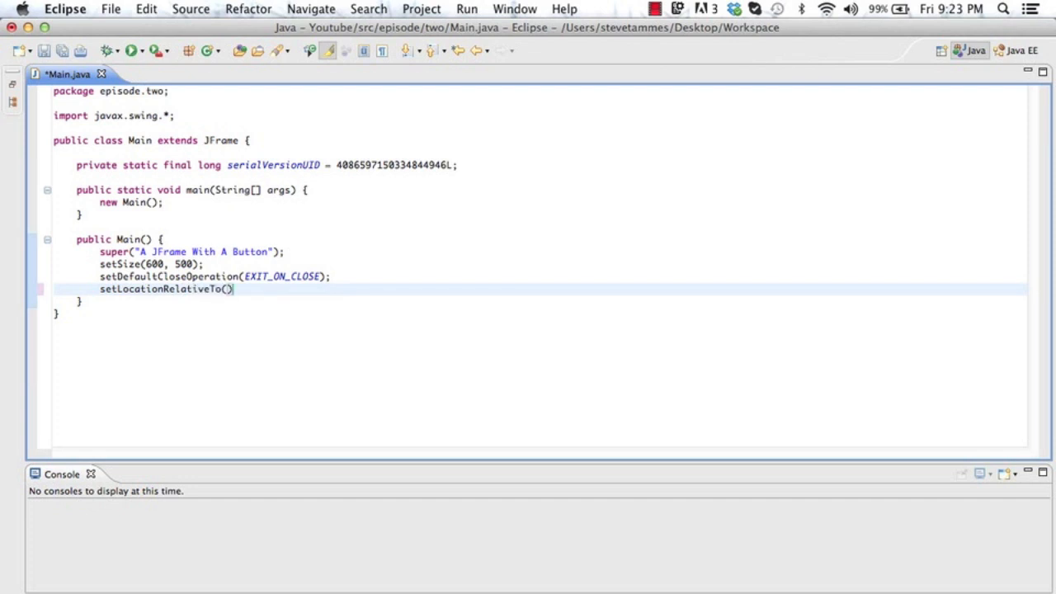
{"action": "type", "text": "null"}
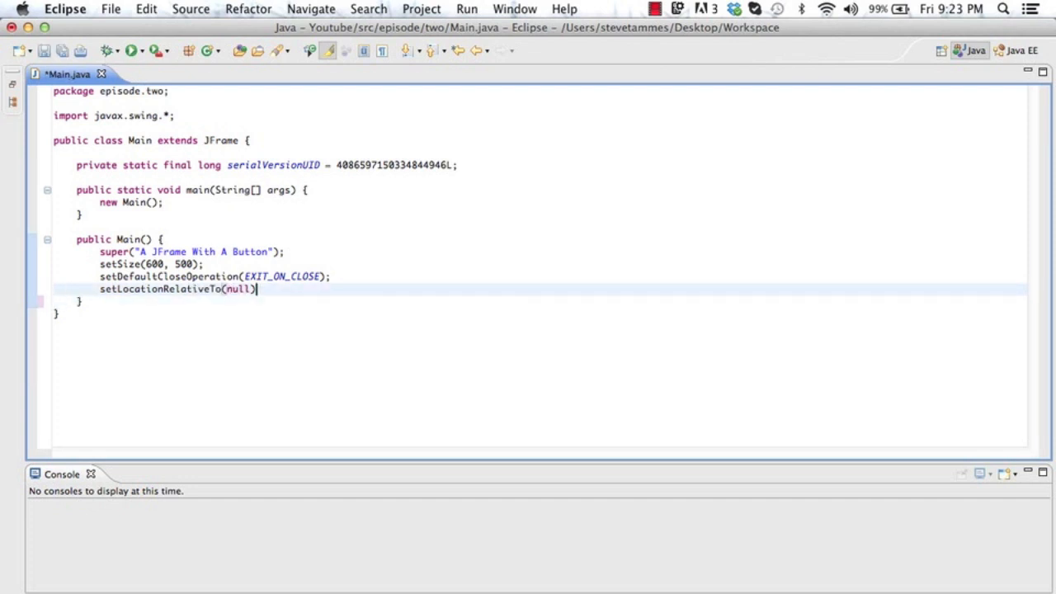
{"action": "type", "text": ";"}
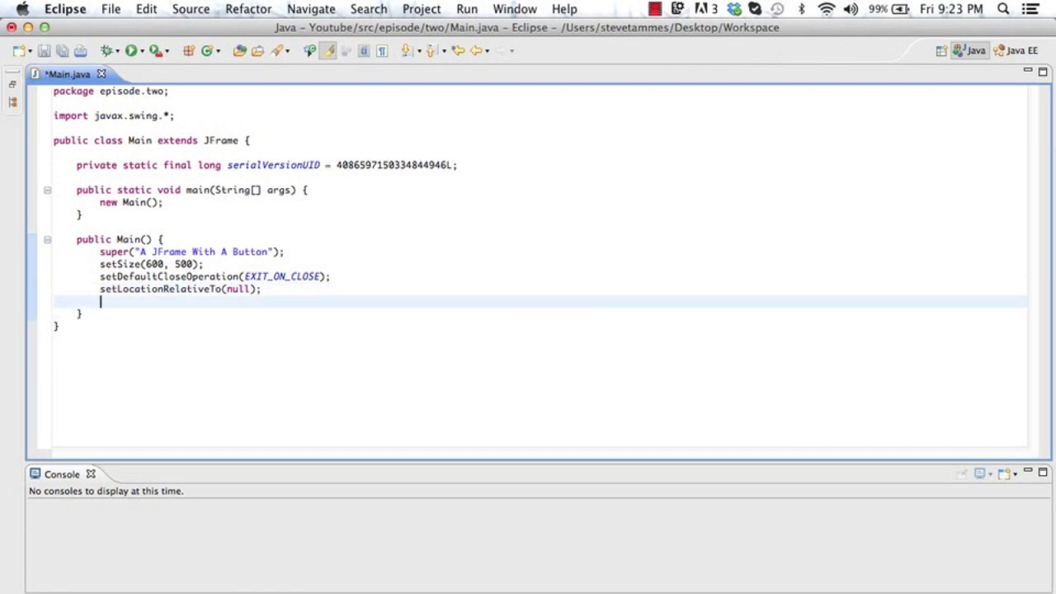
{"action": "type", "text": "set"}
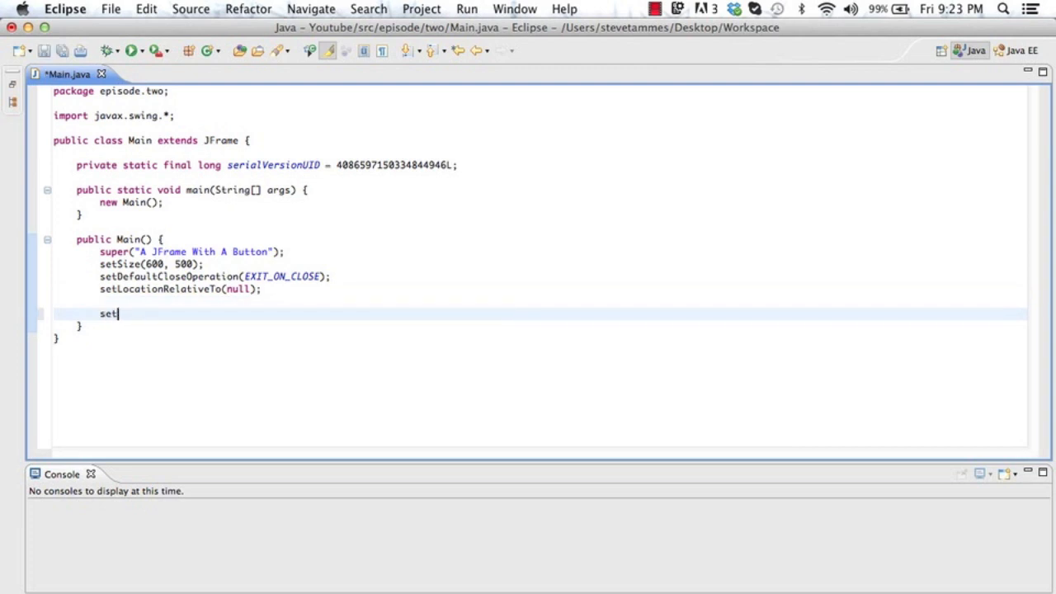
{"action": "type", "text": "Visible(true)"}
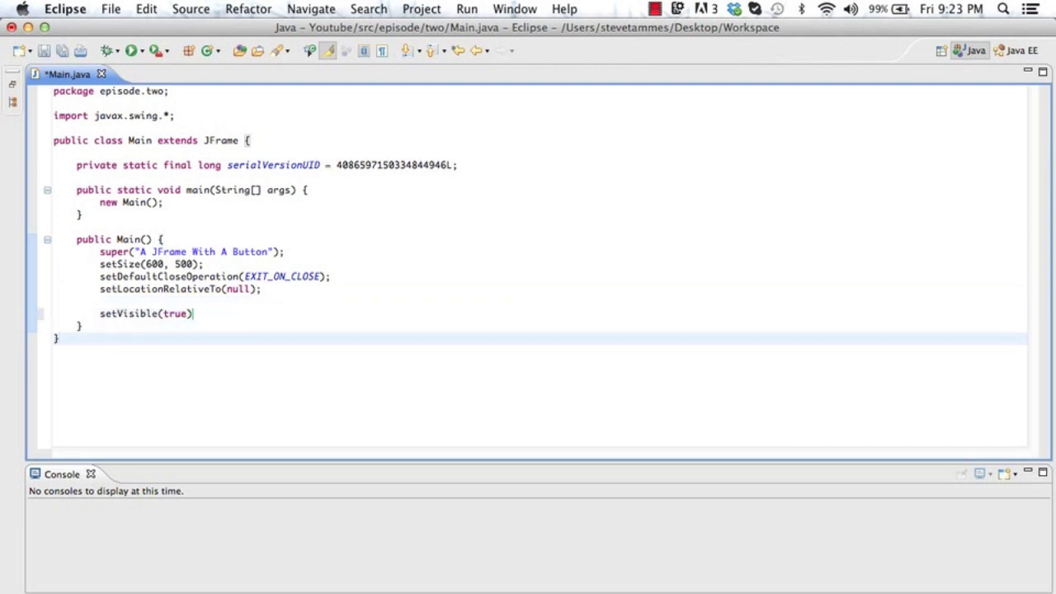
{"action": "type", "text": ";"}
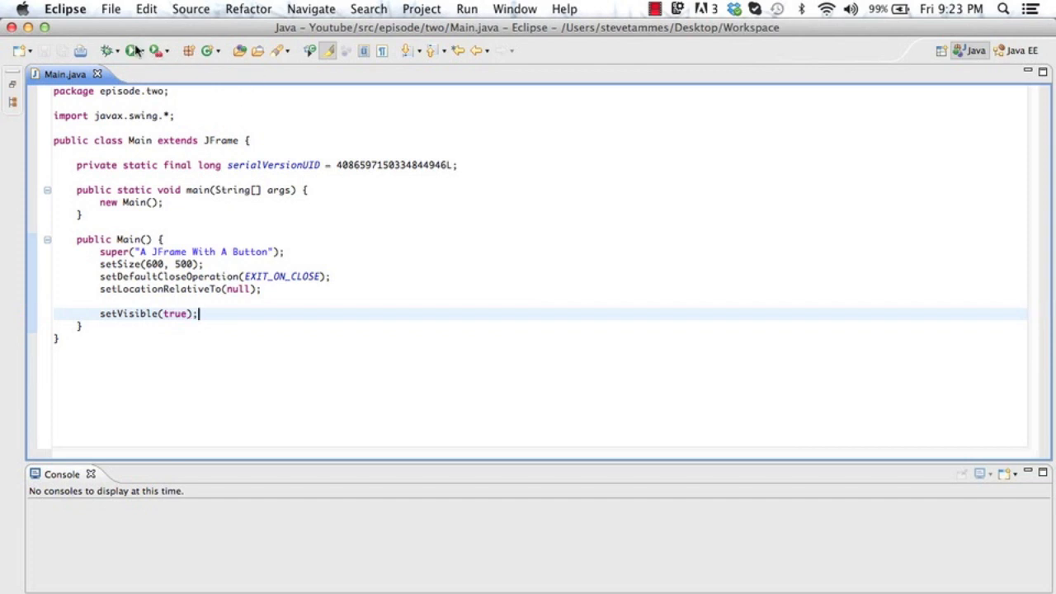
- Run the program to view the empty titled window, then close it
{"action": "left_click", "coordinate": [132, 49]}
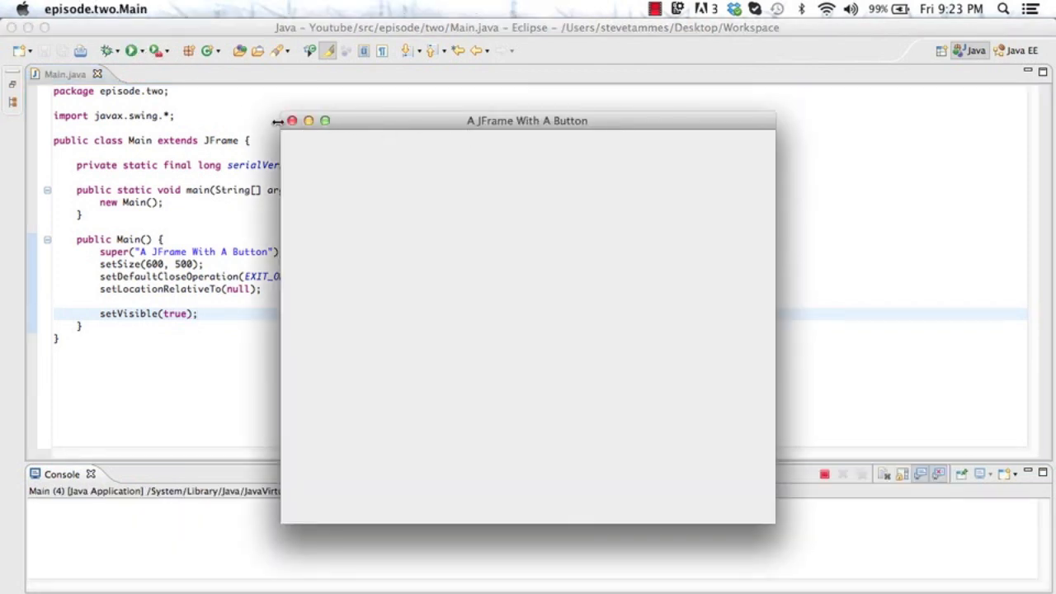
{"action": "left_click", "coordinate": [290, 120]}
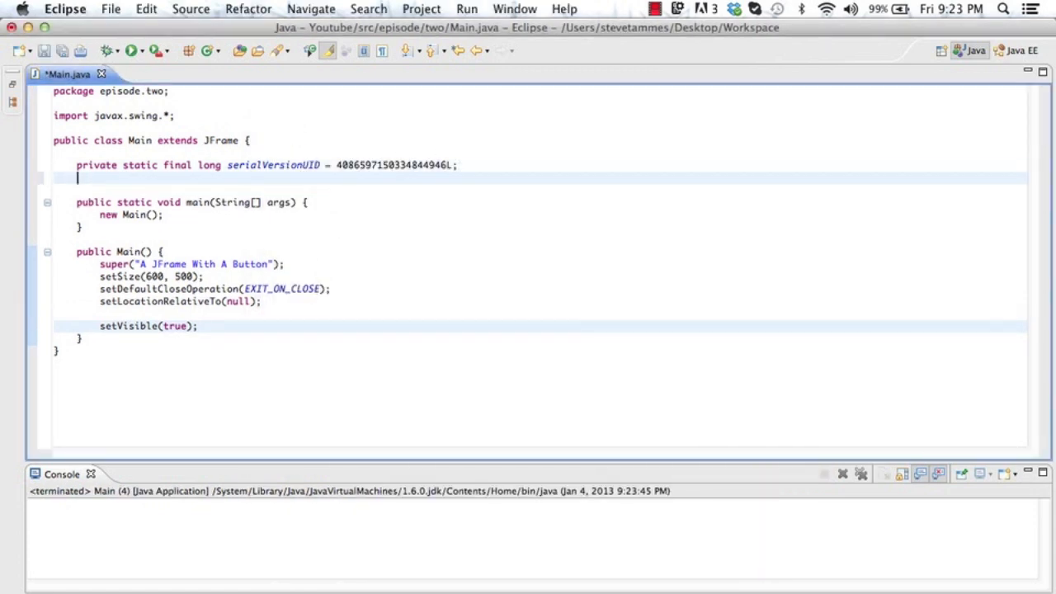
- Declare 'private JButton button = new JButton("My First Button")' and add(button) in the constructor
{"action": "type", "text": "private JButton button-"}
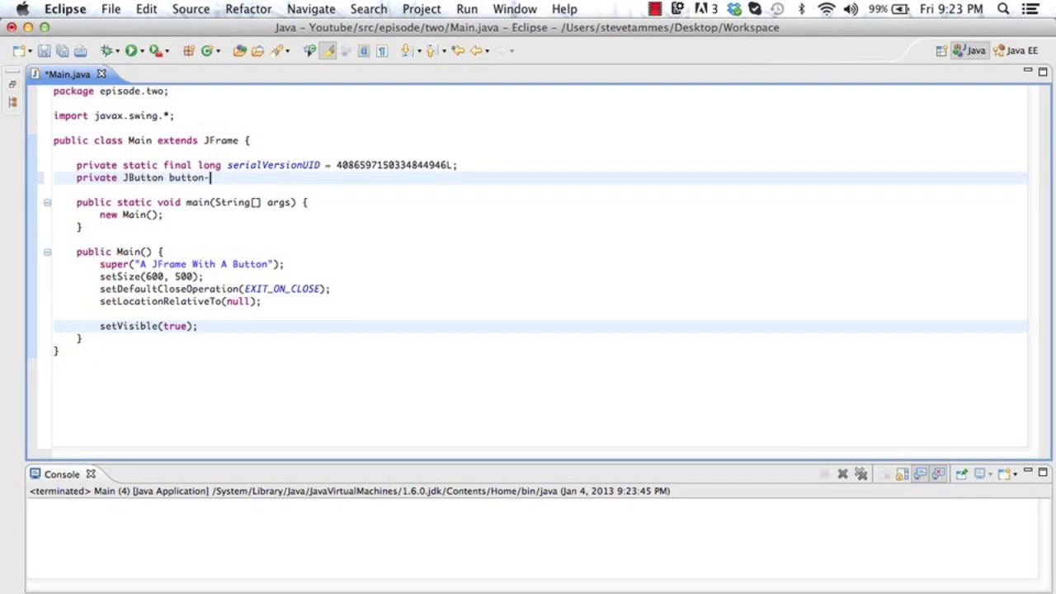
{"action": "type", "text": "= new Bu;"}
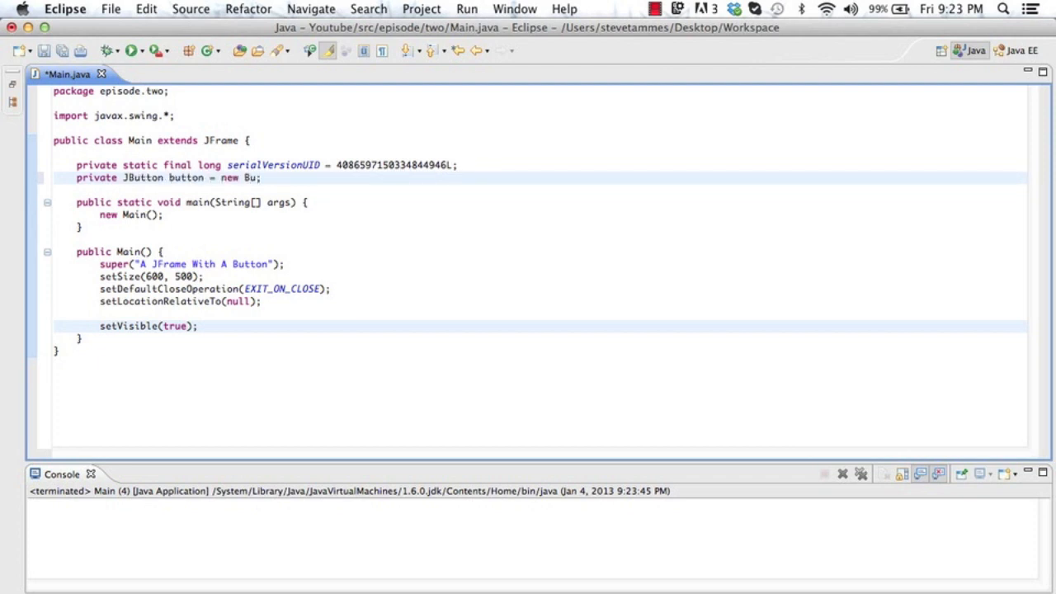
{"action": "type", "text": "HJ"}
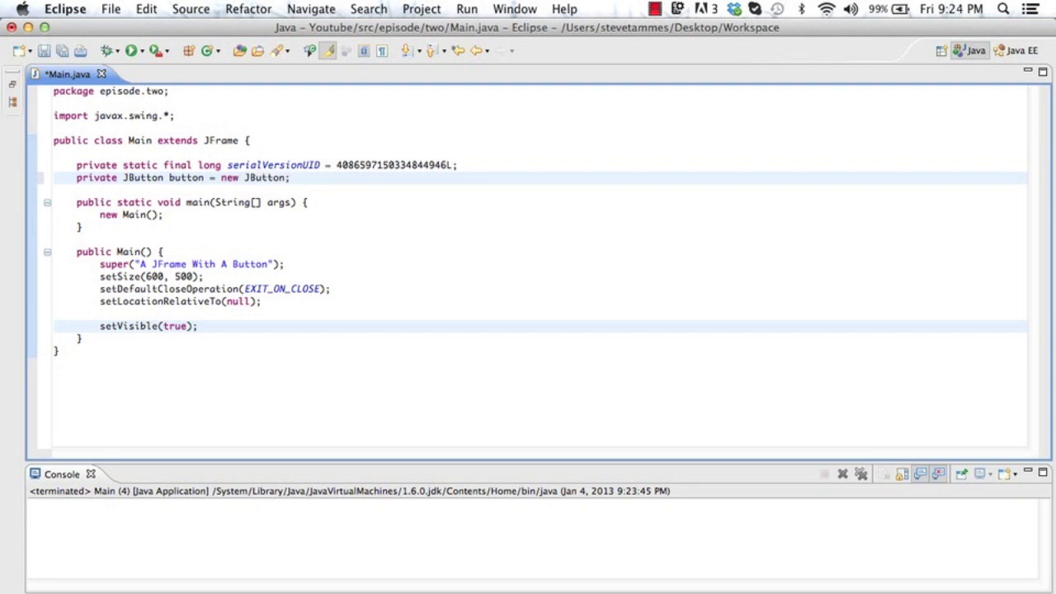
{"action": "type", "text": "()"}
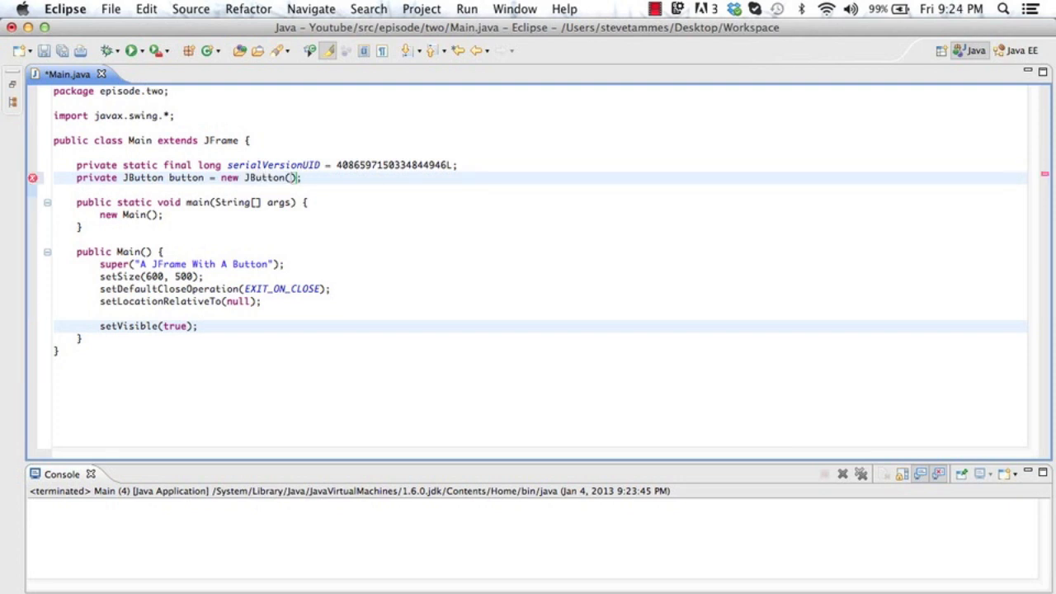
{"action": "type", "text": "\""}
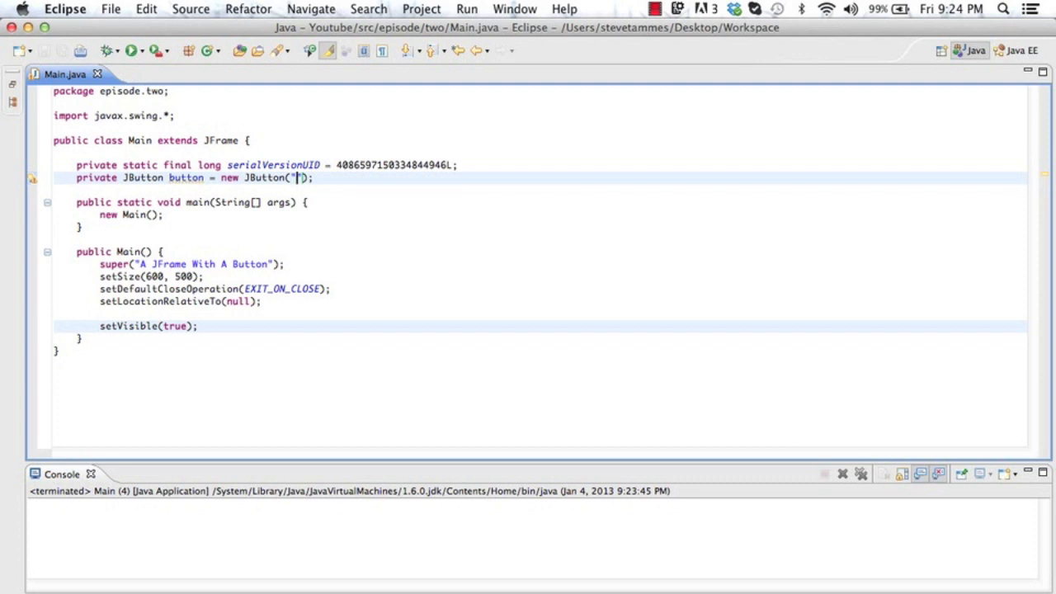
{"action": "type", "text": "My First Button"}
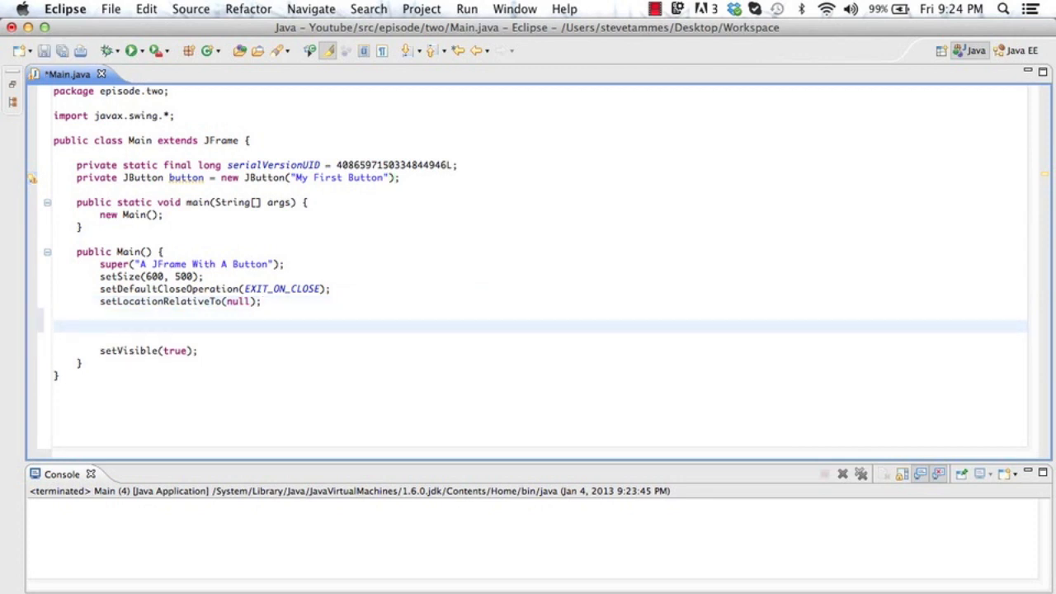
{"action": "type", "text": "add(button);"}
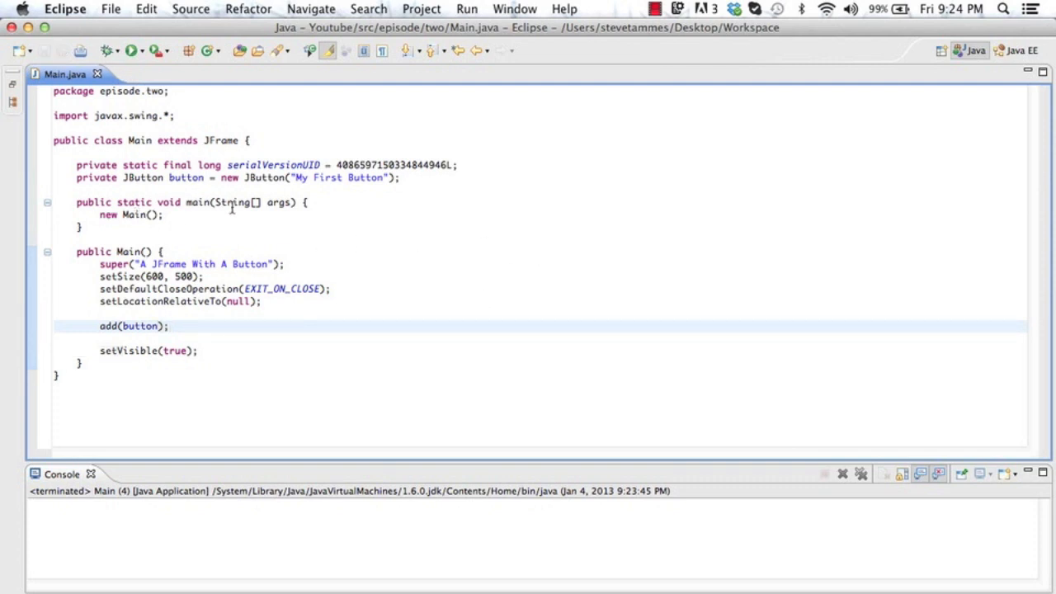
{"action": "left_click", "coordinate": [132, 49]}
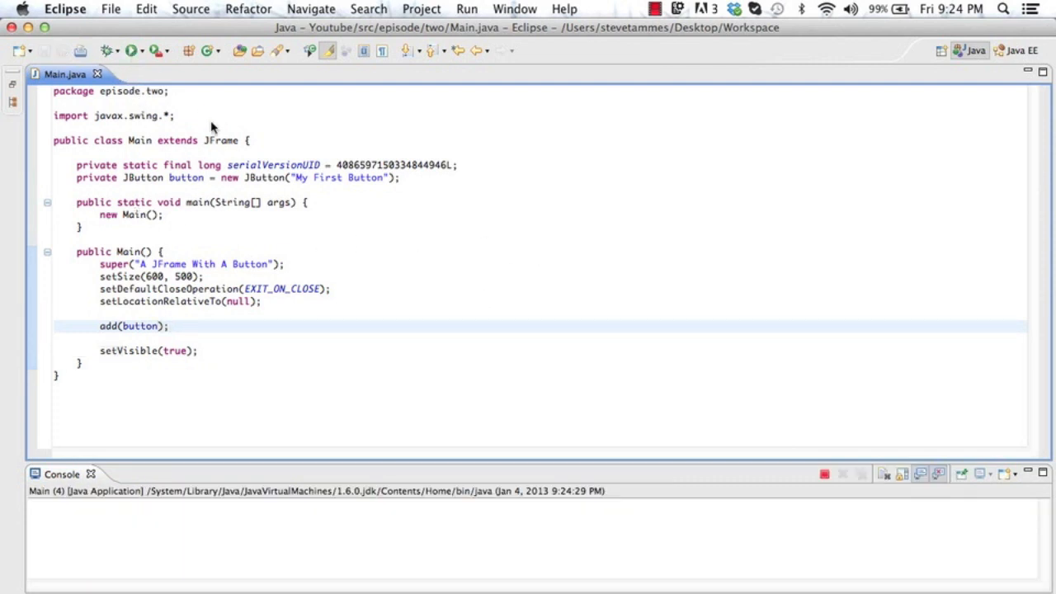
{"action": "left_click", "coordinate": [132, 50]}
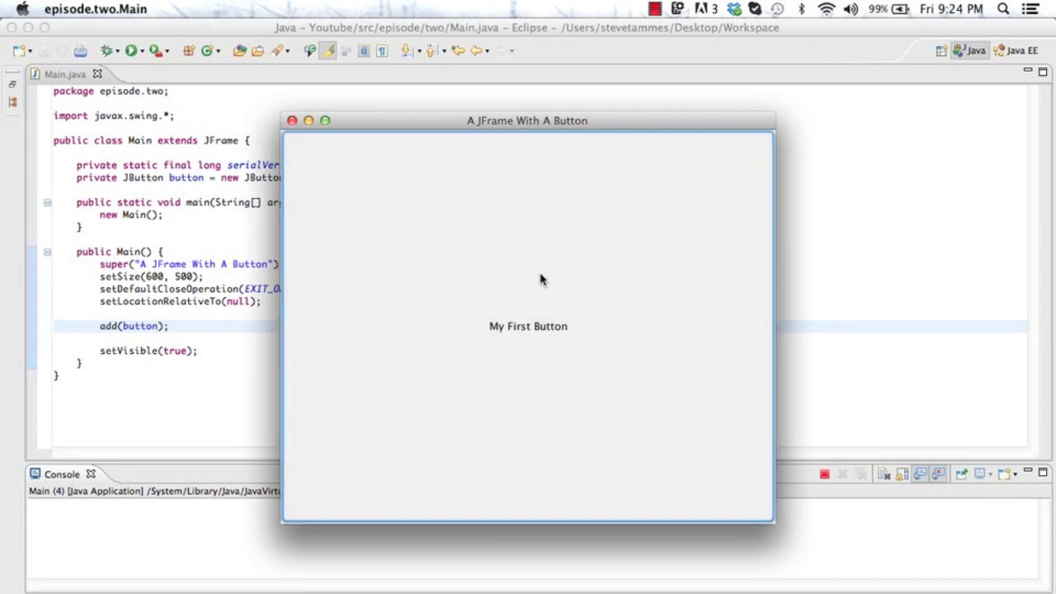
{"action": "mouse_move", "coordinate": [376, 137]}
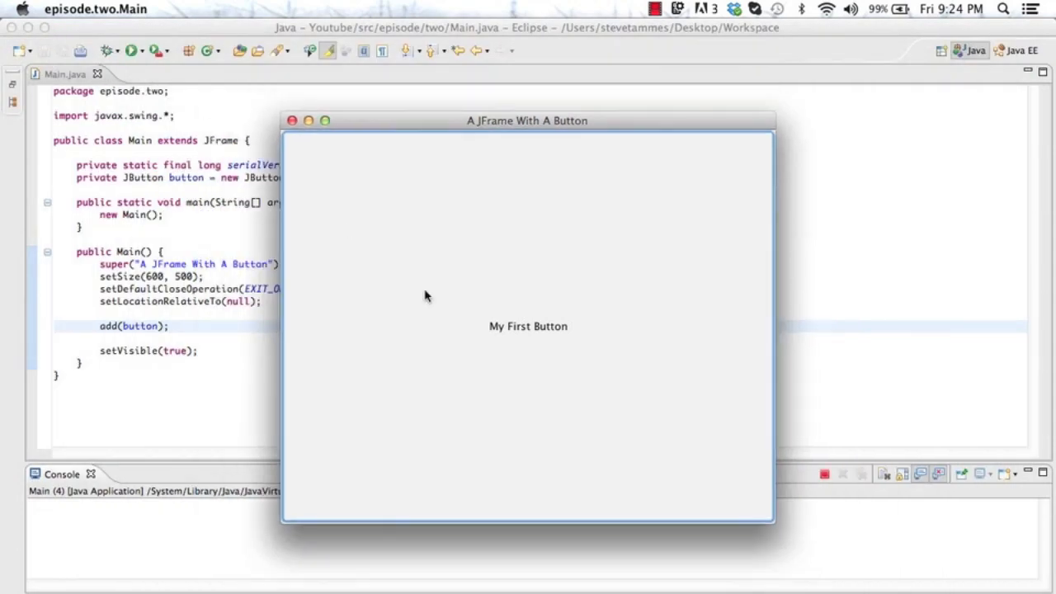
{"action": "left_click", "coordinate": [324, 121]}
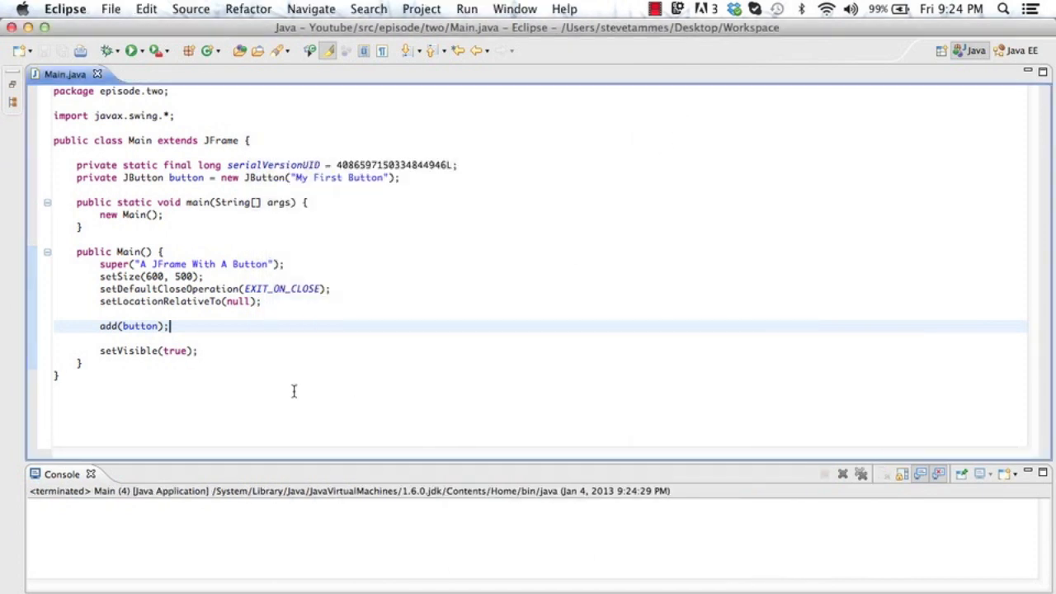
{"action": "mouse_move", "coordinate": [396, 202]}
{"action": "type", "text": "private JP"}
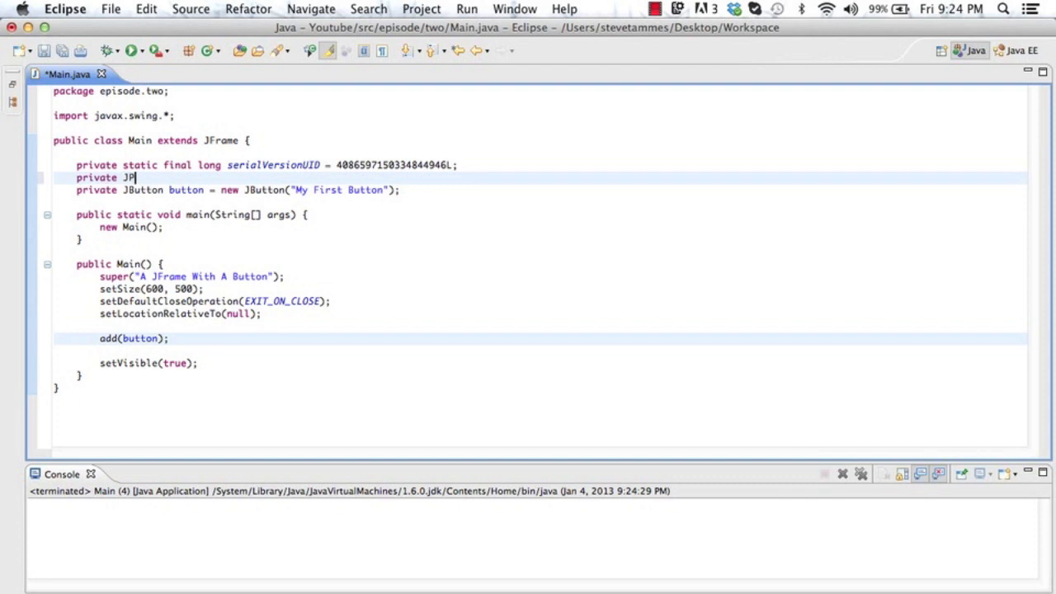
- Declare 'private JPanel panel = new JPanel()', add the panel to the frame and the button to the panel
{"action": "type", "text": "anel panel ="}
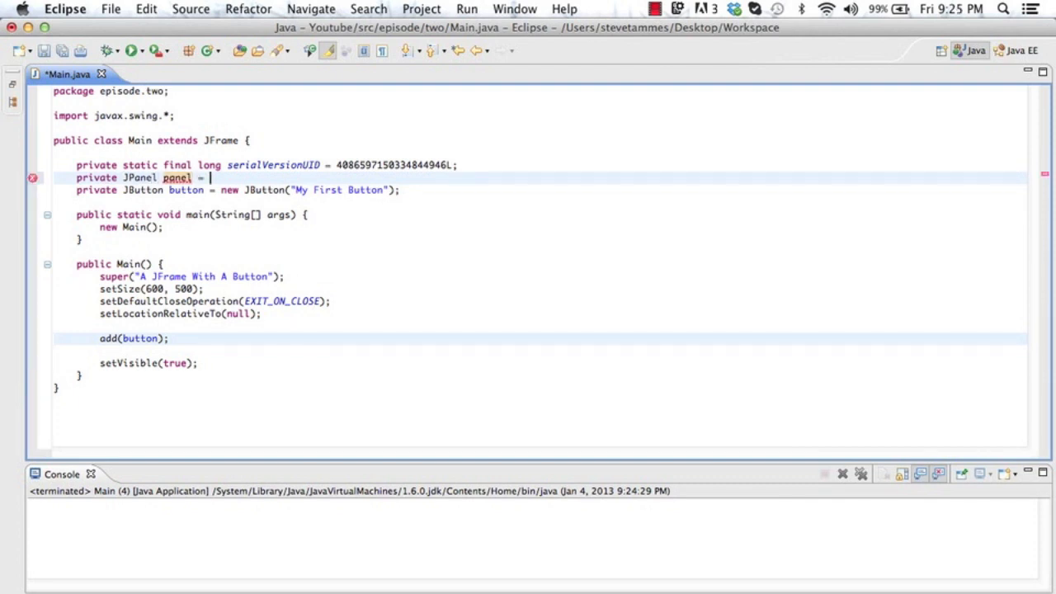
{"action": "type", "text": "new JPanel();"}
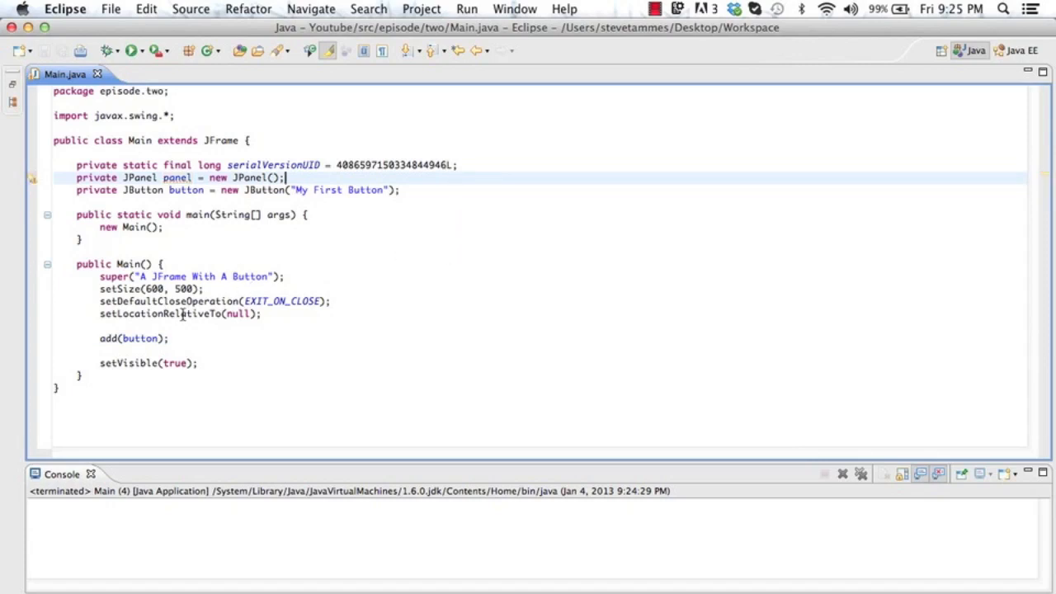
{"action": "type", "text": "panel"}
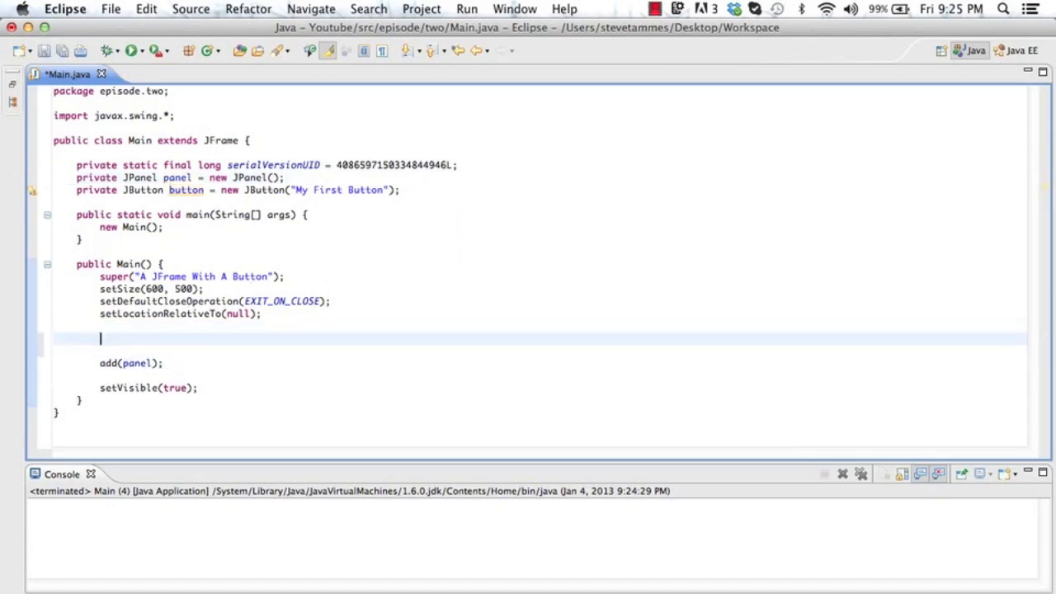
{"action": "type", "text": "panel.add"}
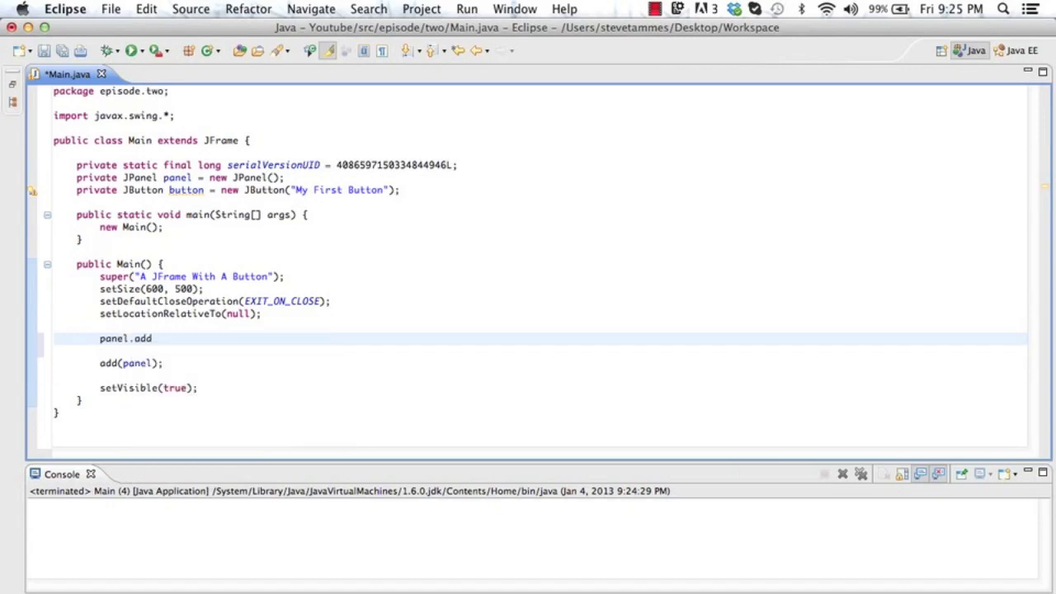
{"action": "type", "text": "(button);"}
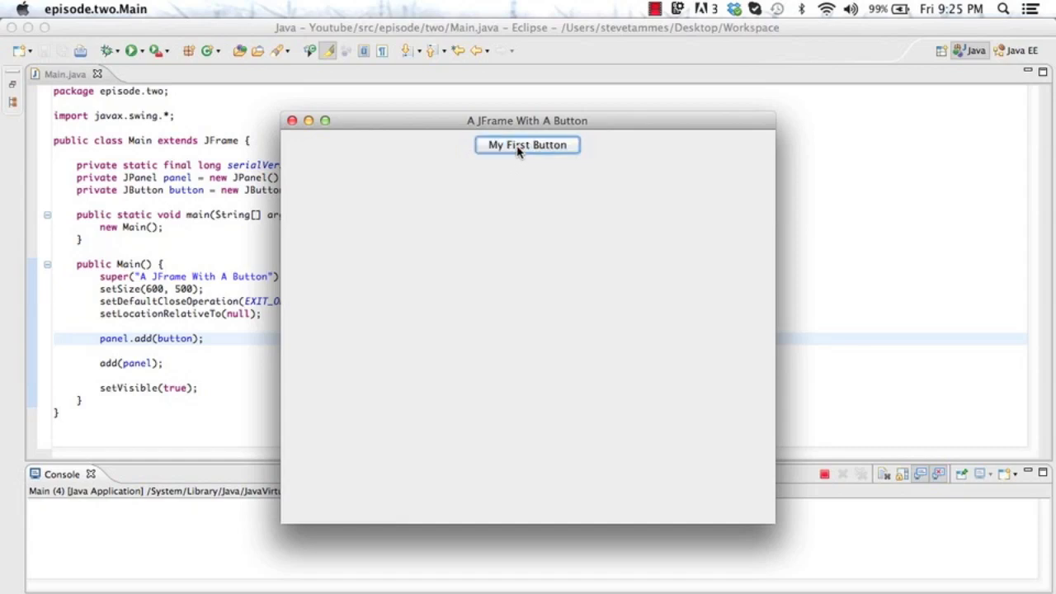
{"action": "mouse_move", "coordinate": [414, 124]}
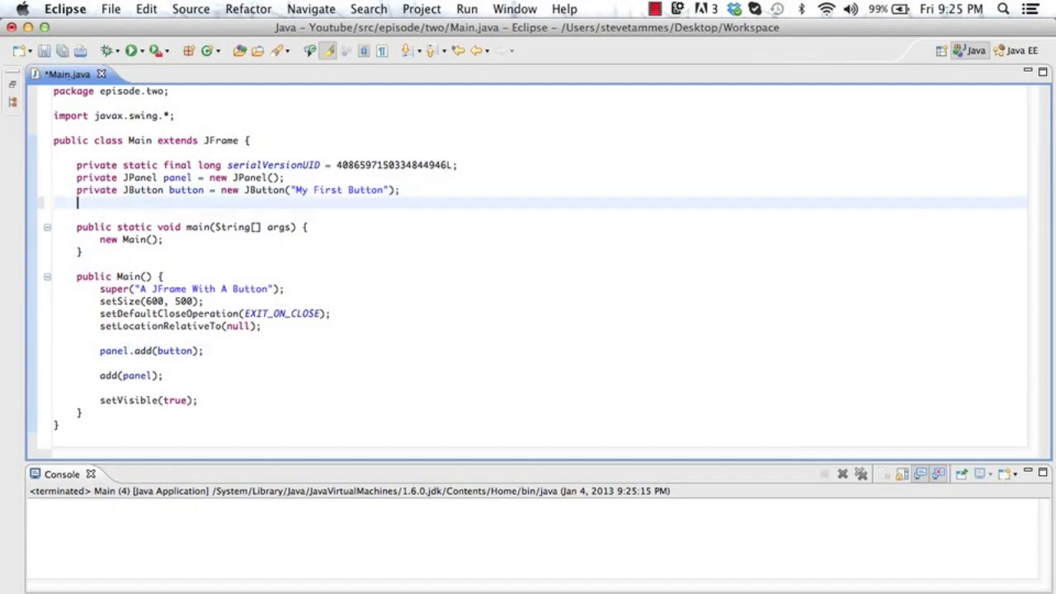
- Declare 'private JButton button2 = new JButton("My Second Button")' and add a second panel.add(button) line
{"action": "type", "text": "private JButton"}
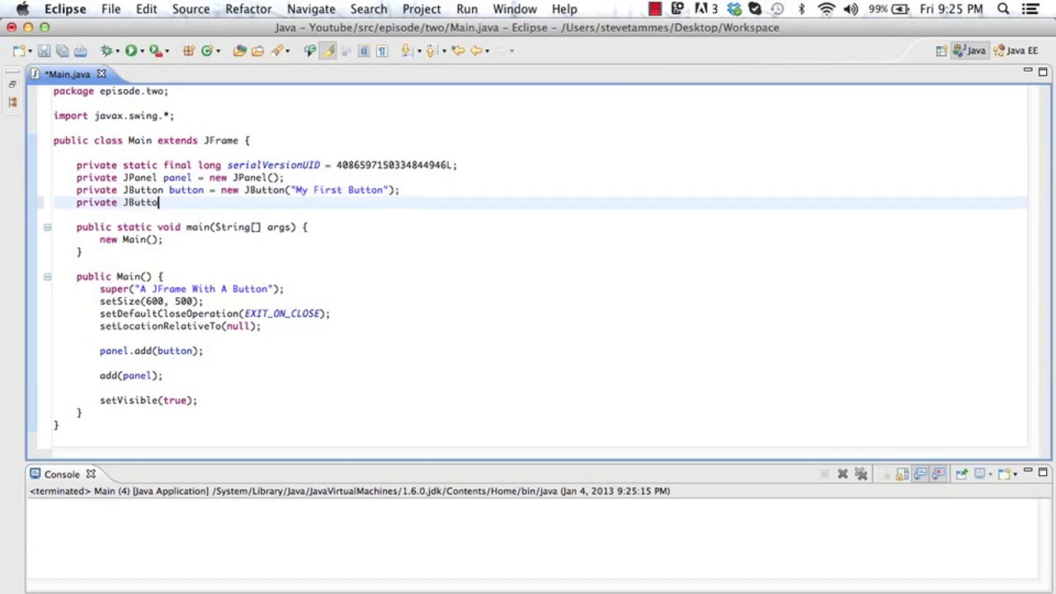
{"action": "type", "text": "button2 = new J"}
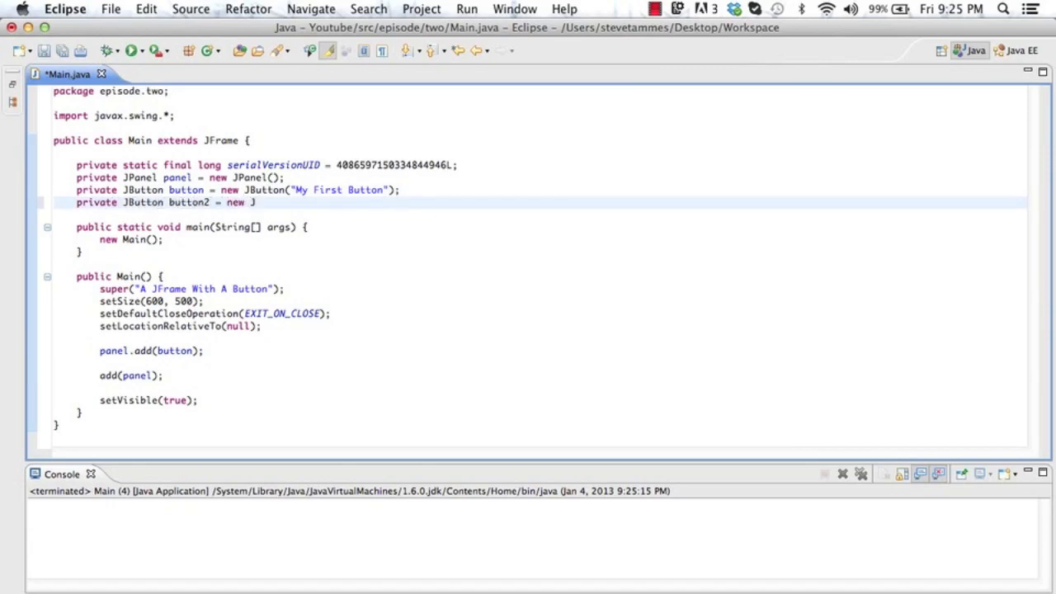
{"action": "type", "text": "Button(\"\")"}
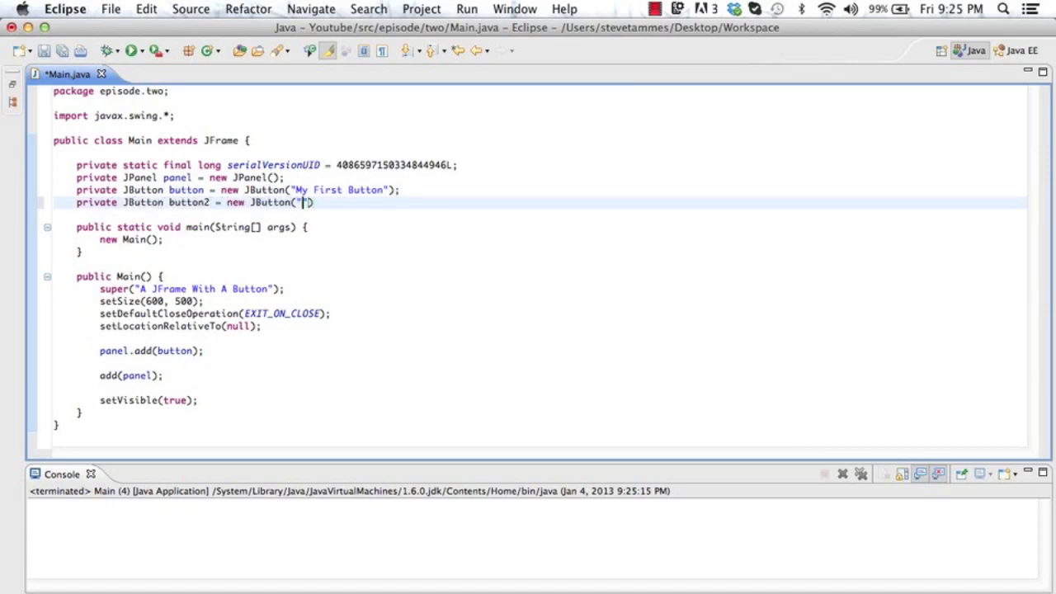
{"action": "type", "text": "My Second Button"}
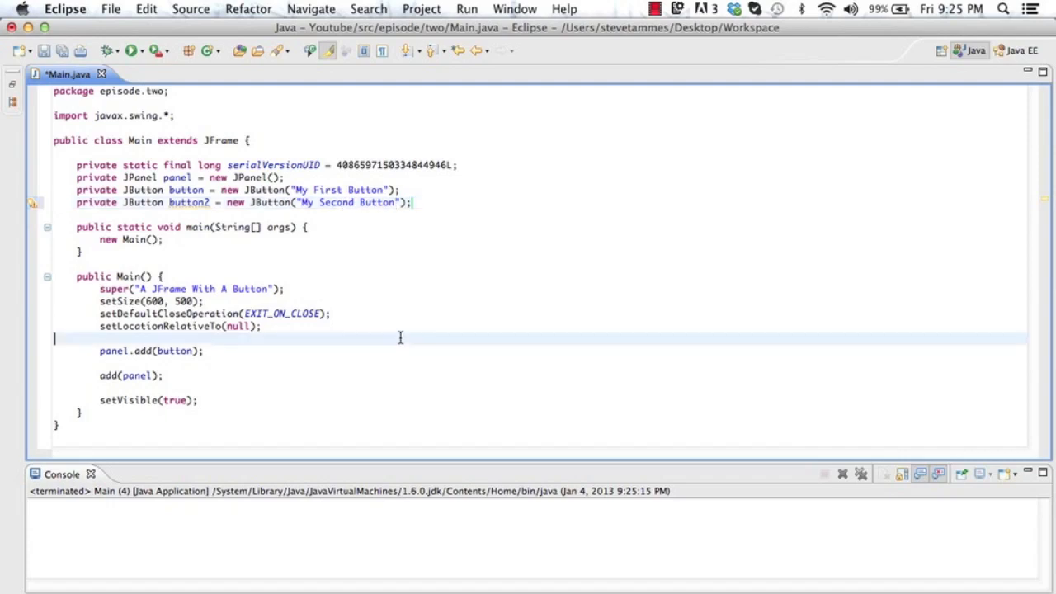
{"action": "type", "text": "po"}
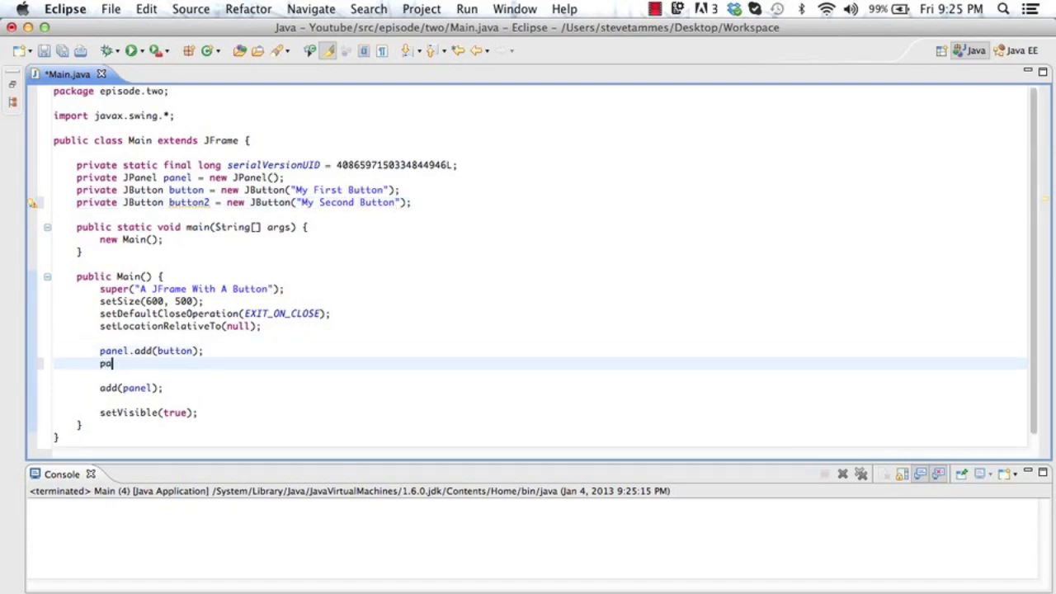
{"action": "type", "text": "panel.add(buton);"}
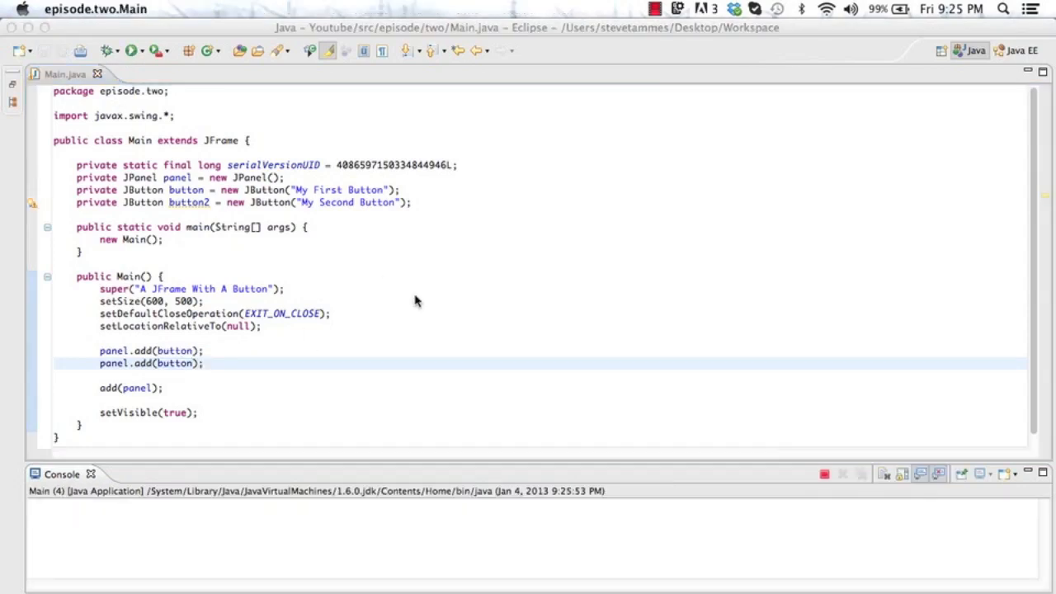
{"action": "left_click", "coordinate": [132, 50]}
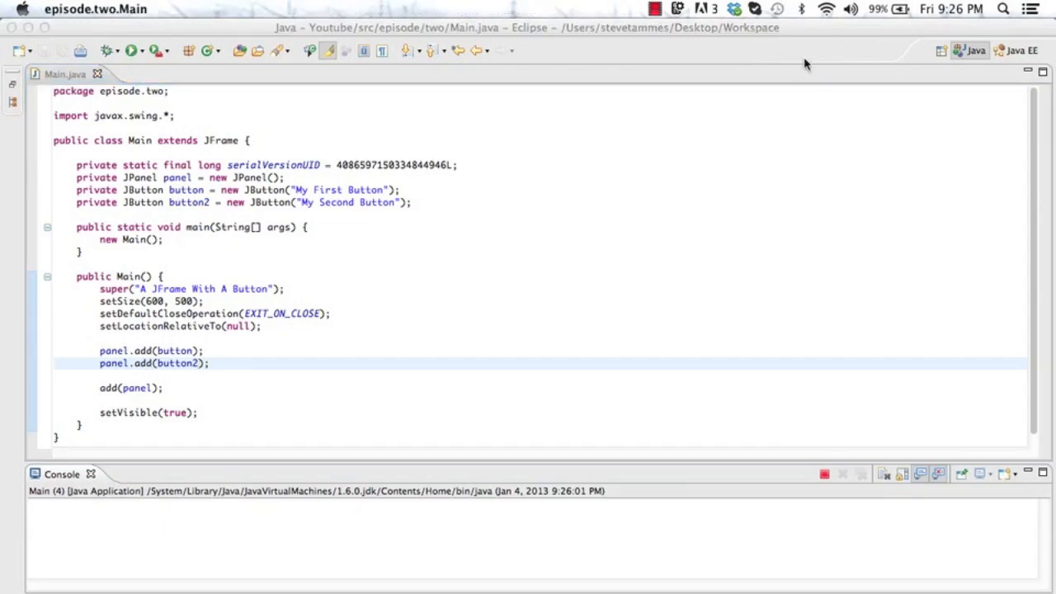
{"action": "left_click", "coordinate": [132, 50]}
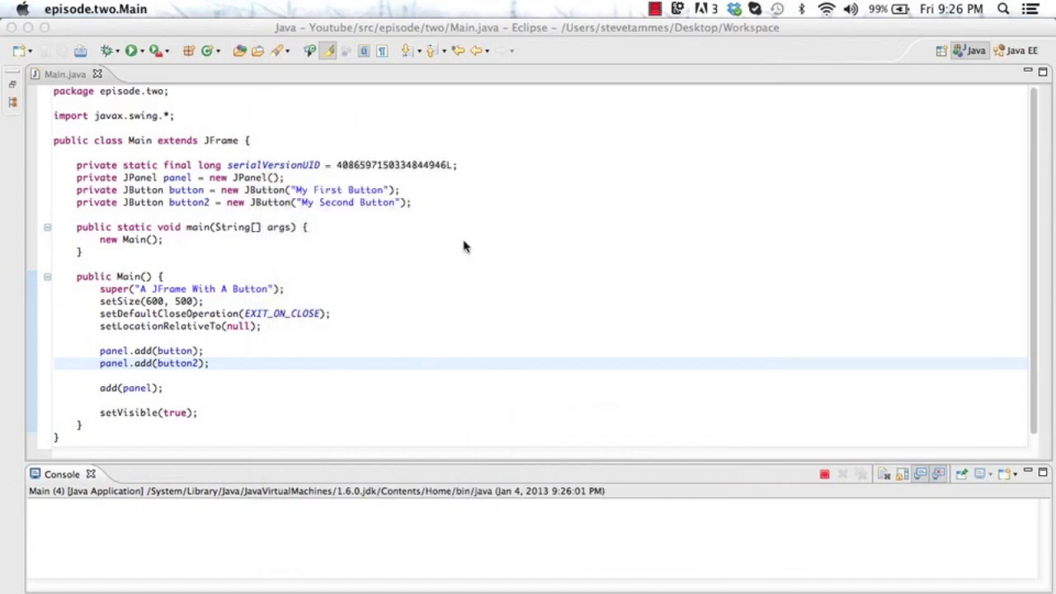
{"action": "mouse_move", "coordinate": [330, 14]}
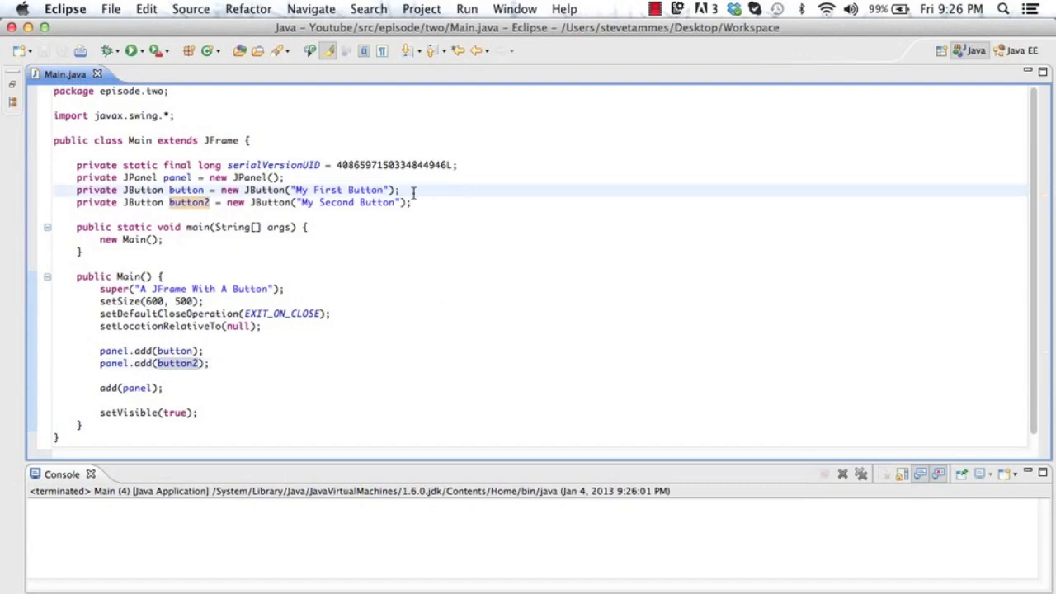
{"action": "left_click", "coordinate": [281, 178]}
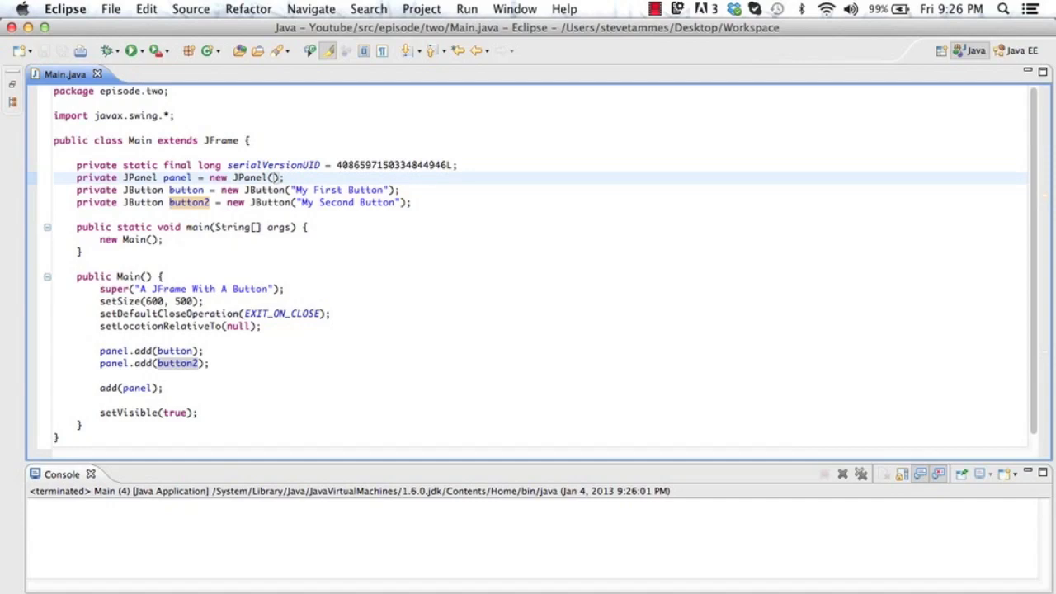
{"action": "mouse_move", "coordinate": [398, 152]}
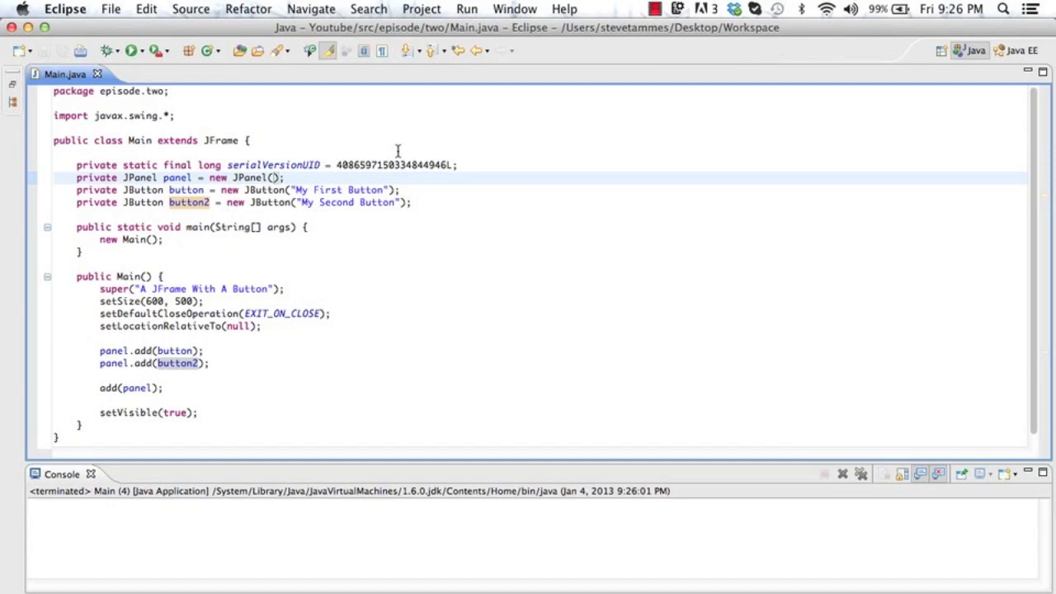
{"action": "left_click", "coordinate": [274, 178]}
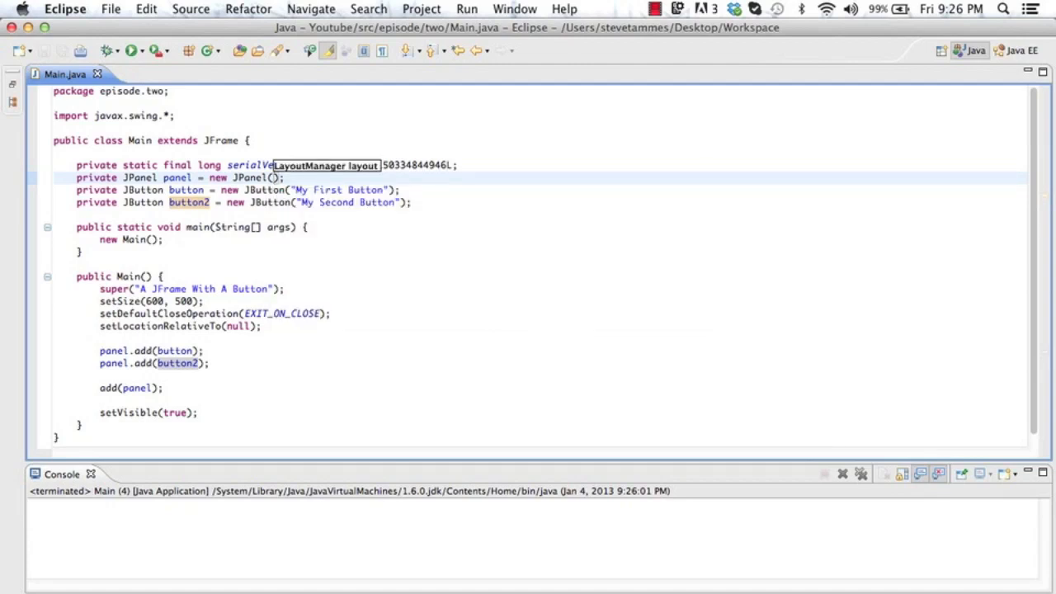
- Give the panel a new BorderLayout() and add the buttons at BorderLayout.NORTH and BorderLayout.SOUTH
{"action": "type", "text": "new B"}
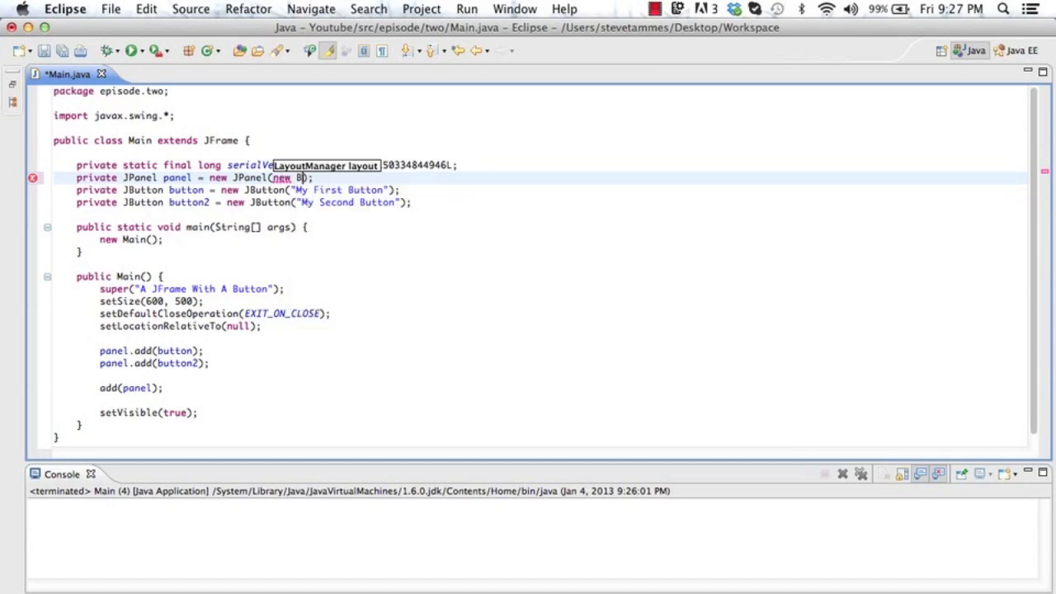
{"action": "type", "text": "orderLayout("}
{"action": "left_click", "coordinate": [150, 350]}
{"action": "type", "text": ", "}
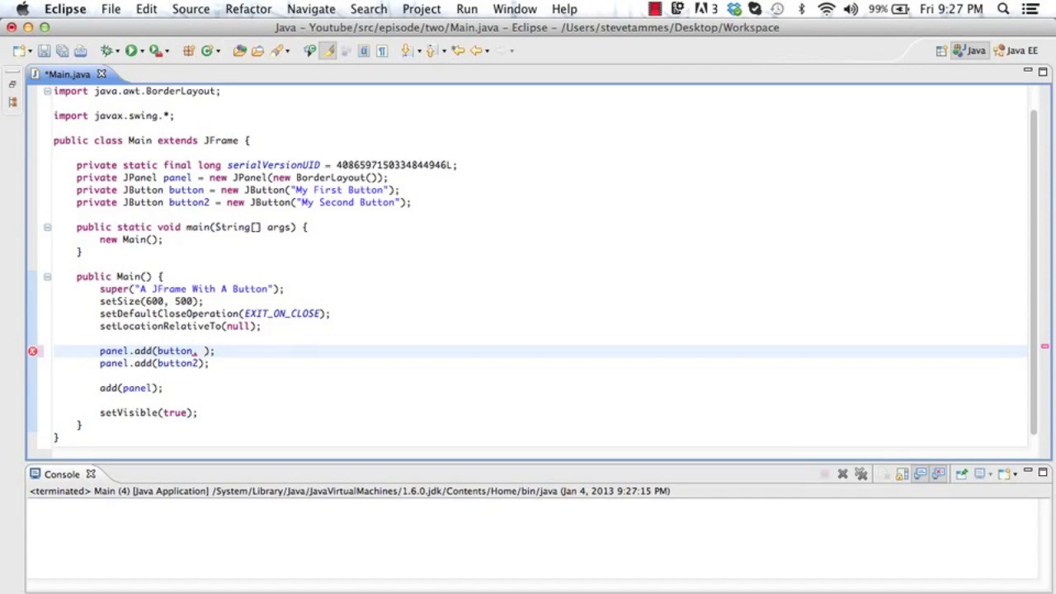
{"action": "type", "text": "BorderLayout"}
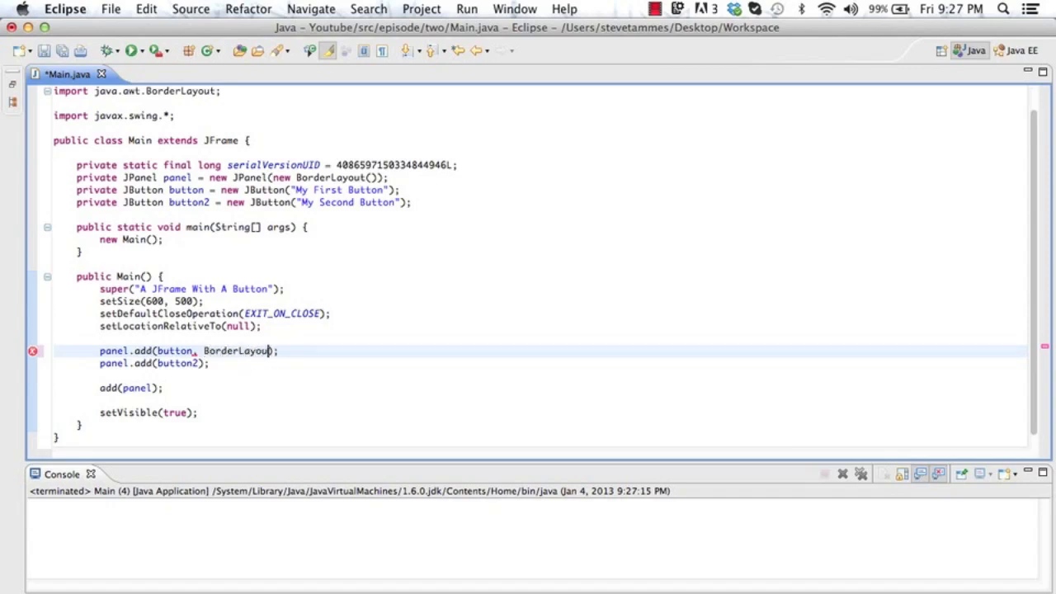
{"action": "type", "text": "."}
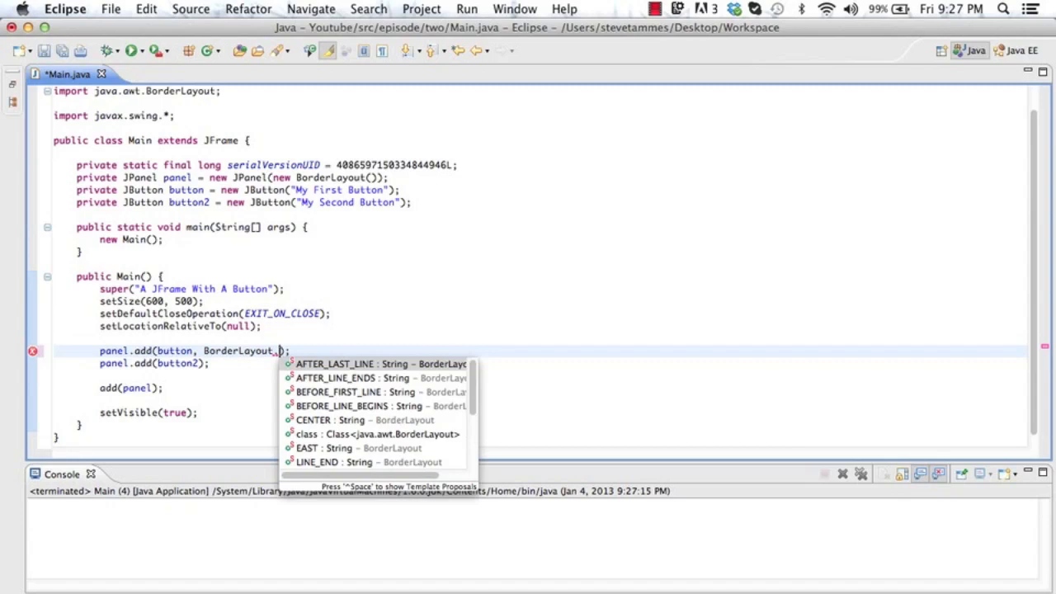
{"action": "type", "text": "NORTH"}
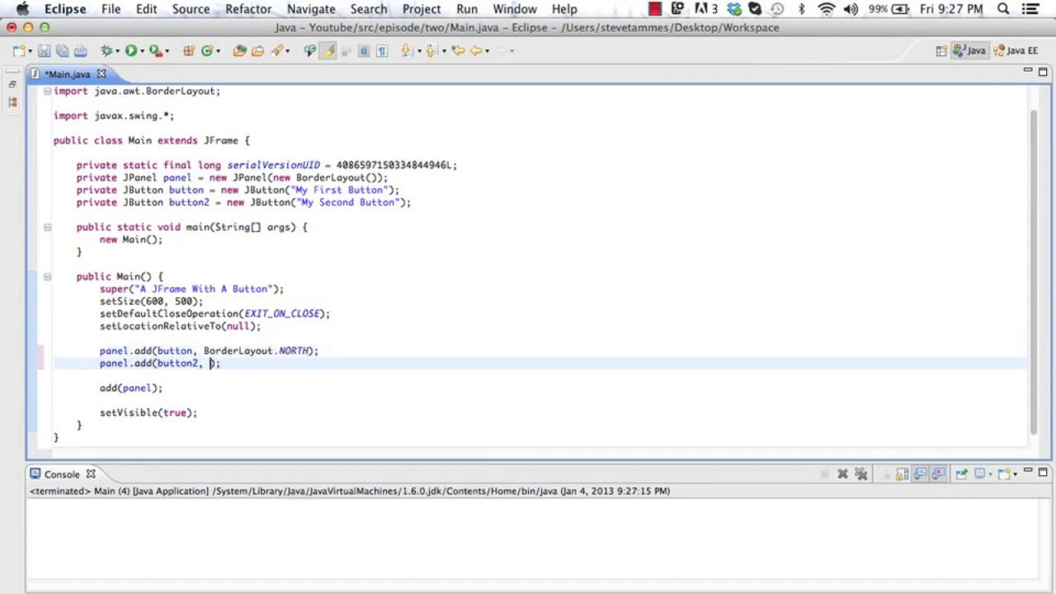
{"action": "type", "text": "BorderLay"}
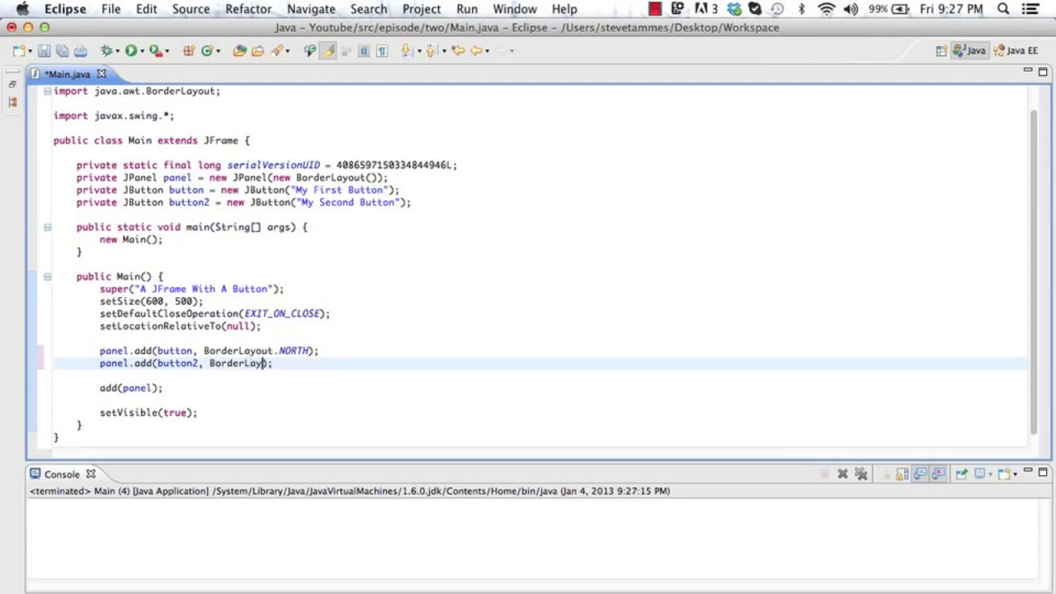
{"action": "type", "text": "SOUTH"}
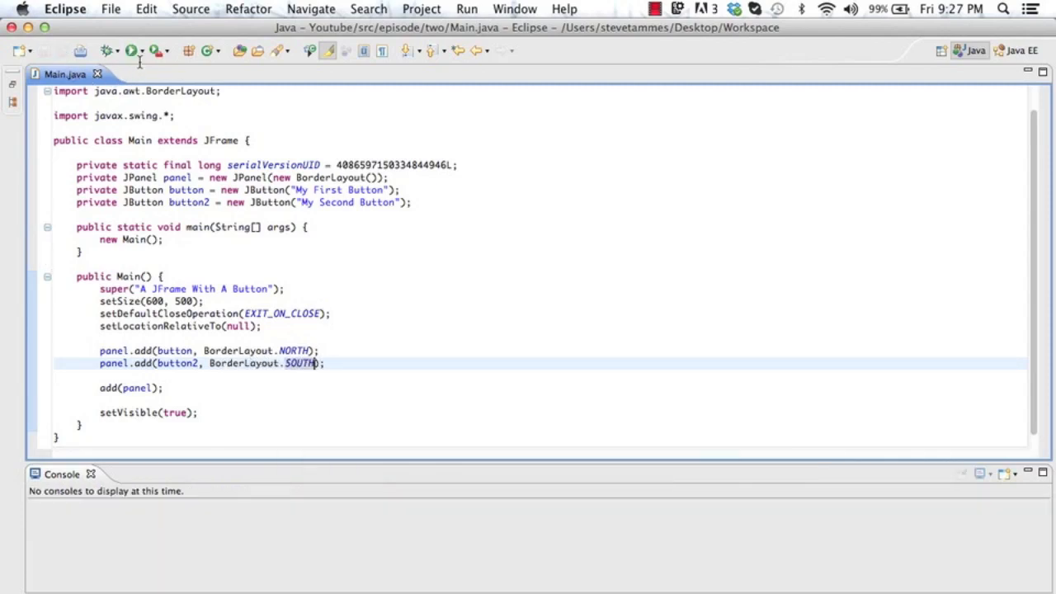
- Run the program, press My Second Button in the frame, then close the window
{"action": "left_click", "coordinate": [132, 49]}
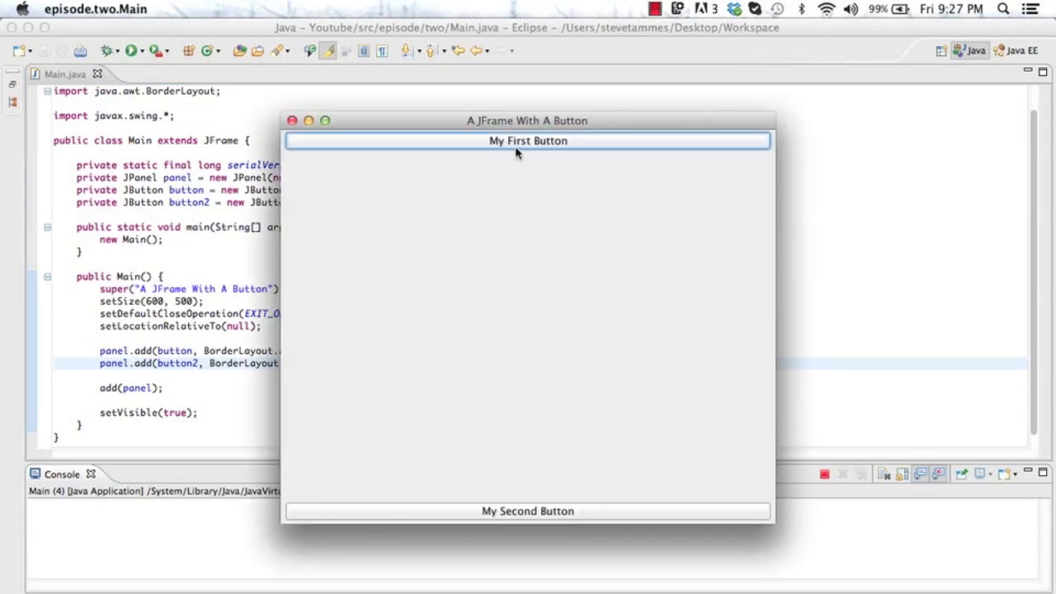
{"action": "left_click", "coordinate": [528, 512]}
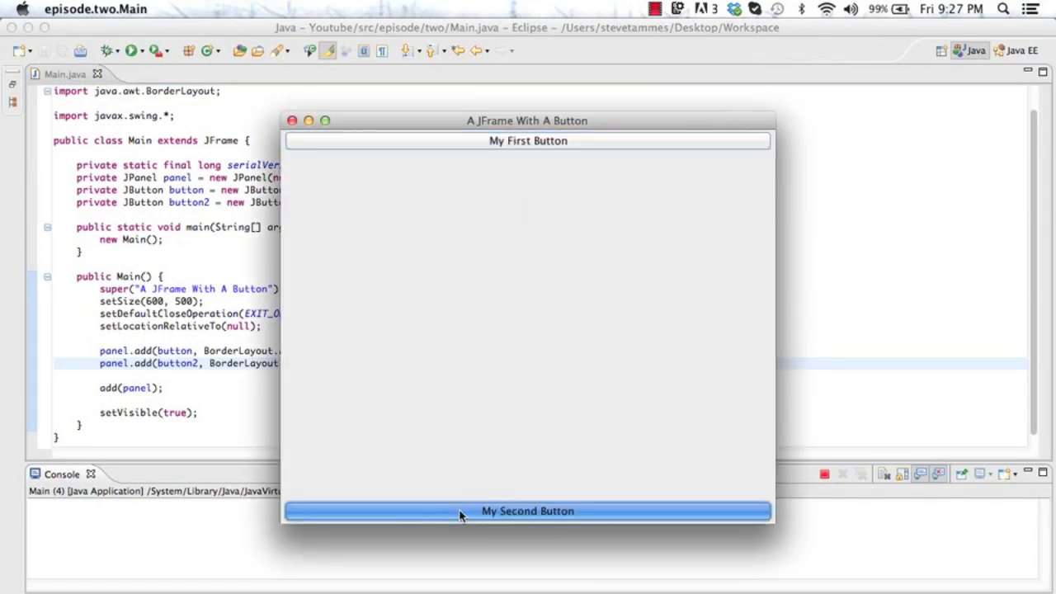
{"action": "mouse_move", "coordinate": [359, 139]}
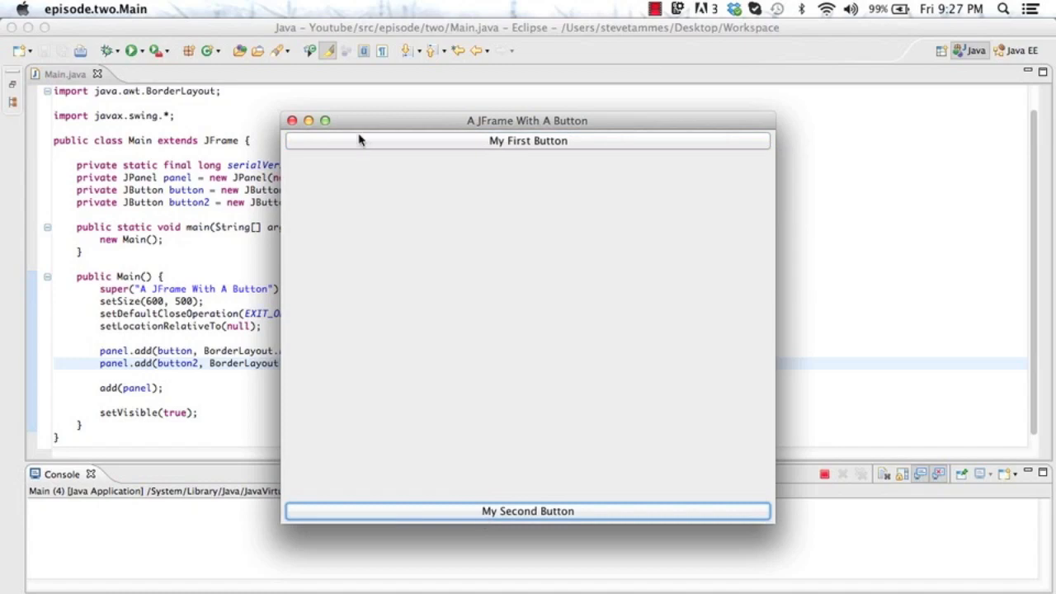
{"action": "left_click", "coordinate": [292, 121]}
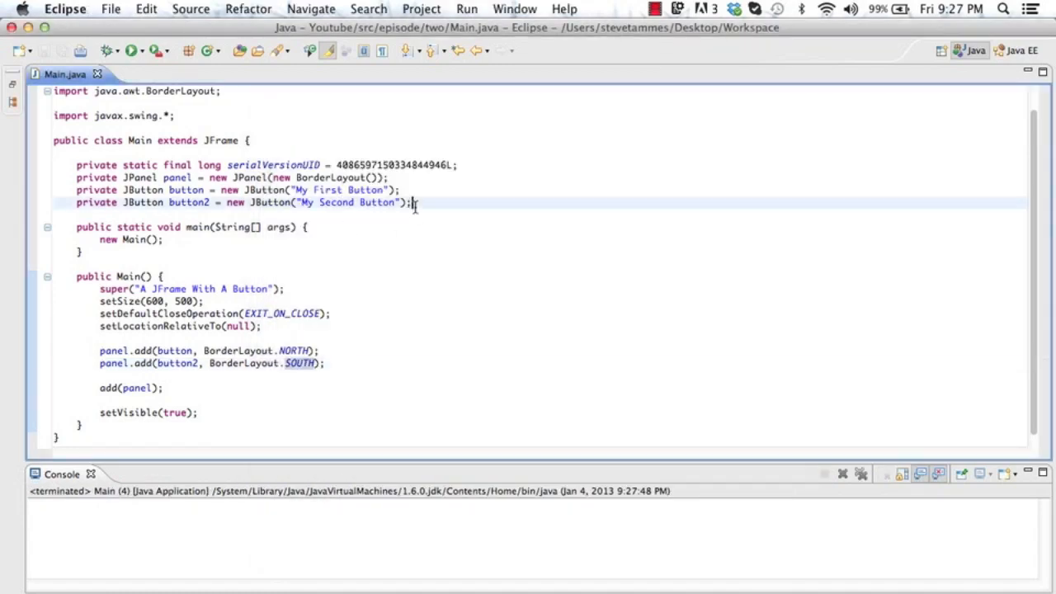
- Declare a JButton labelled "Center", add it at BorderLayout.CENTER, and run to see it
{"action": "type", "text": "private JButton center = new J"}
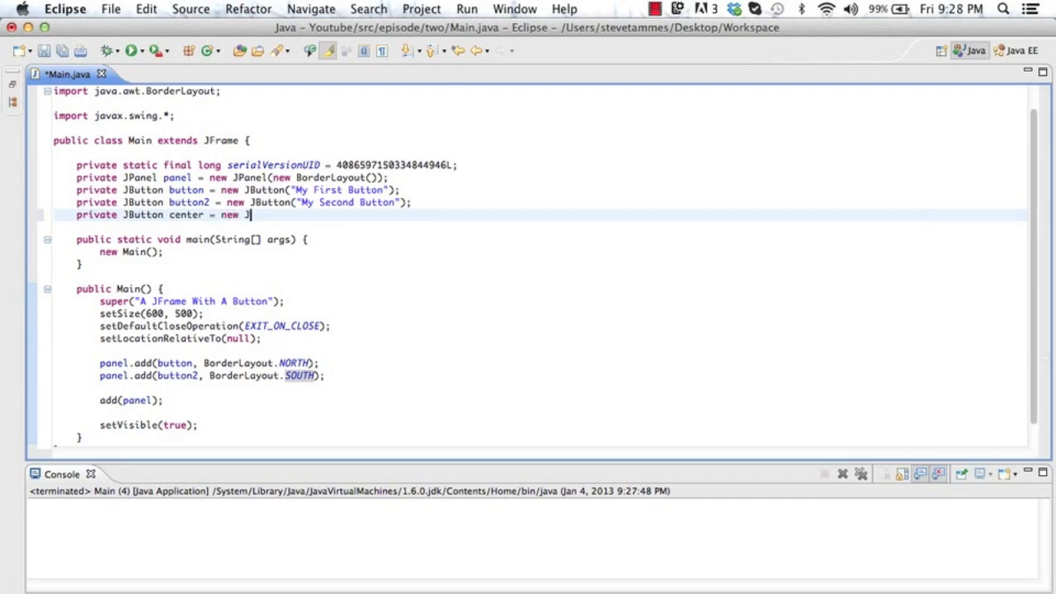
{"action": "type", "text": "Button(\"Center\");"}
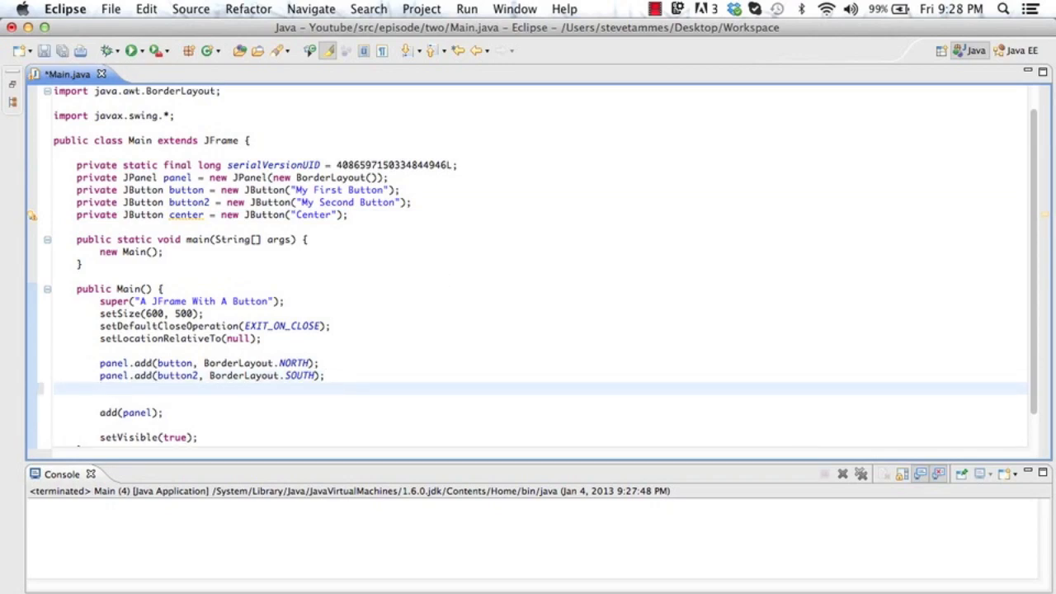
{"action": "type", "text": "panel.add(center,"}
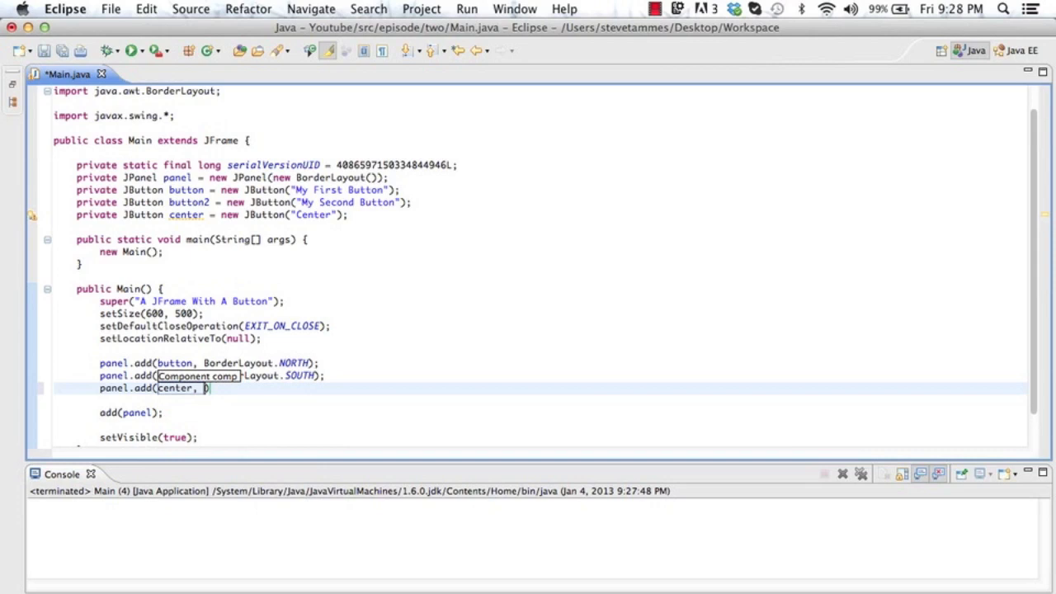
{"action": "type", "text": "BorderLayout.C"}
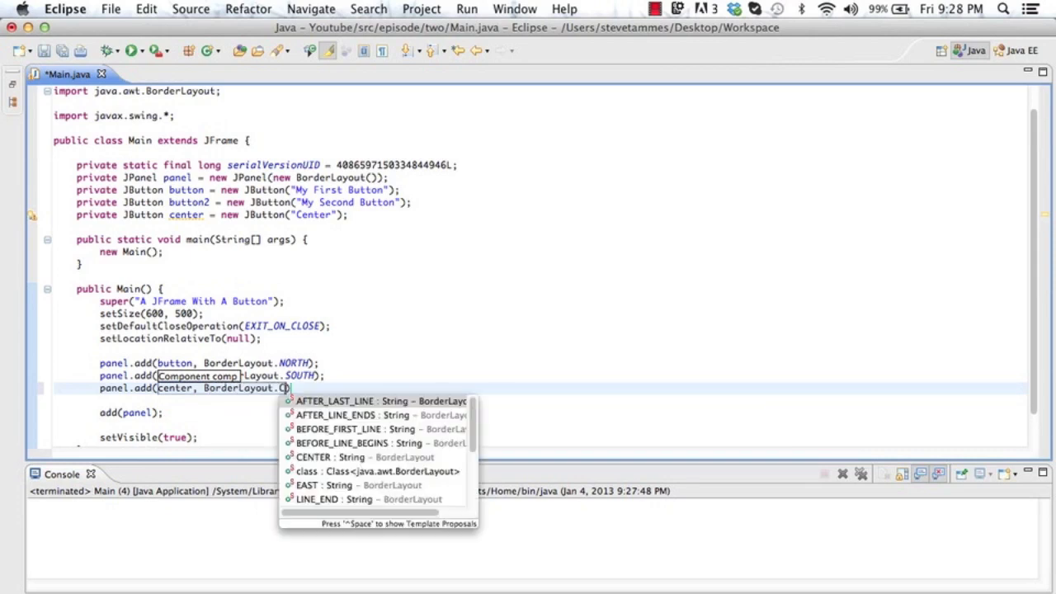
{"action": "left_click", "coordinate": [317, 455]}
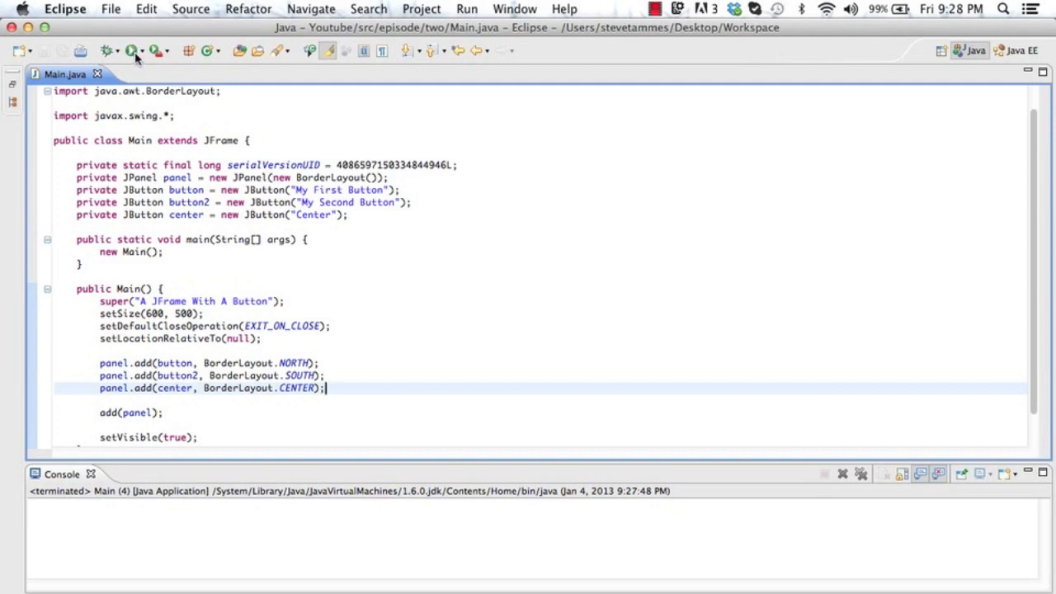
{"action": "left_click", "coordinate": [132, 50]}
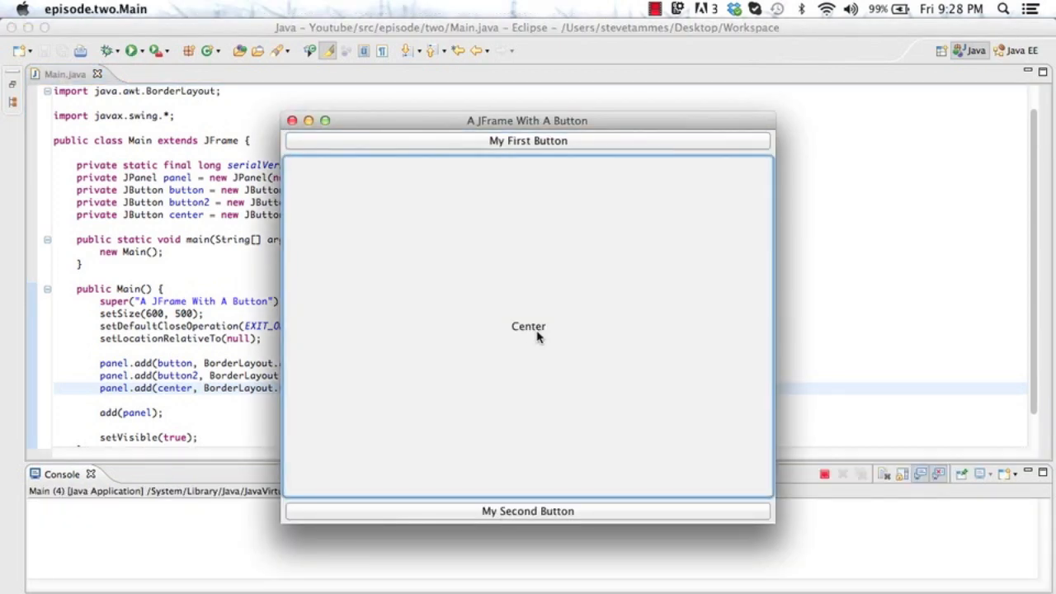
{"action": "mouse_move", "coordinate": [317, 140]}
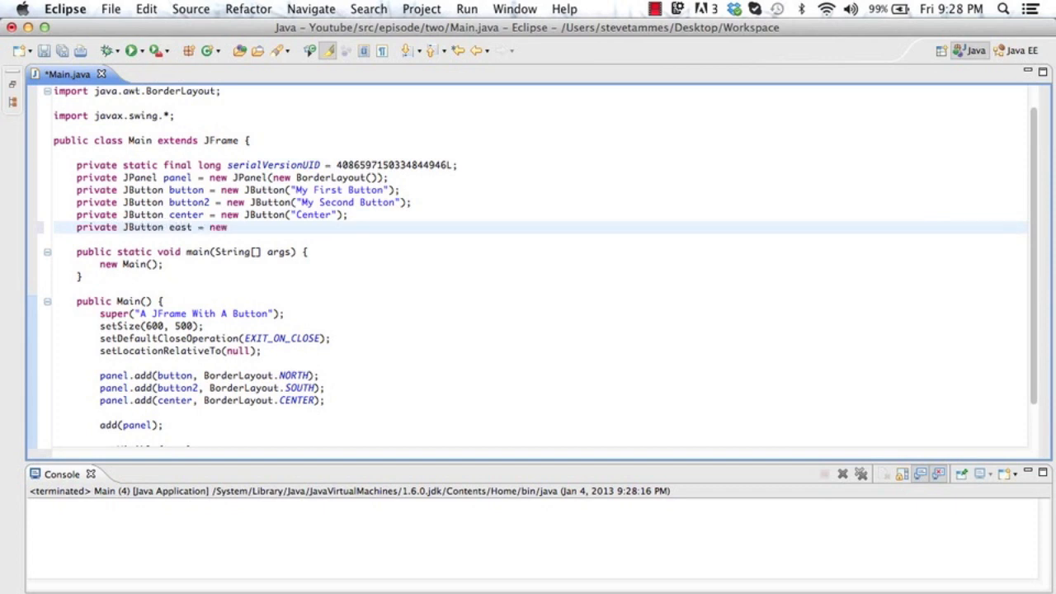
- Declare the East and West JButton fields and save the file
{"action": "type", "text": "JButton(\"East\");"}
{"action": "type", "text": "pr"}
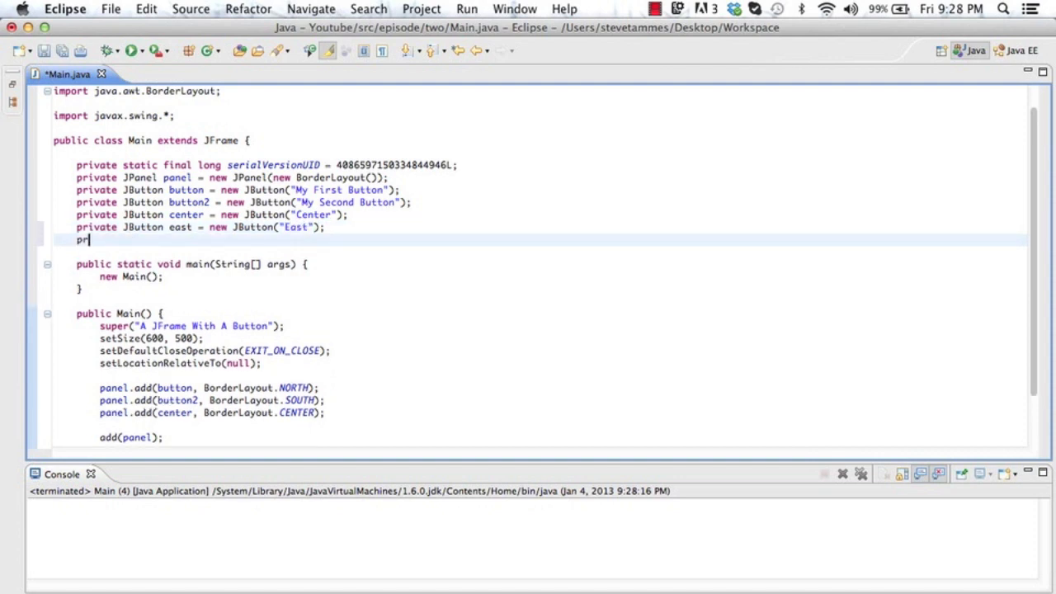
{"action": "type", "text": "ivate JButton ew"}
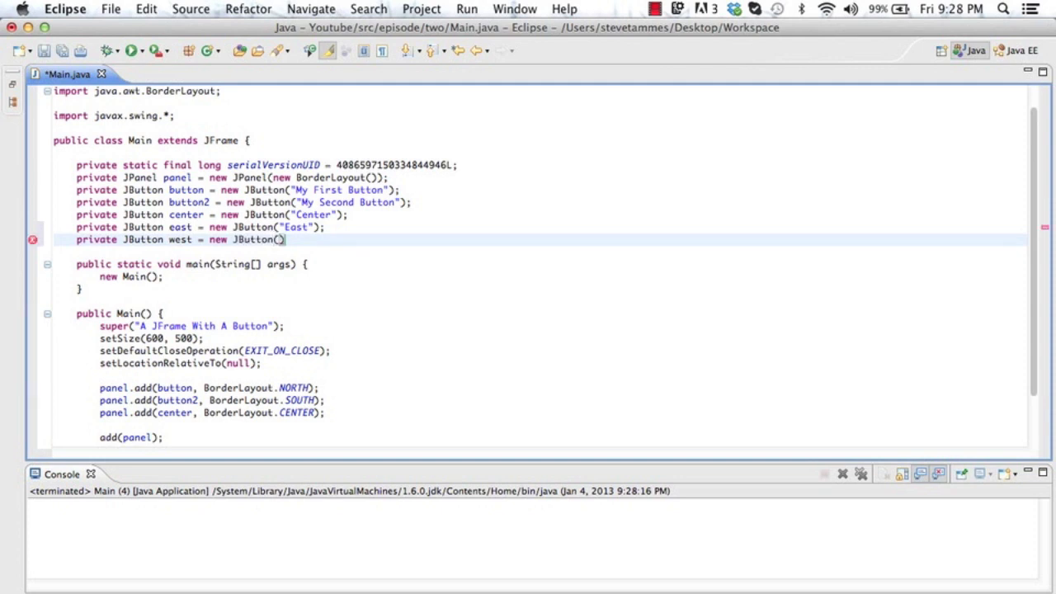
{"action": "type", "text": "\";"}
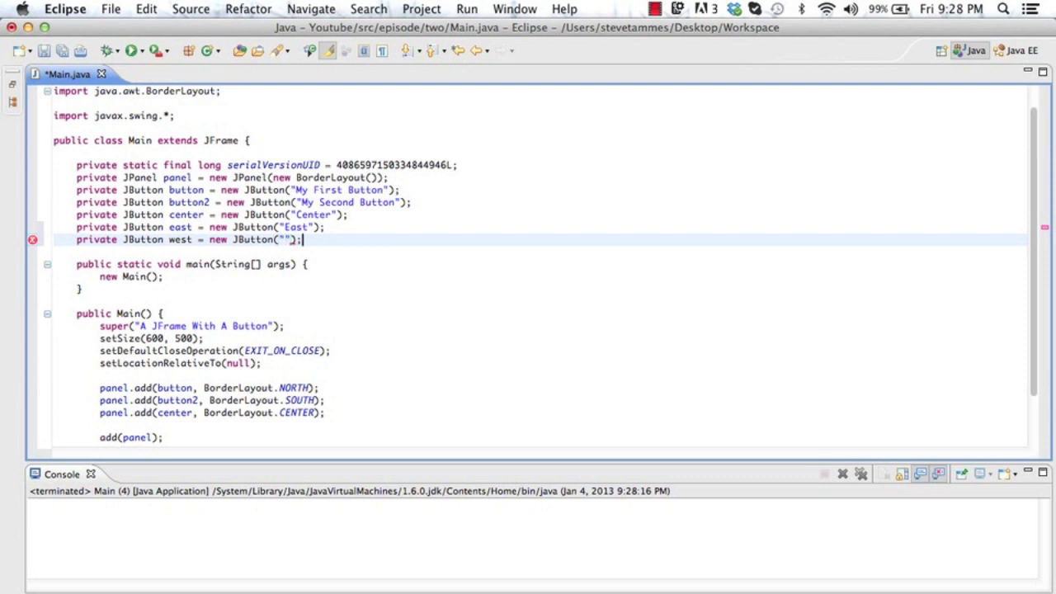
{"action": "key", "text": "cmd+s"}
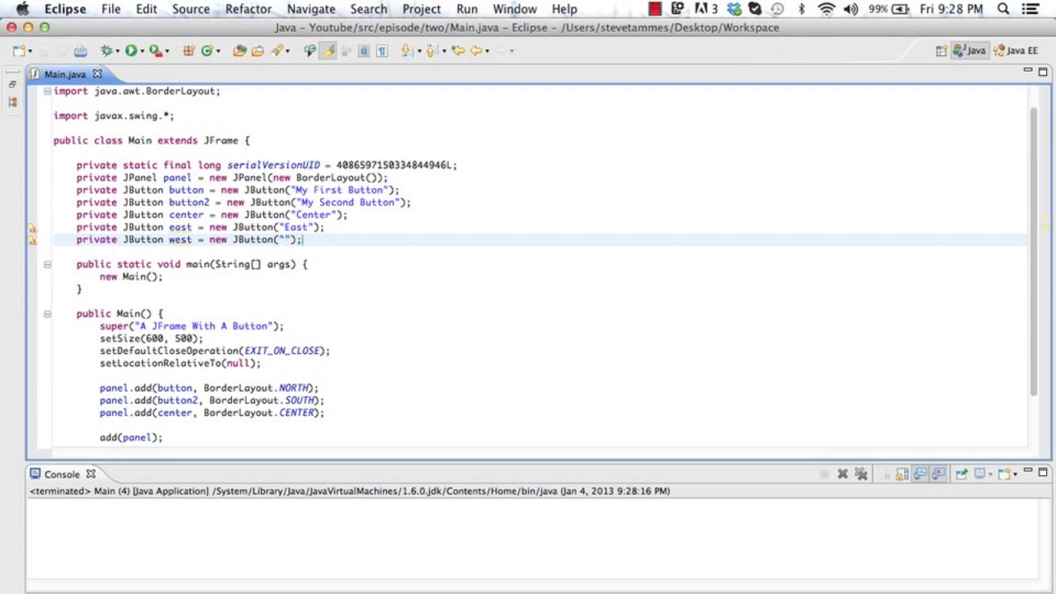
{"action": "type", "text": "West"}
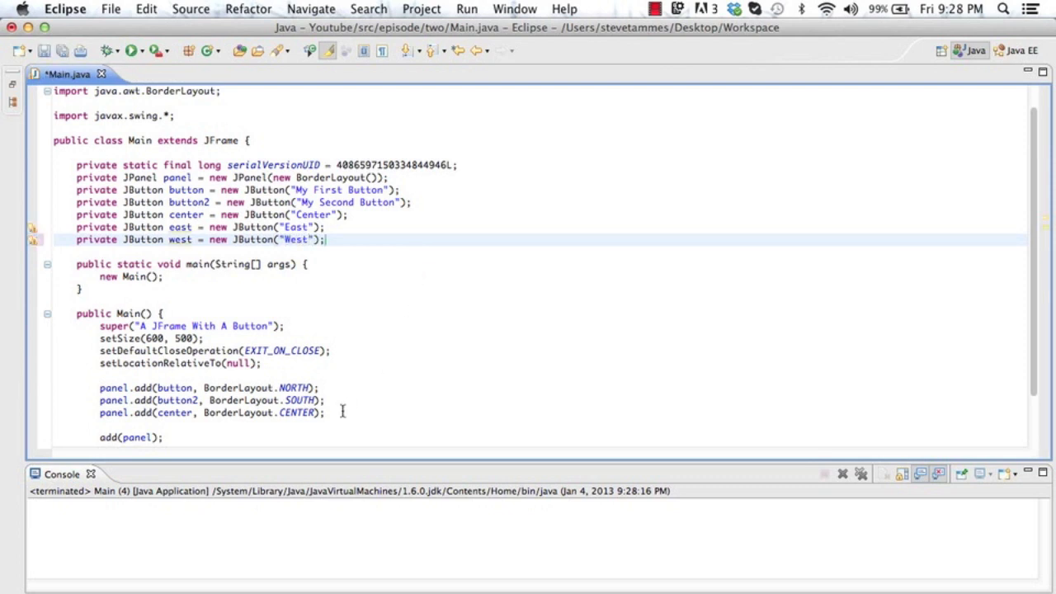
- Add east at BorderLayout.EAST and west at BorderLayout.WEST to the panel
{"action": "type", "text": "panel.add(east,"}
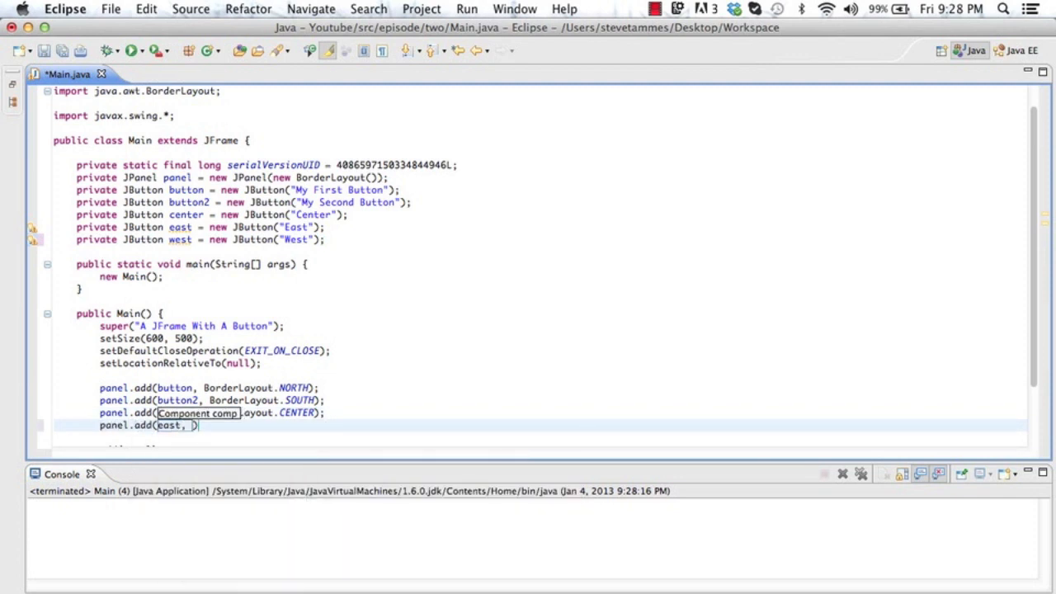
{"action": "type", "text": "BorderLayout."}
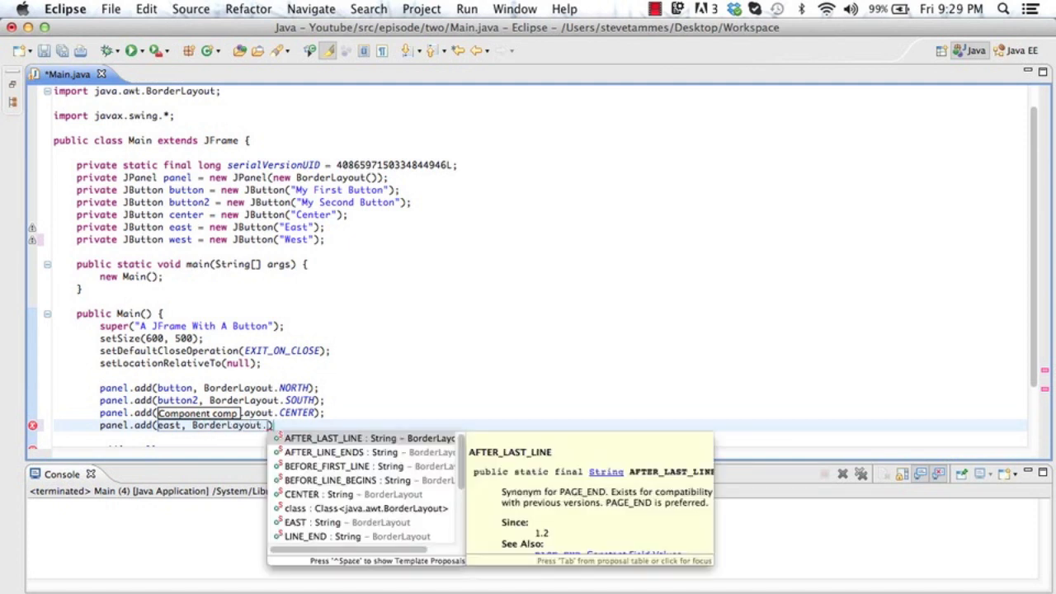
{"action": "type", "text": "EAST"}
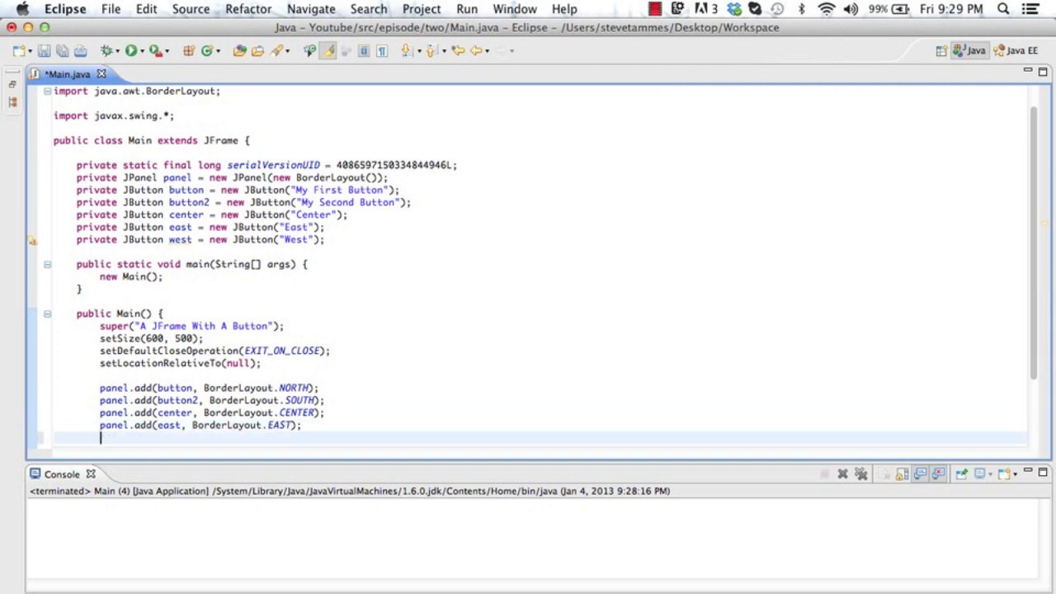
{"action": "type", "text": "panel.add(comp"}
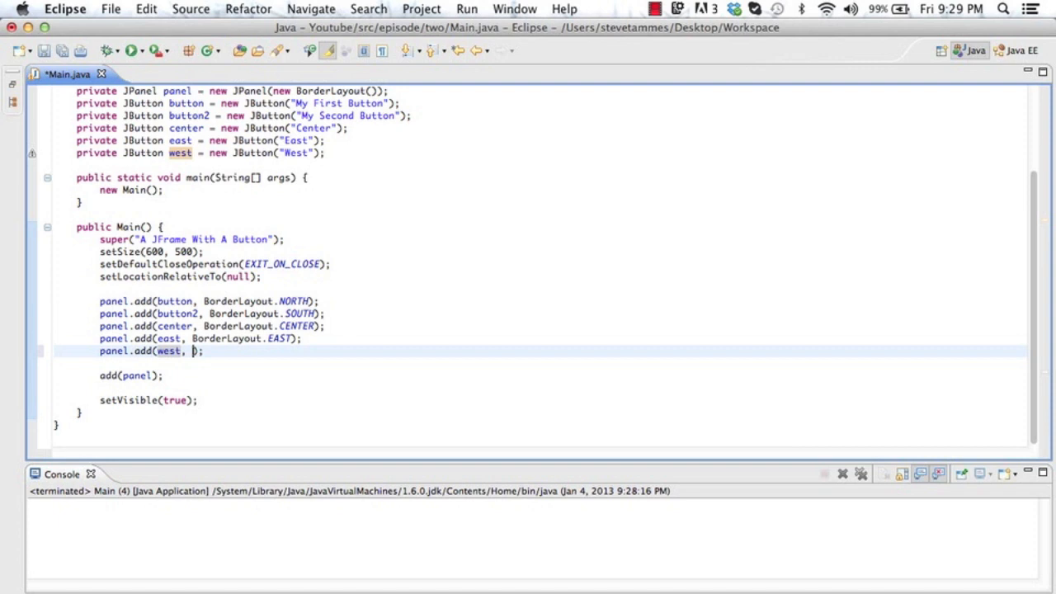
{"action": "type", "text": "BorderLay"}
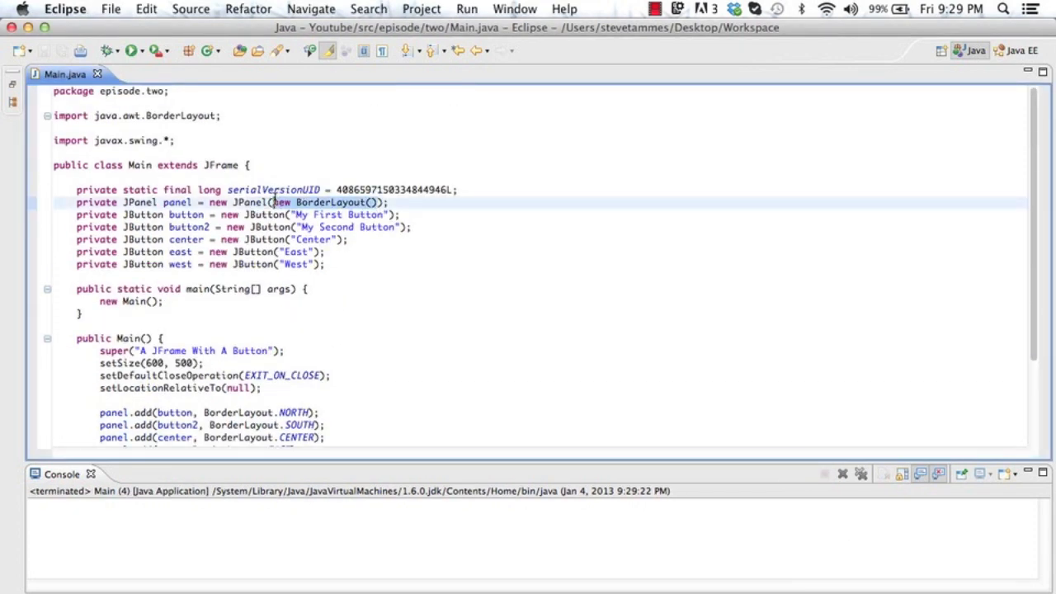
- Change the panel layout to null and delete the East and West button declarations
{"action": "type", "text": "null"}
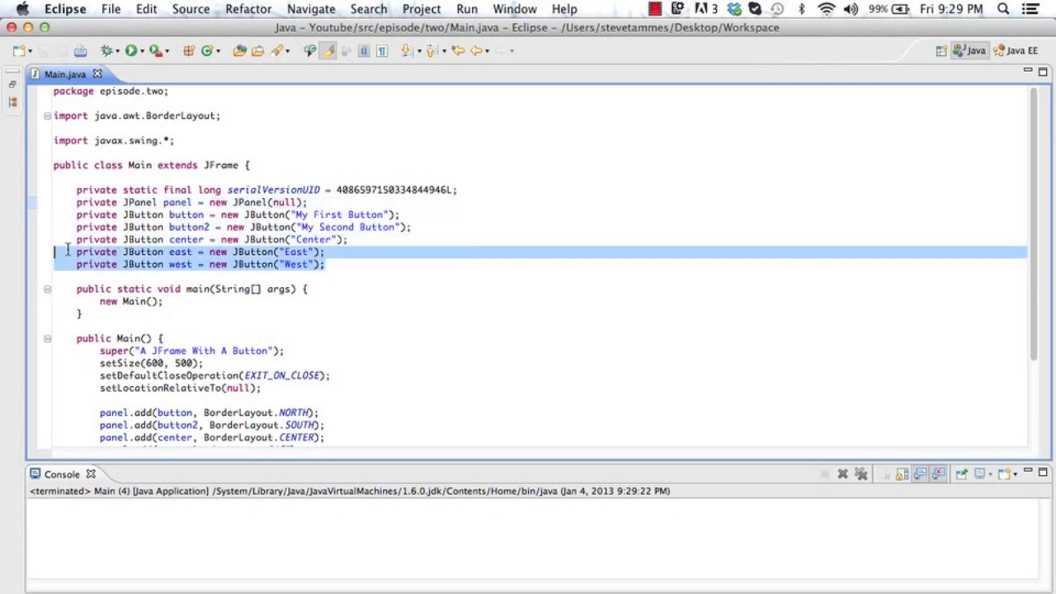
{"action": "key", "text": "Delete"}
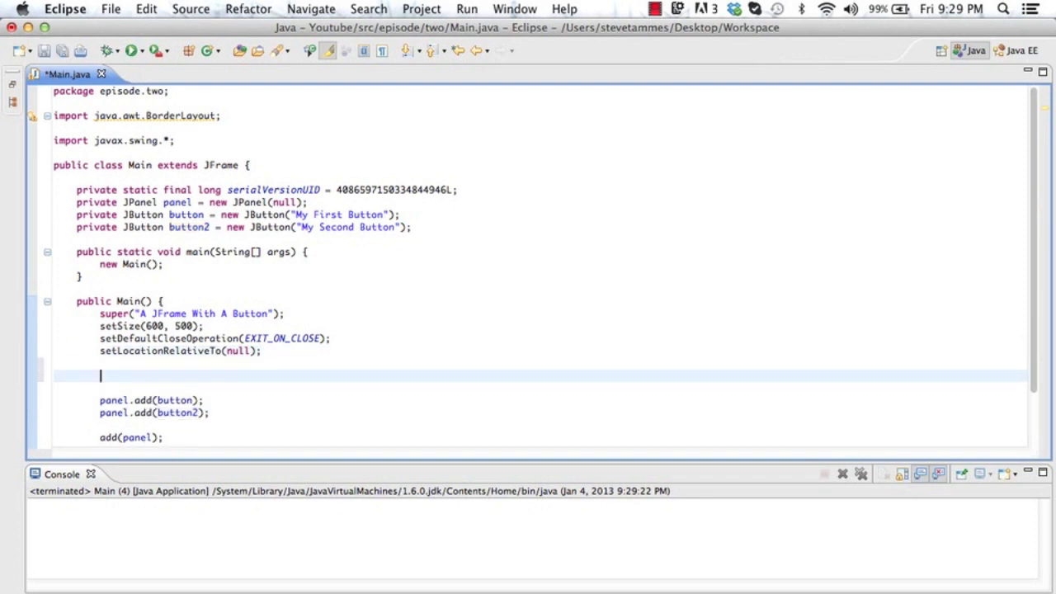
- Add button.setLocation(10, 10) to place the first button at the top-left
{"action": "type", "text": "utton."}
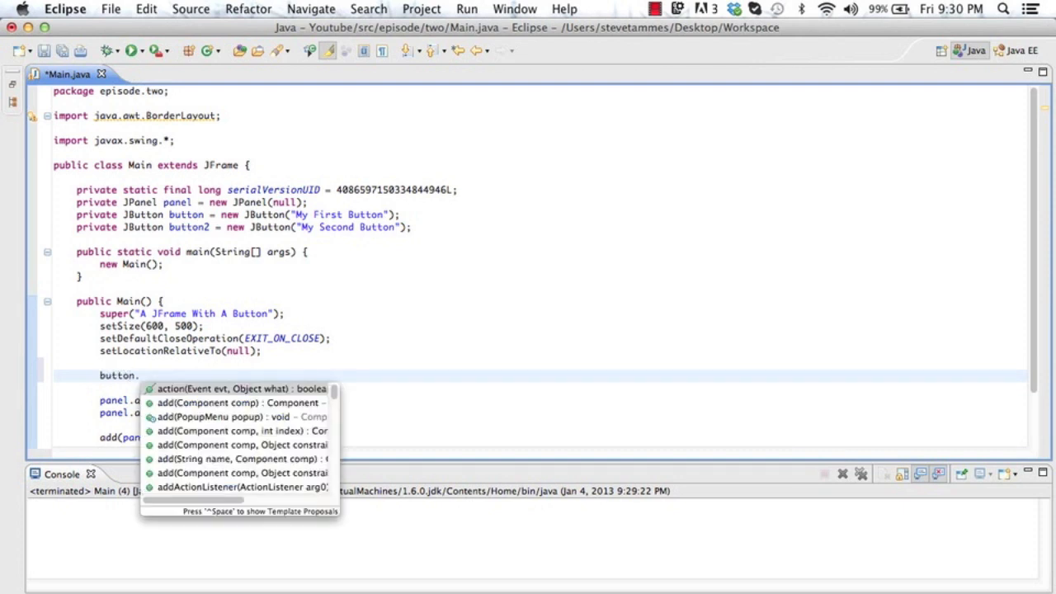
{"action": "type", "text": "setLocation(x, y"}
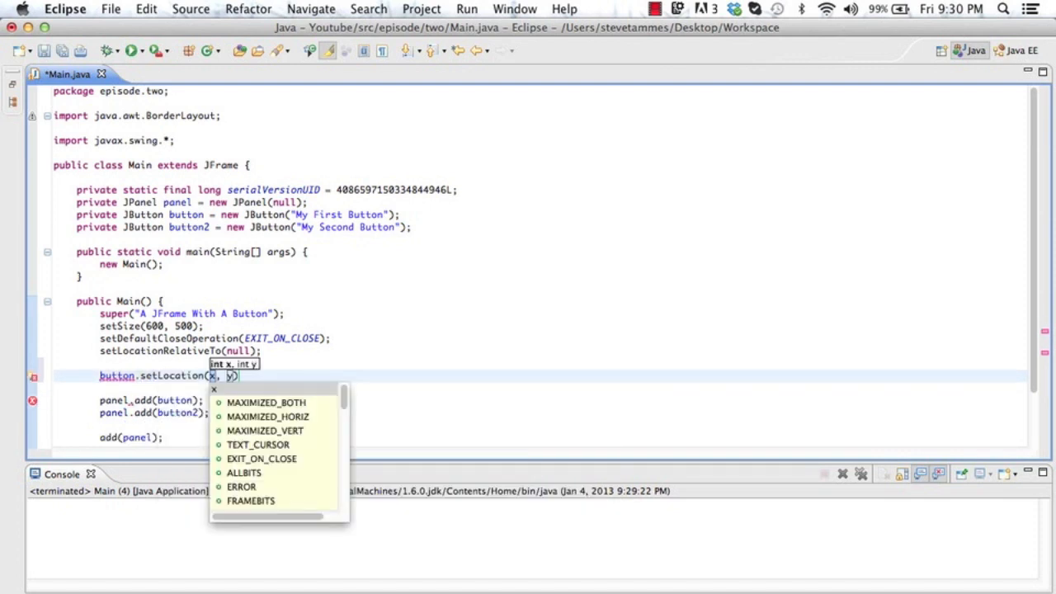
{"action": "type", "text": "10"}
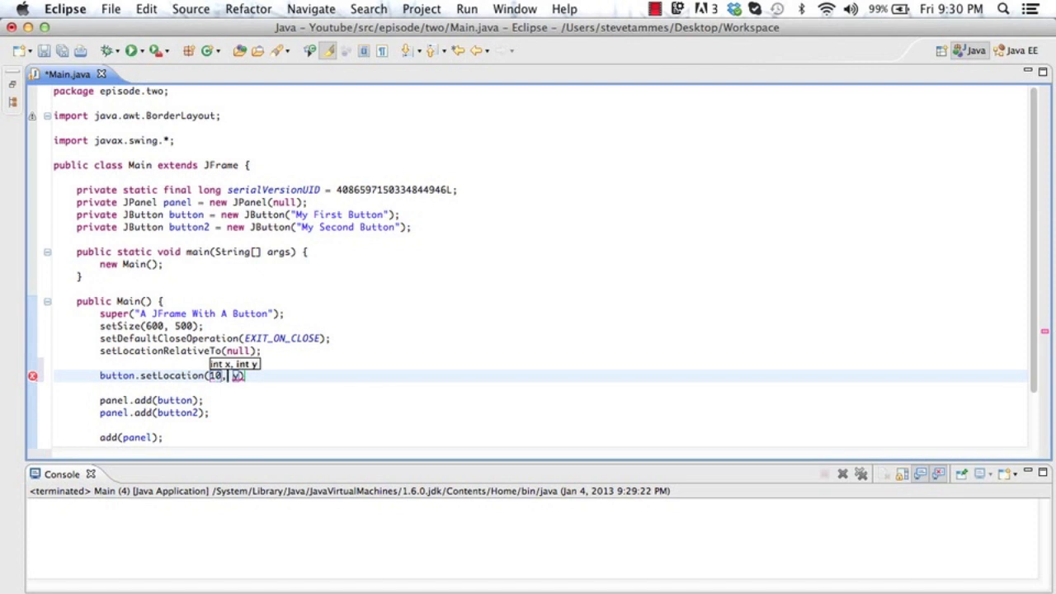
{"action": "type", "text": "10"}
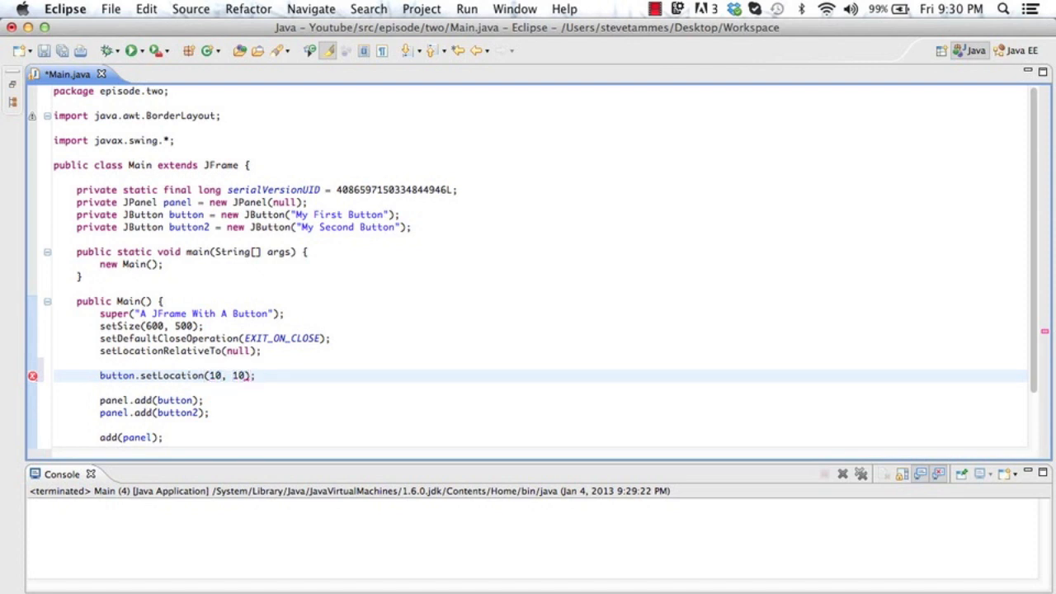
- Add button2.setLocation(500, 10) to place the second button to the right
{"action": "type", "text": "button2."}
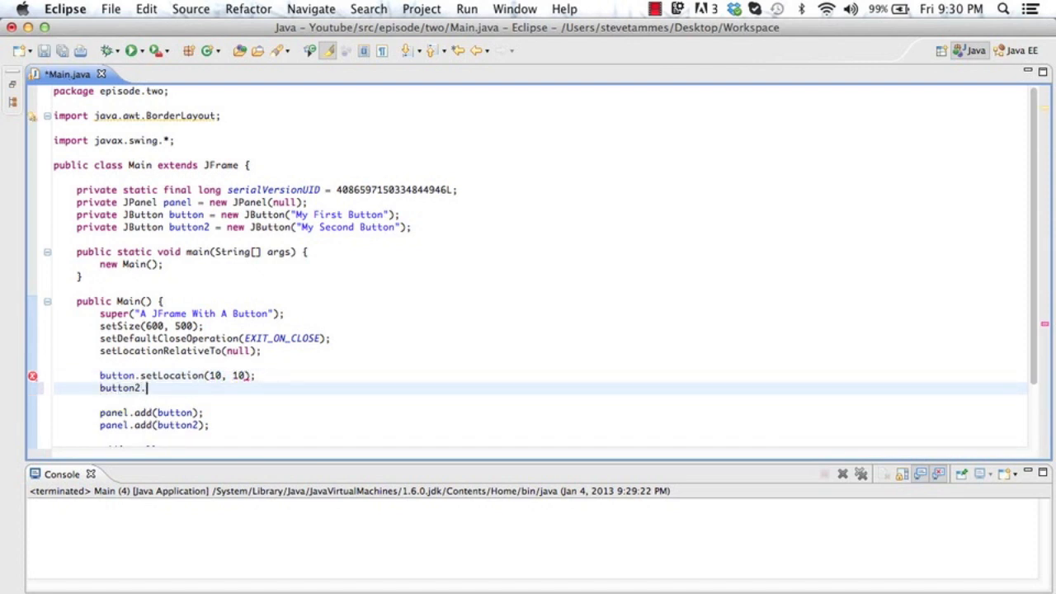
{"action": "type", "text": "setLo"}
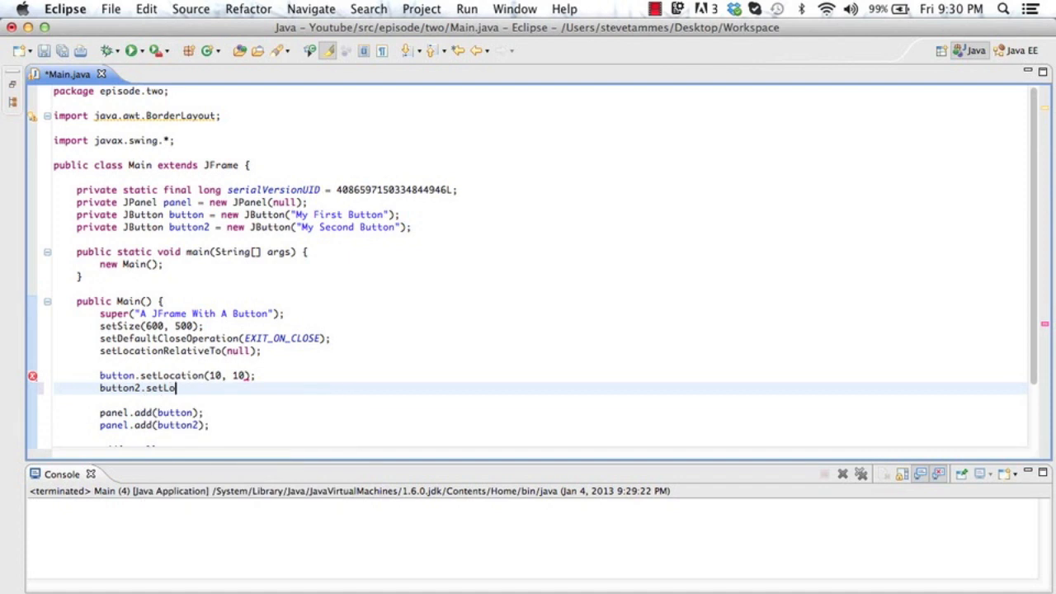
{"action": "type", "text": "cation(100, 10);"}
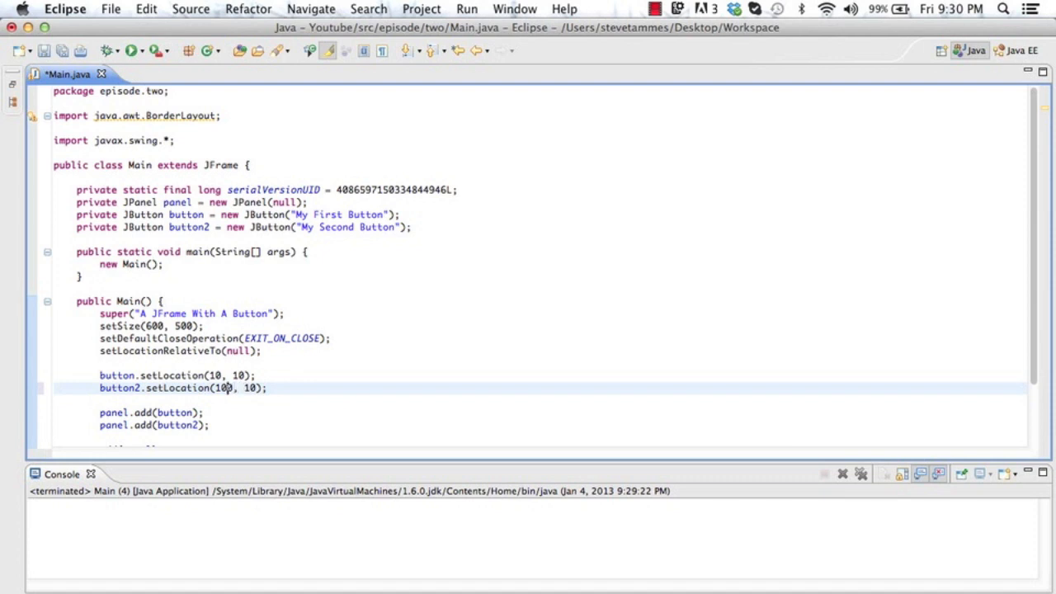
{"action": "type", "text": "500"}
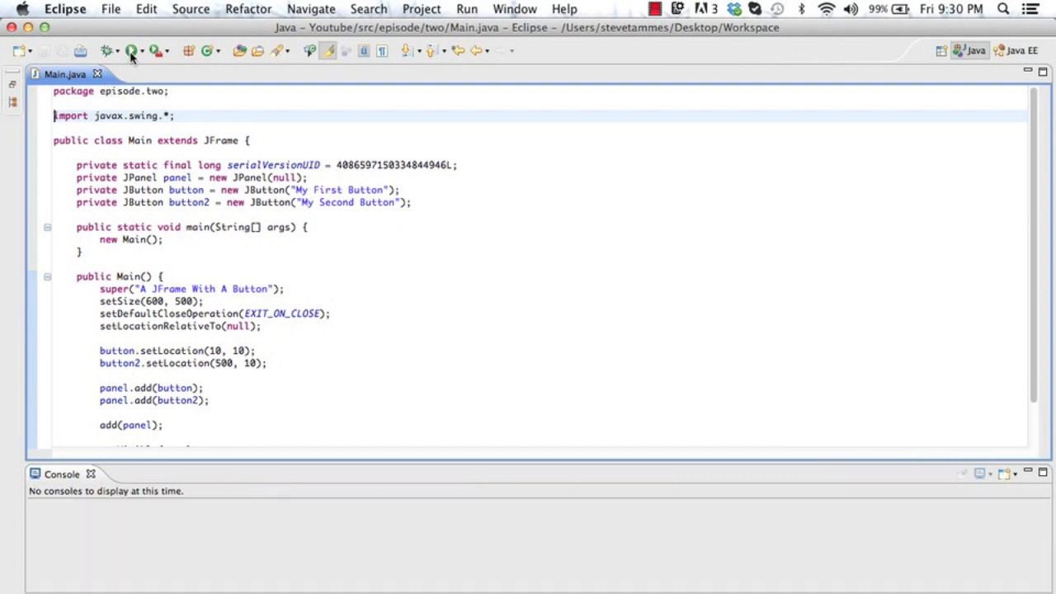
{"action": "left_click", "coordinate": [128, 49]}
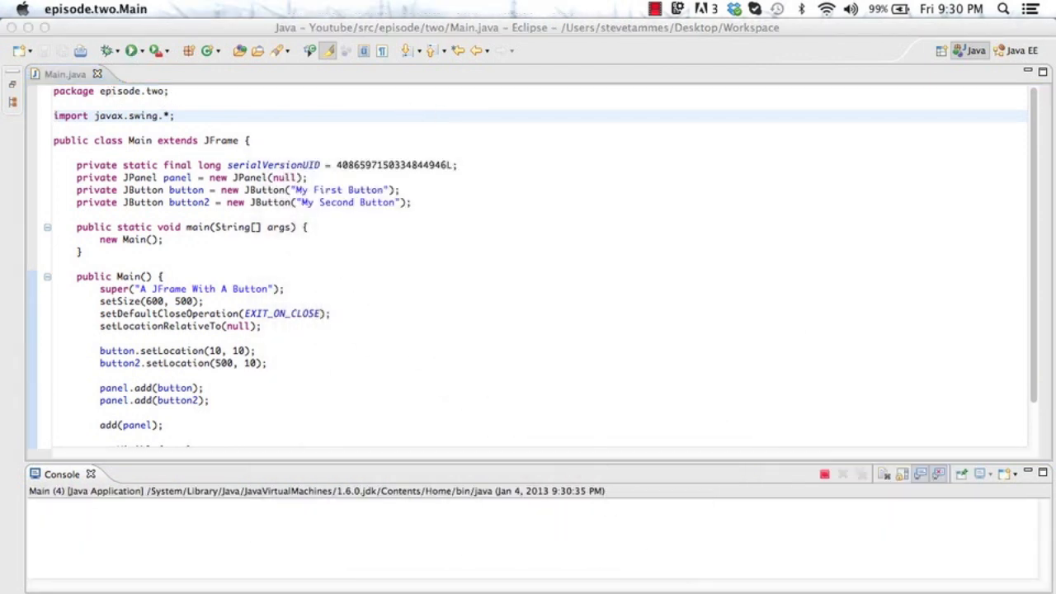
{"action": "left_click", "coordinate": [130, 50]}
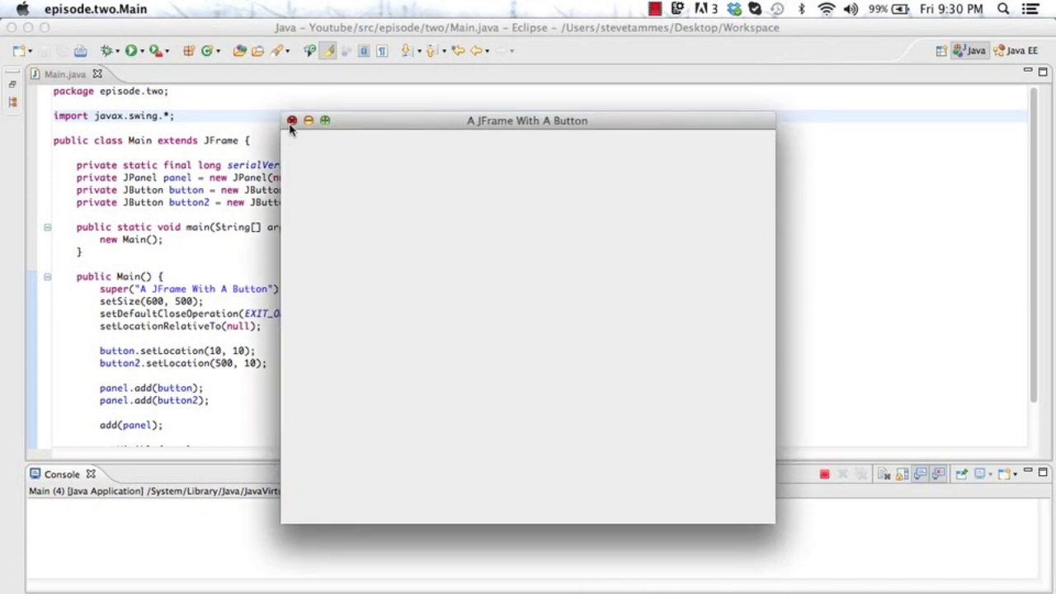
{"action": "left_click", "coordinate": [290, 121]}
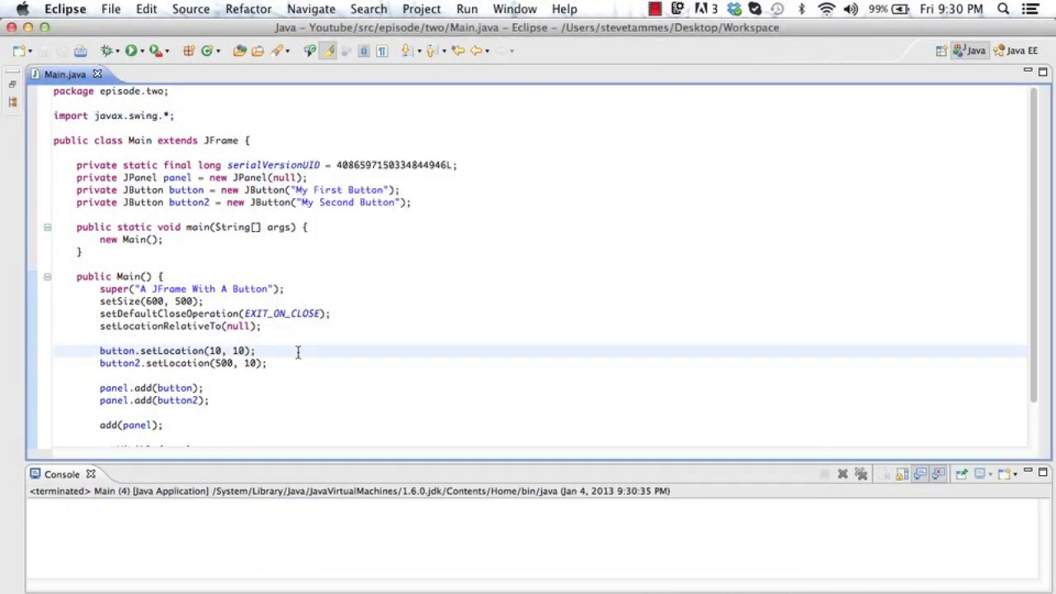
- Size both buttons 200 by 100 with button.setSize and button2.setSize
{"action": "type", "text": "button."}
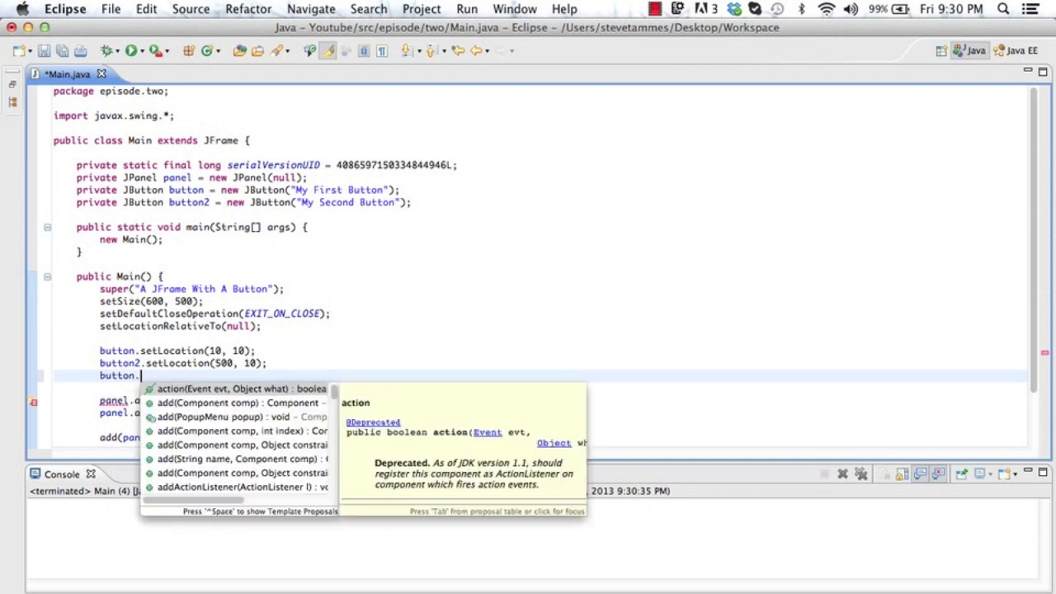
{"action": "type", "text": "setS"}
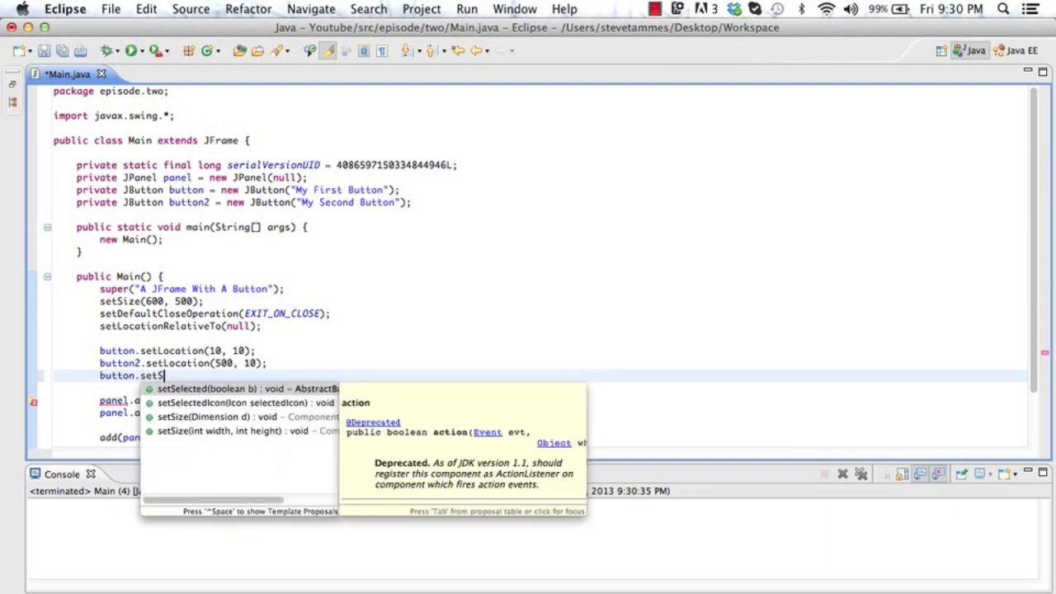
{"action": "type", "text": "ize(200, 100);"}
{"action": "type", "text": "b"}
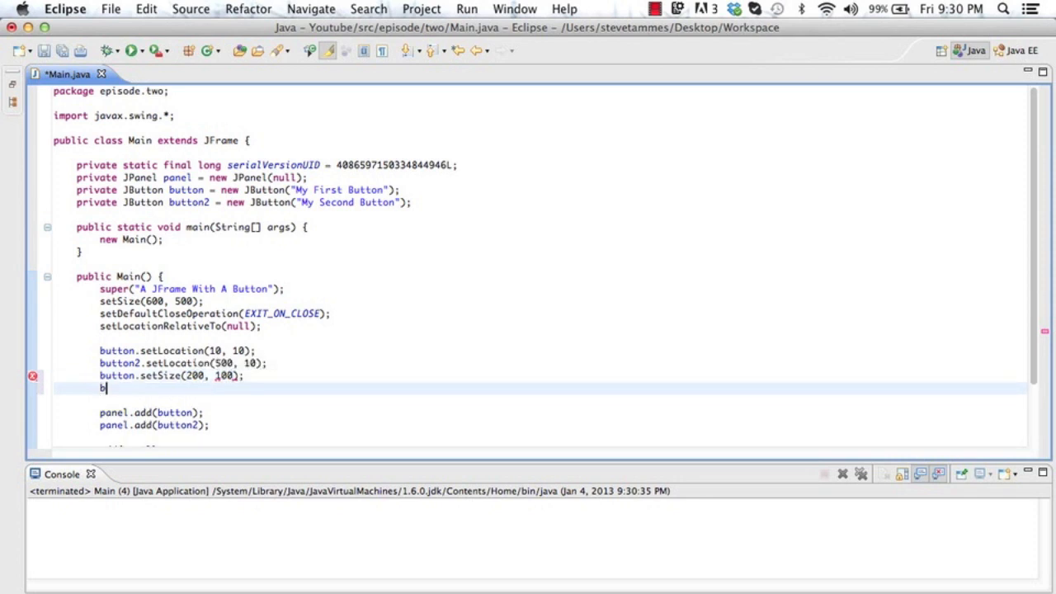
{"action": "type", "text": "utton2.setSize(200, height"}
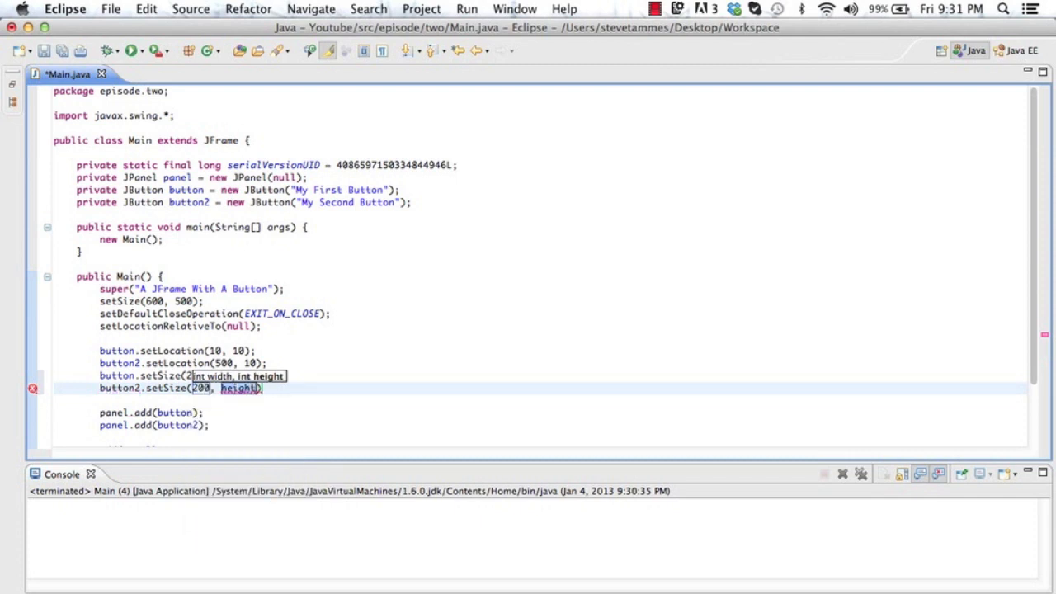
{"action": "type", "text": "100"}
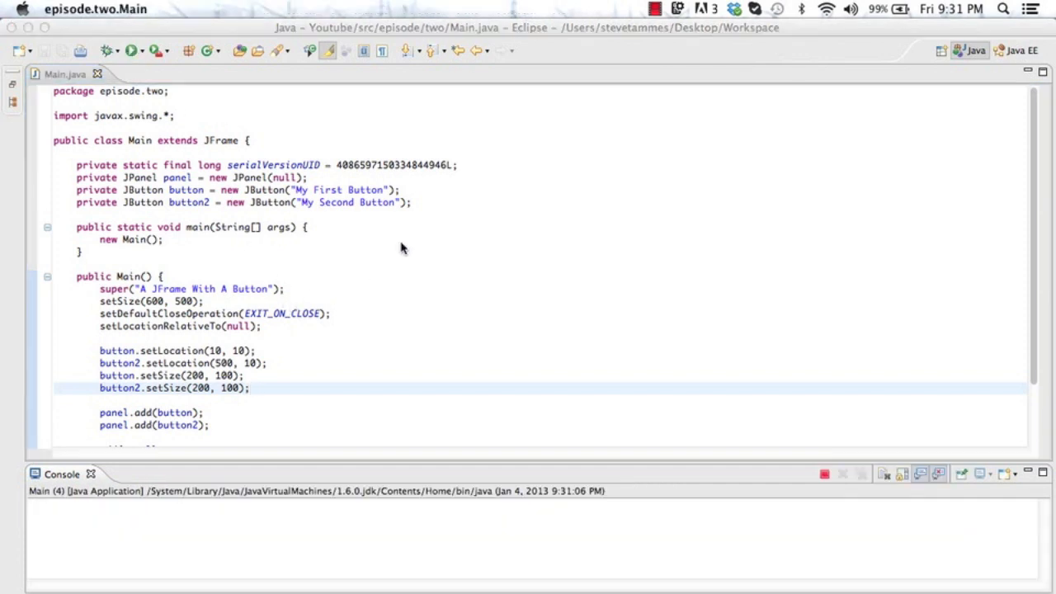
- Run to see the second button cut off, then move it from x 500 to x 300
{"action": "left_click", "coordinate": [132, 50]}
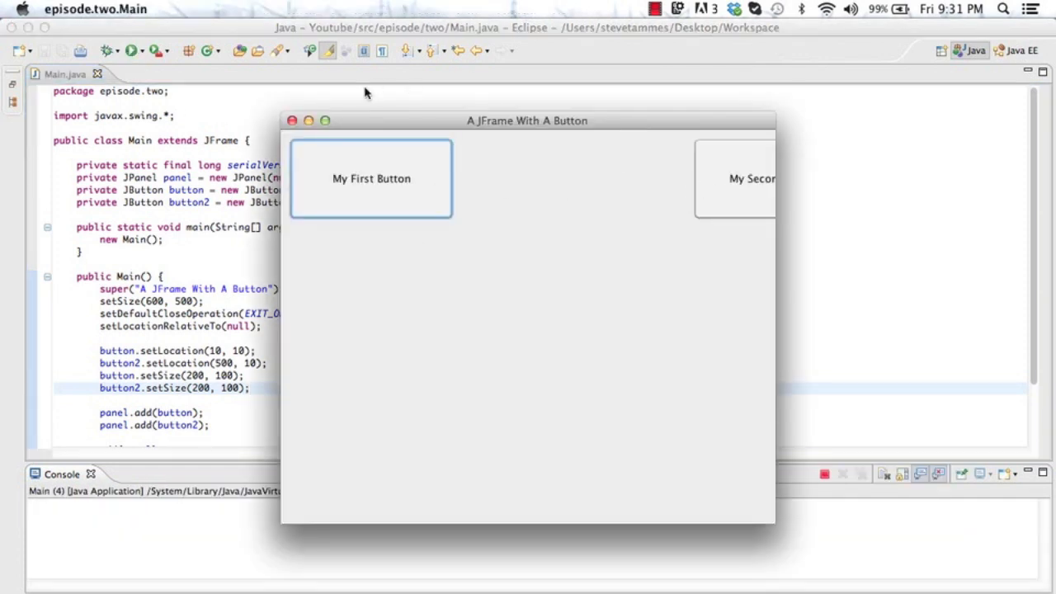
{"action": "left_click", "coordinate": [292, 121]}
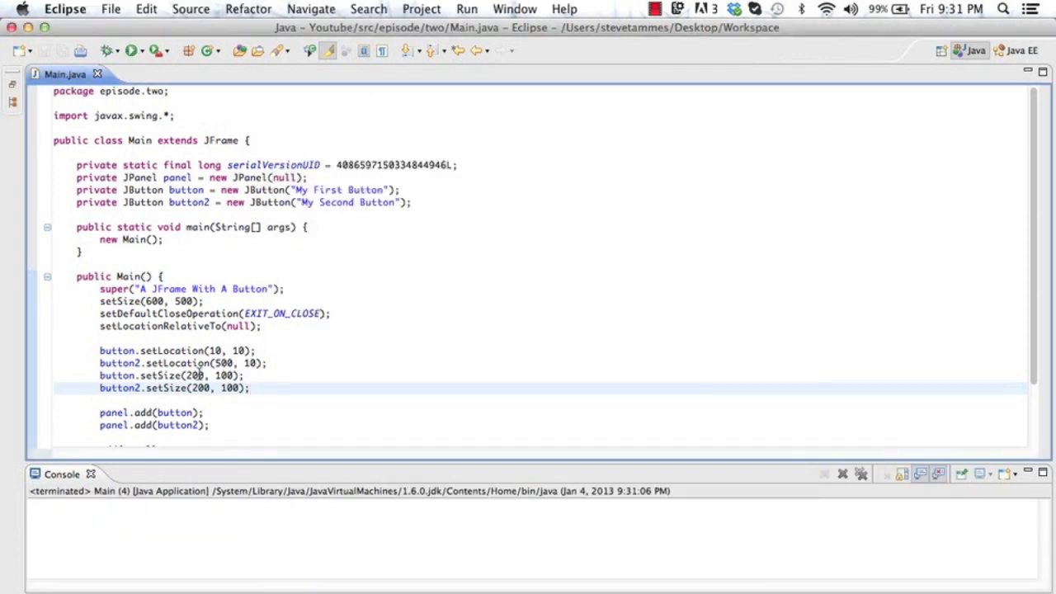
{"action": "type", "text": "300"}
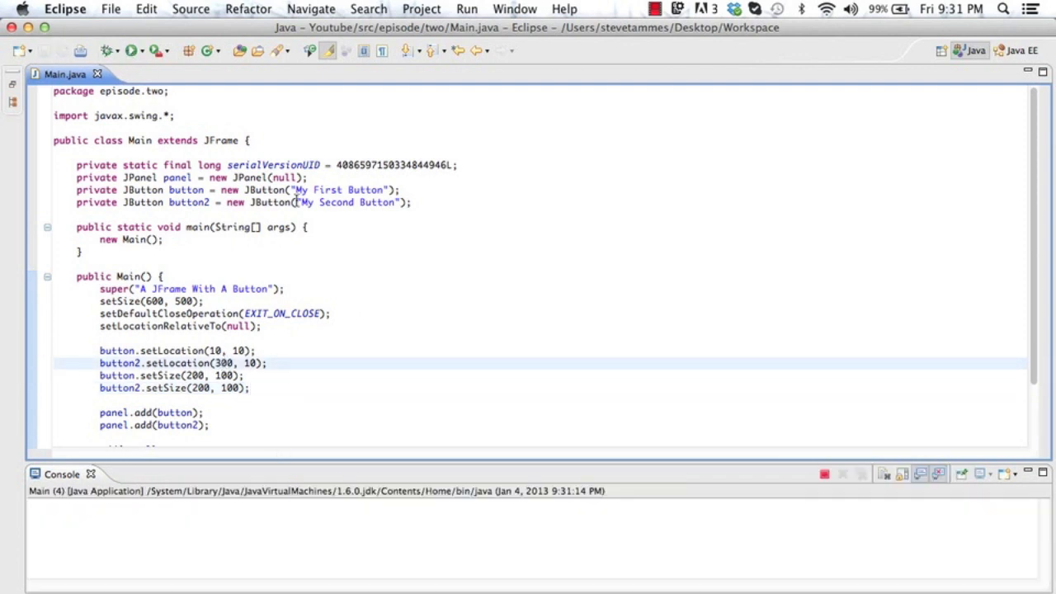
- Run again to confirm both buttons fit side by side, then close the test window
{"action": "left_click", "coordinate": [132, 50]}
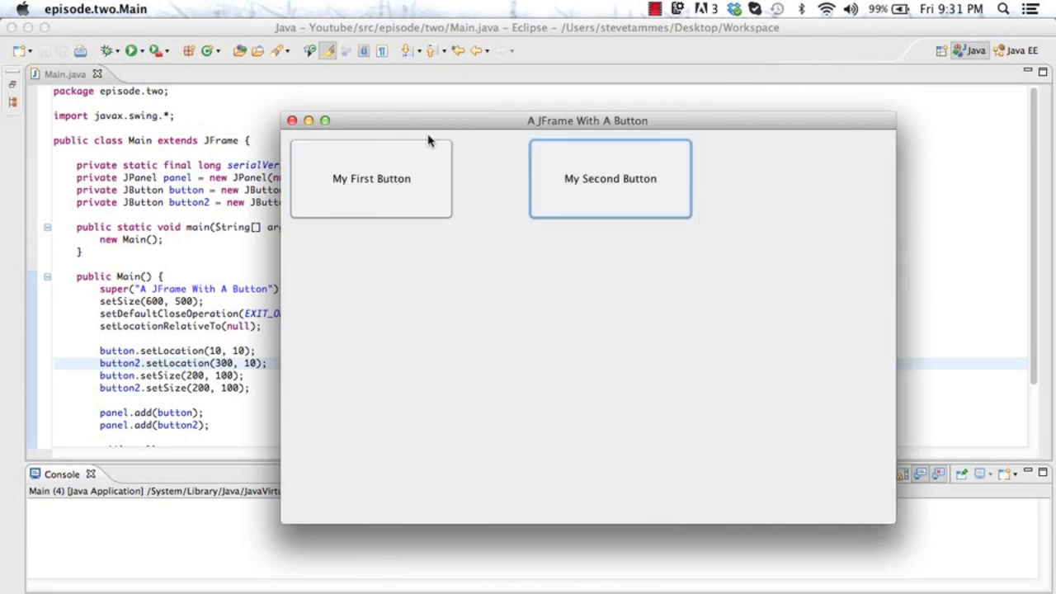
{"action": "left_click", "coordinate": [325, 121]}
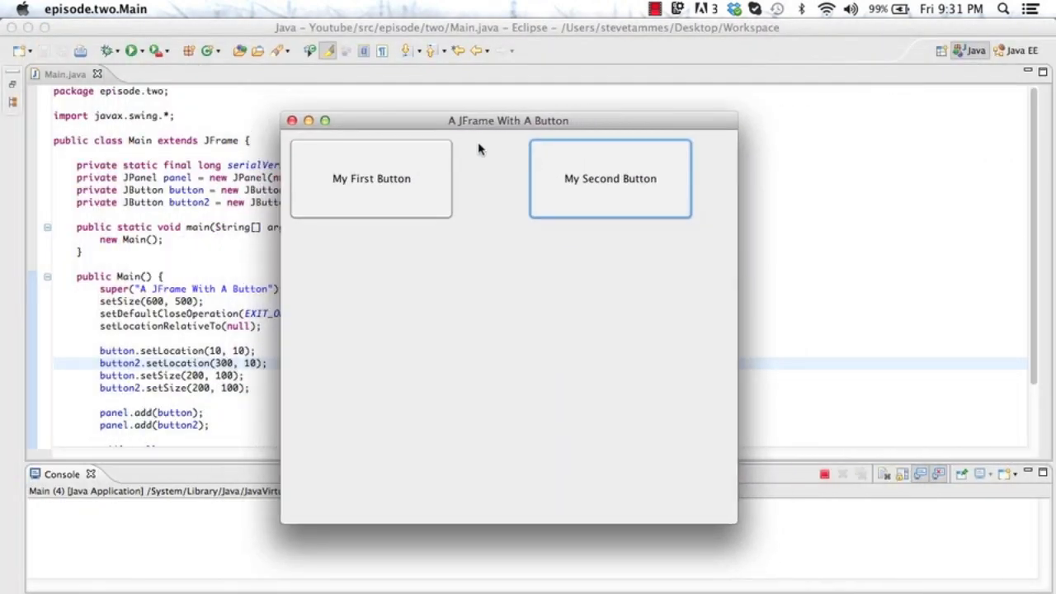
{"action": "left_click", "coordinate": [371, 178]}
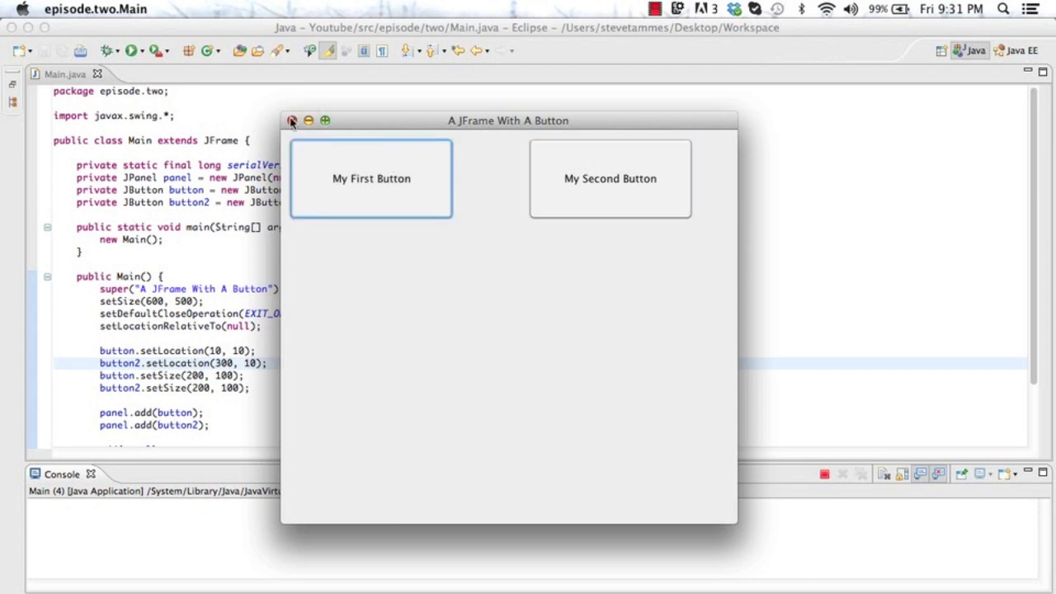
{"action": "left_click", "coordinate": [290, 120]}
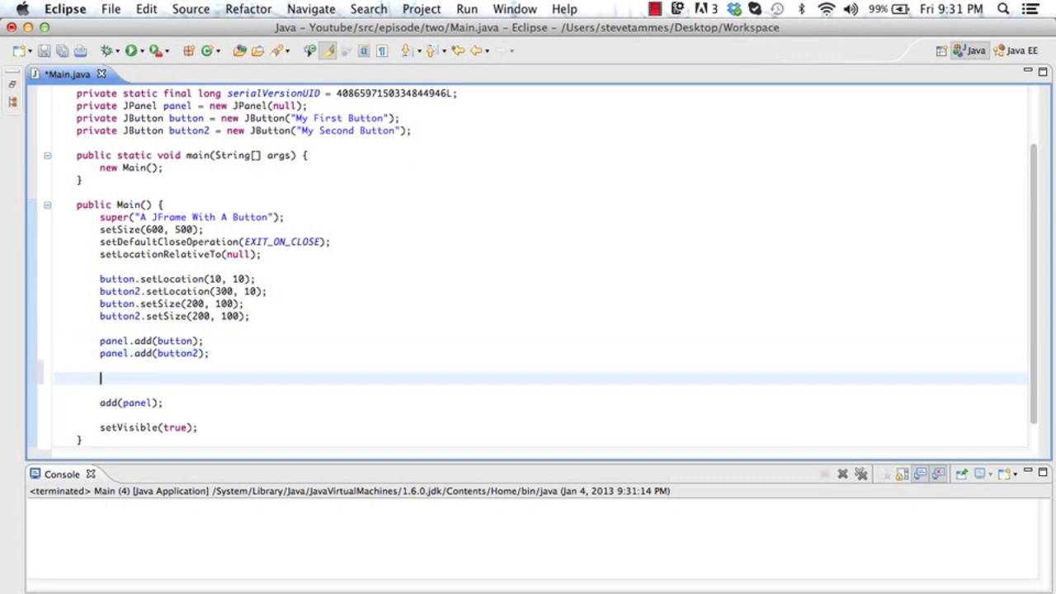
- Add an ActionListener on button showing JOptionPane 'You pressed my first button' titled Button
{"action": "type", "text": "button.addActionListener(l"}
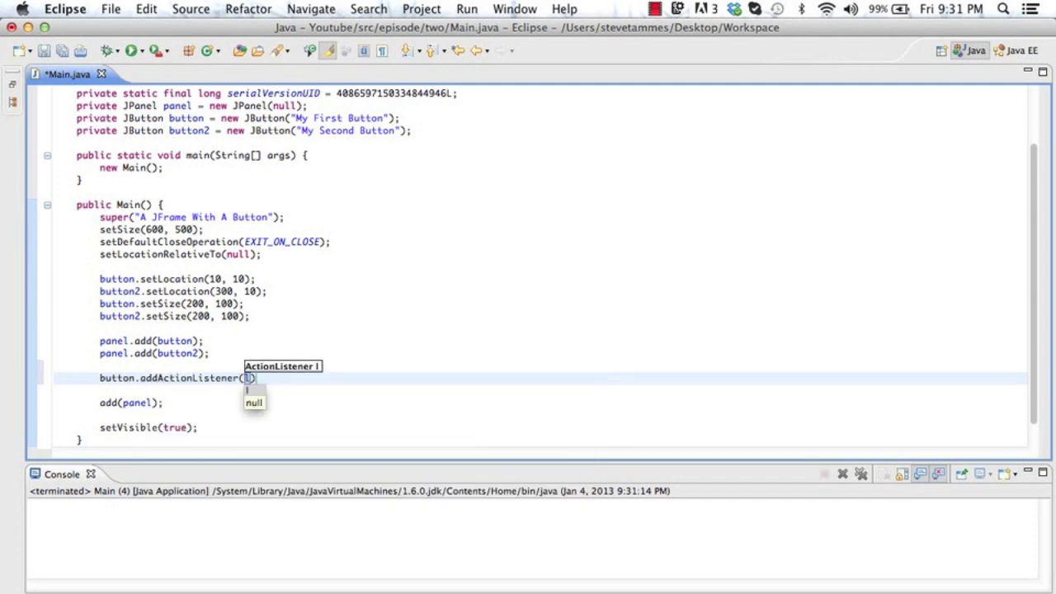
{"action": "type", "text": "new ActionListener("}
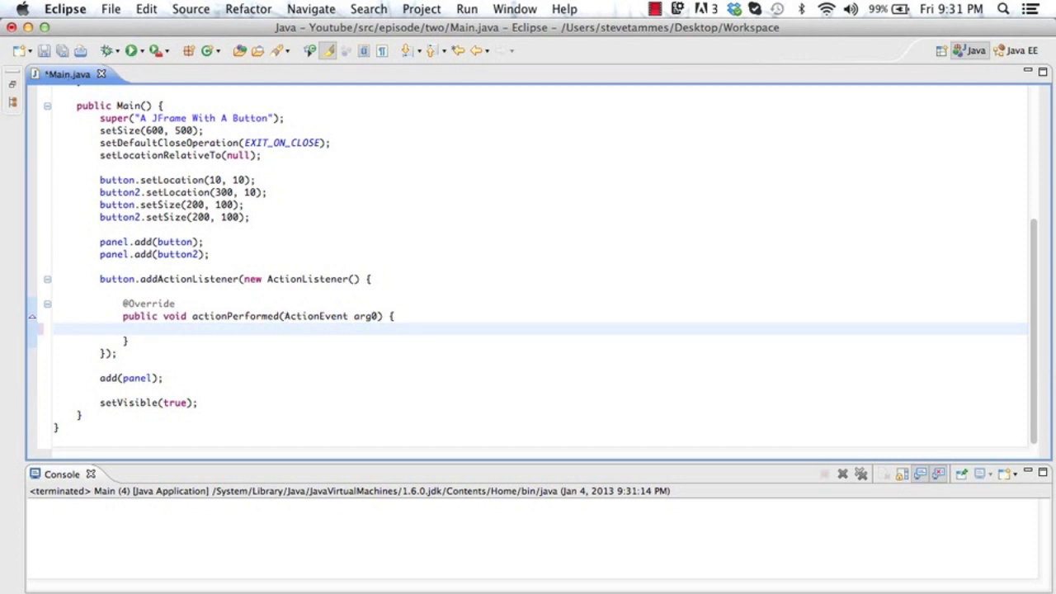
{"action": "type", "text": "JOp"}
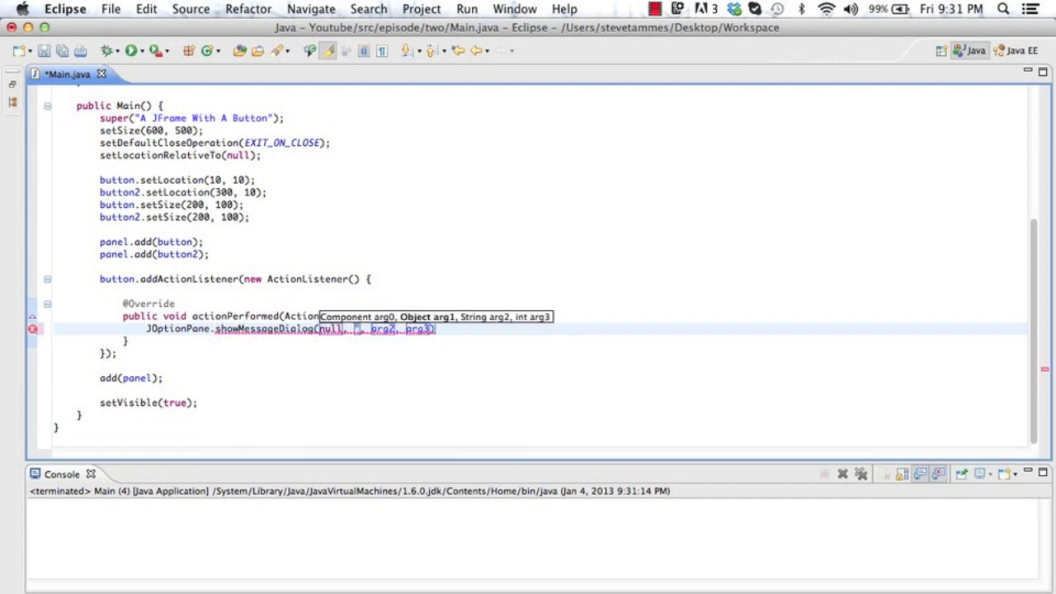
{"action": "type", "text": "\"\""}
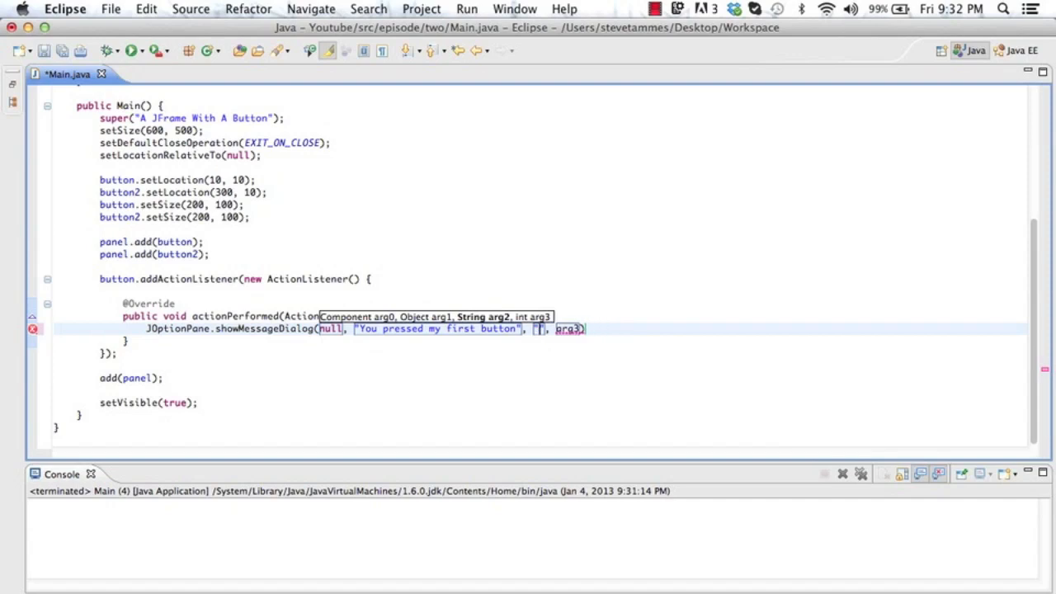
{"action": "type", "text": "Button\","}
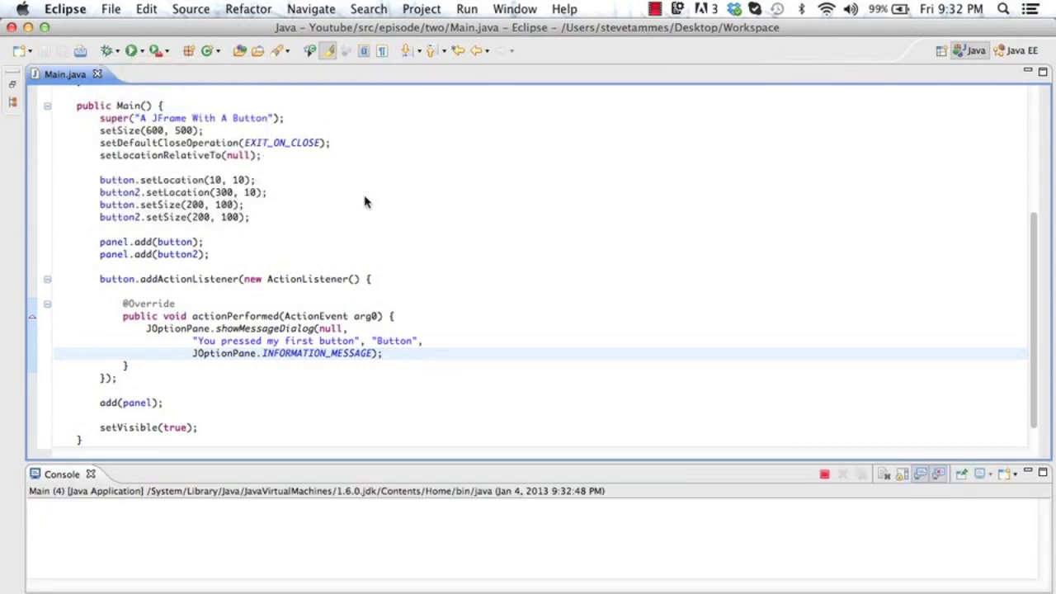
{"action": "left_click", "coordinate": [370, 178]}
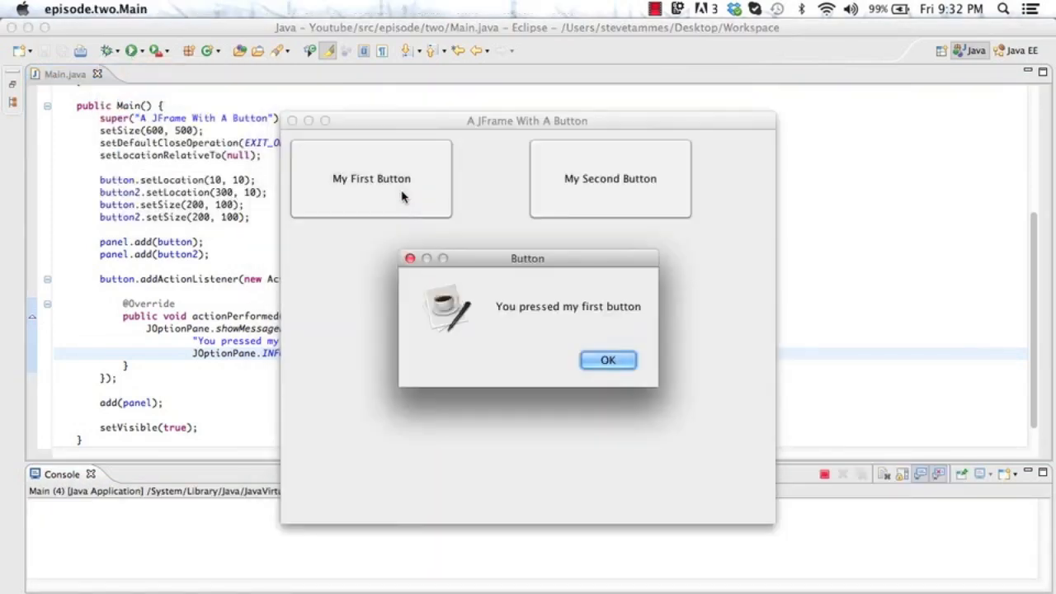
{"action": "mouse_move", "coordinate": [565, 185]}
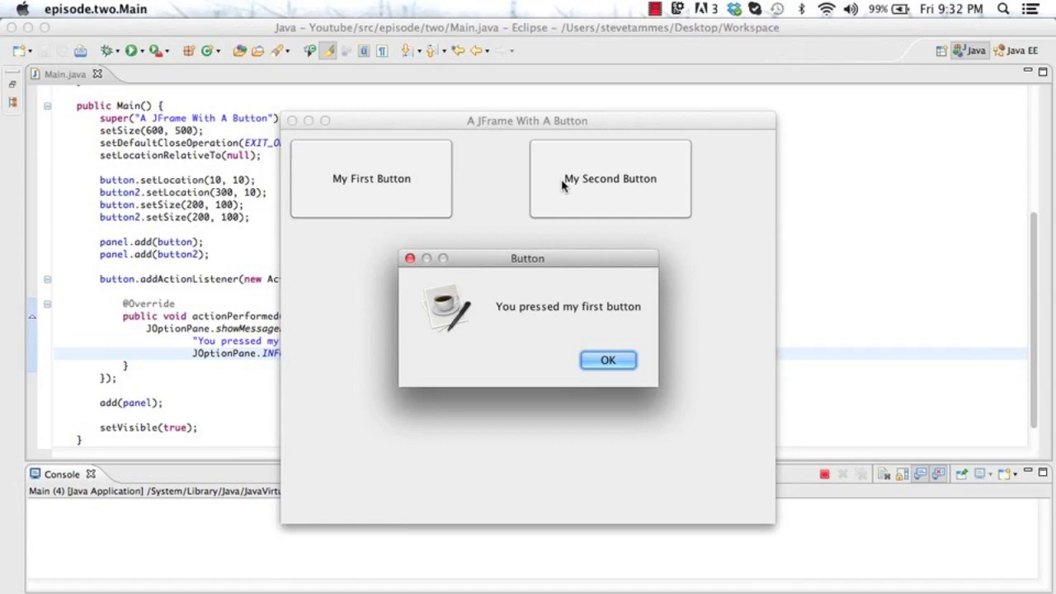
{"action": "mouse_move", "coordinate": [466, 310]}
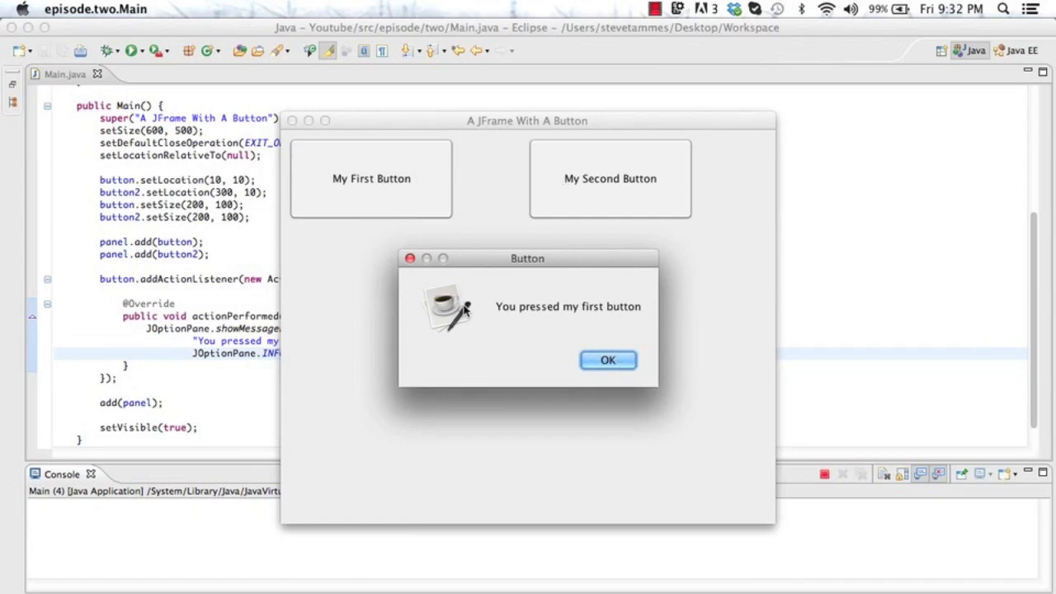
{"action": "left_click", "coordinate": [608, 359]}
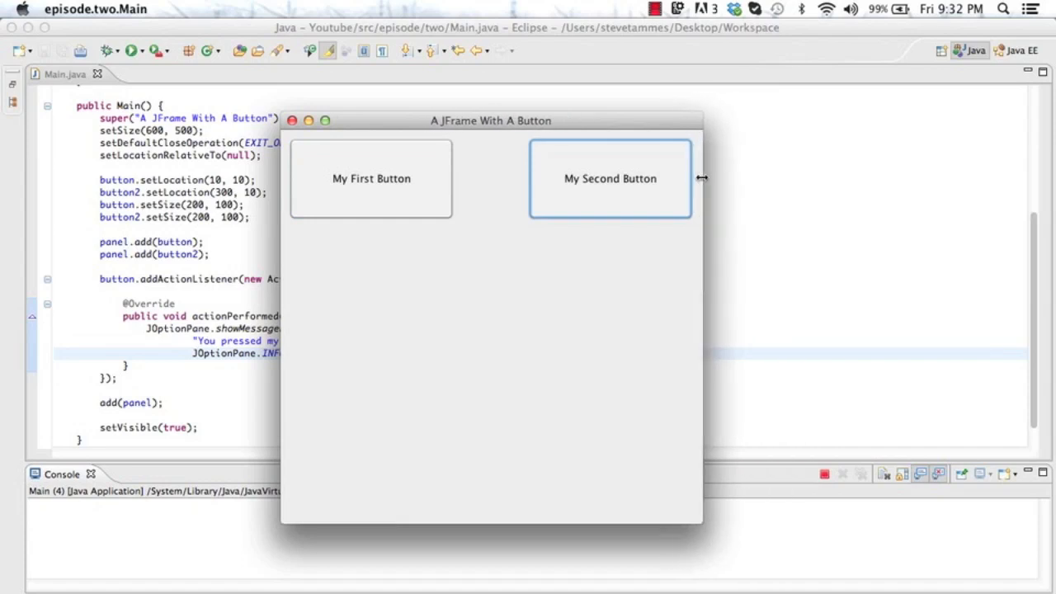
{"action": "left_click", "coordinate": [372, 179]}
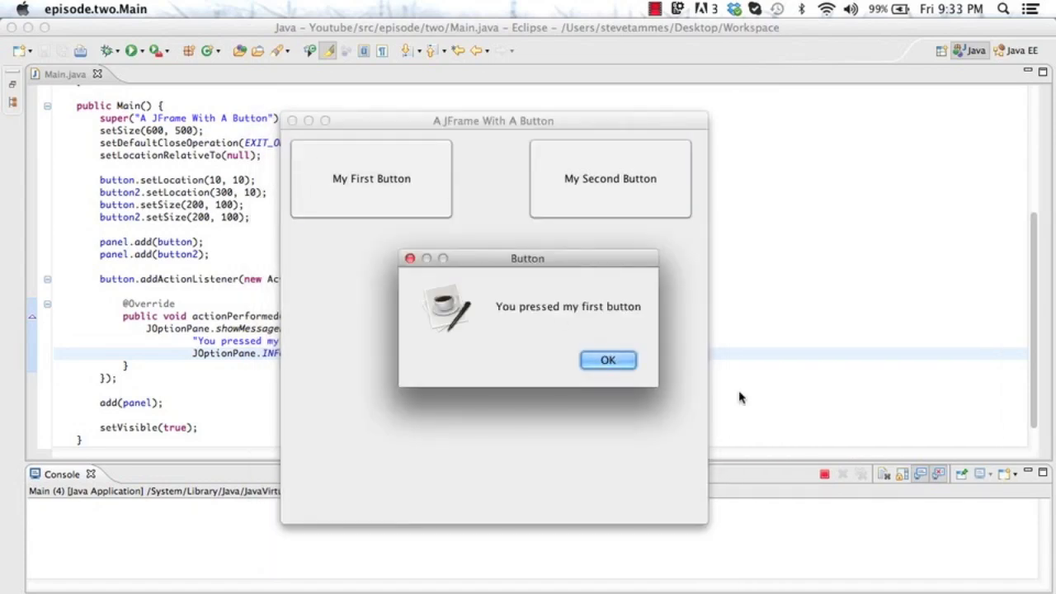
{"action": "mouse_move", "coordinate": [377, 154]}
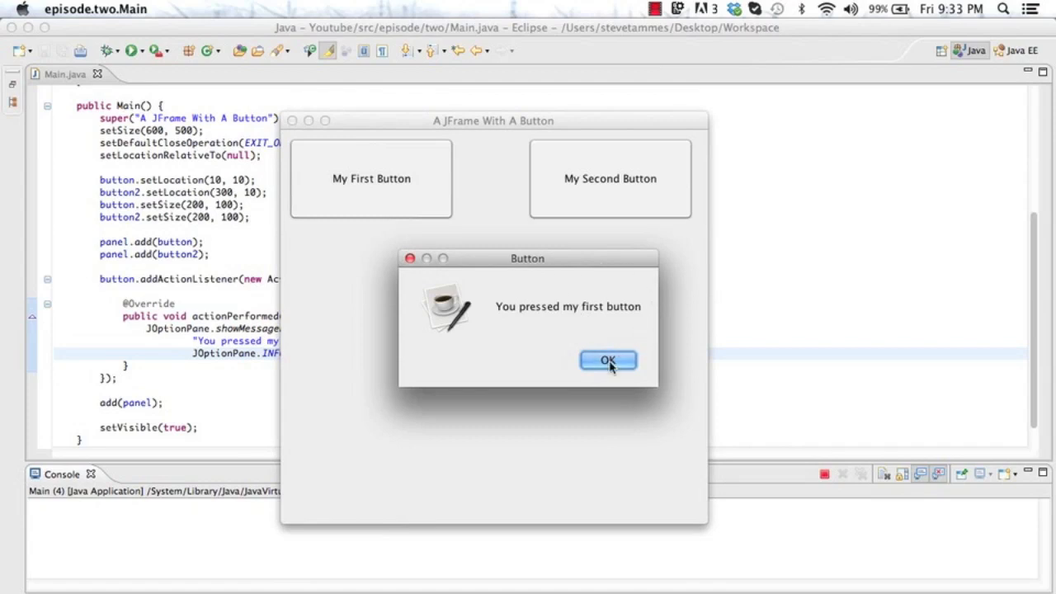
{"action": "left_click", "coordinate": [607, 359]}
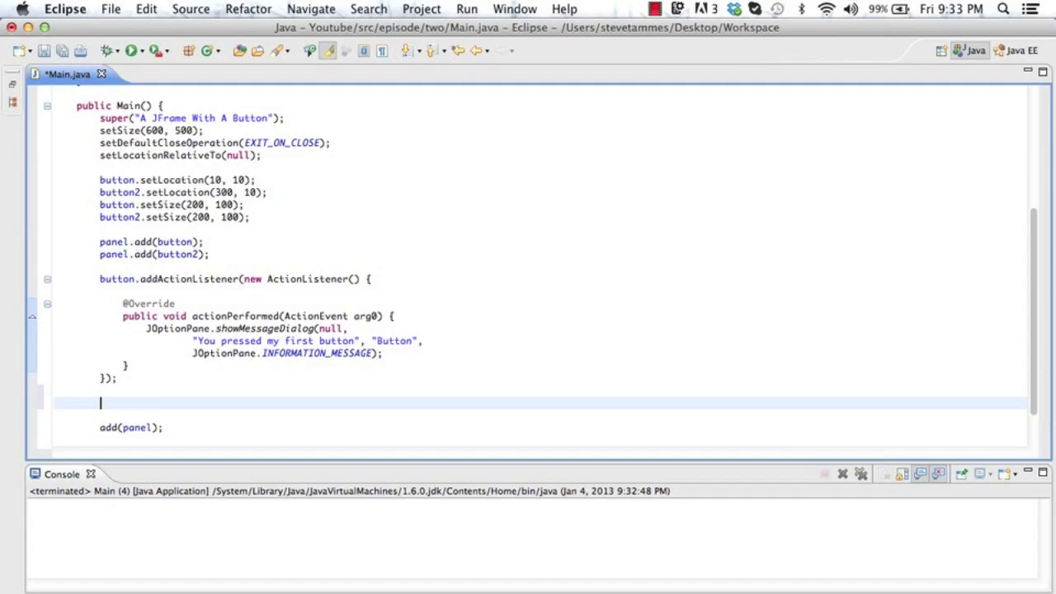
- Add button2.addActionListener with a new ActionListener and save the file
{"action": "type", "text": "button2.addActionListener(new ActionListener() {"}
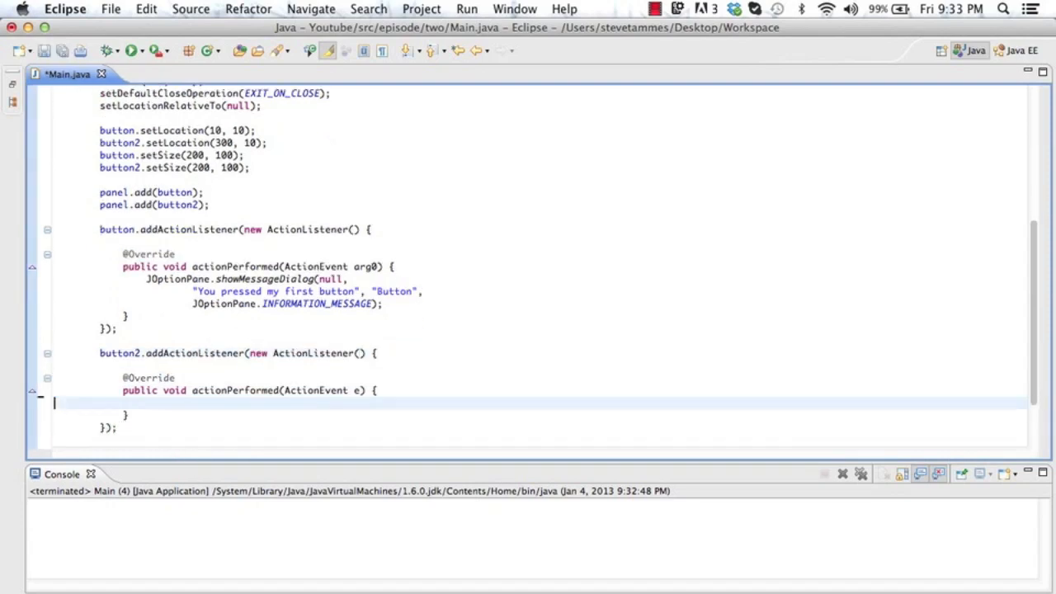
{"action": "key", "text": "cmd+s"}
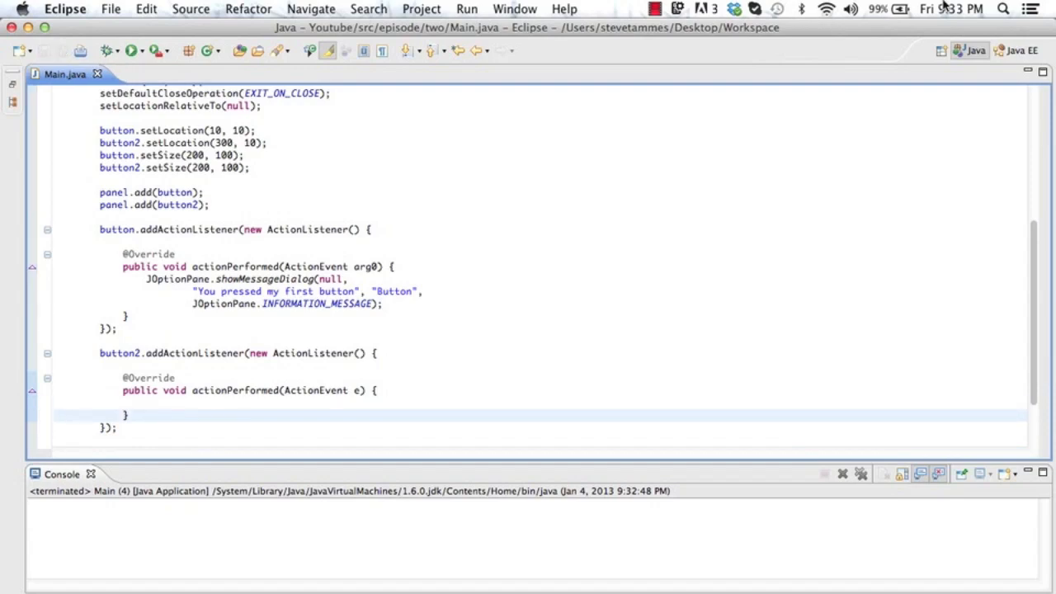
{"action": "mouse_move", "coordinate": [557, 353]}
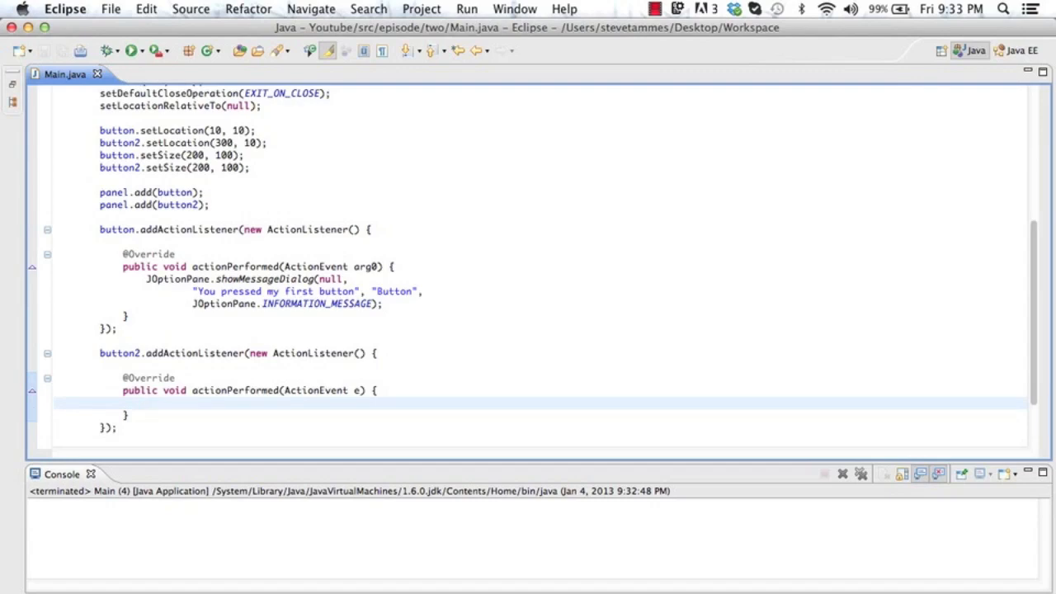
- Make its dialog read 'You pressed my second button' and run the program to test it
{"action": "left_click", "coordinate": [147, 403]}
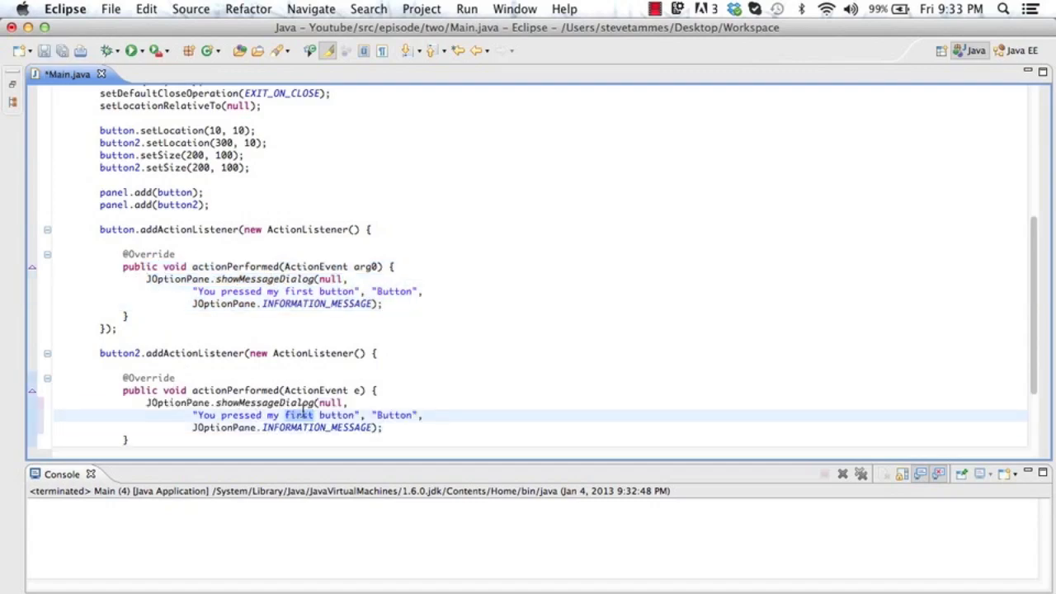
{"action": "type", "text": "second"}
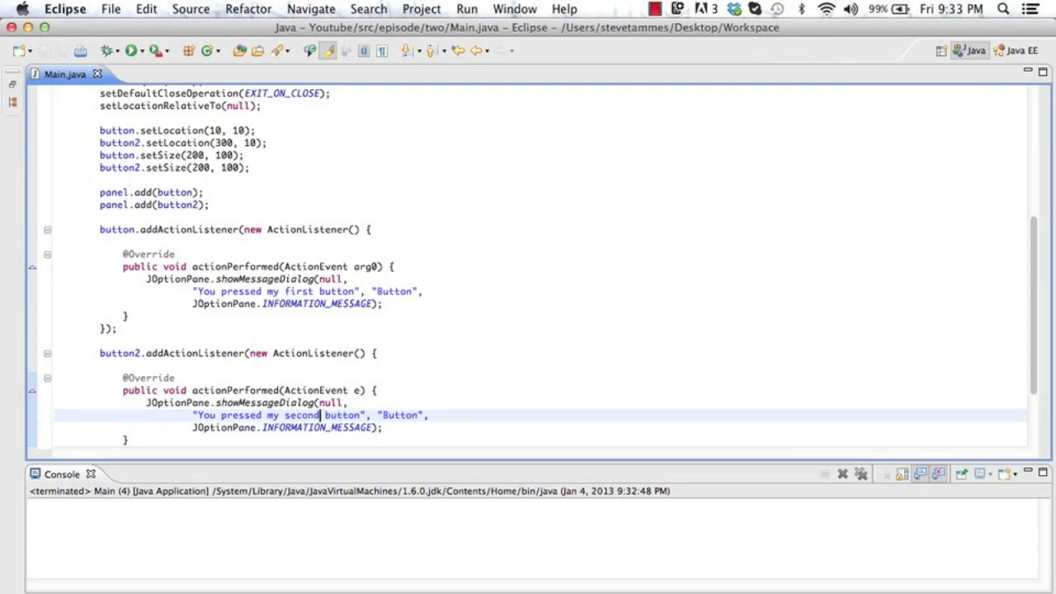
{"action": "left_click", "coordinate": [132, 50]}
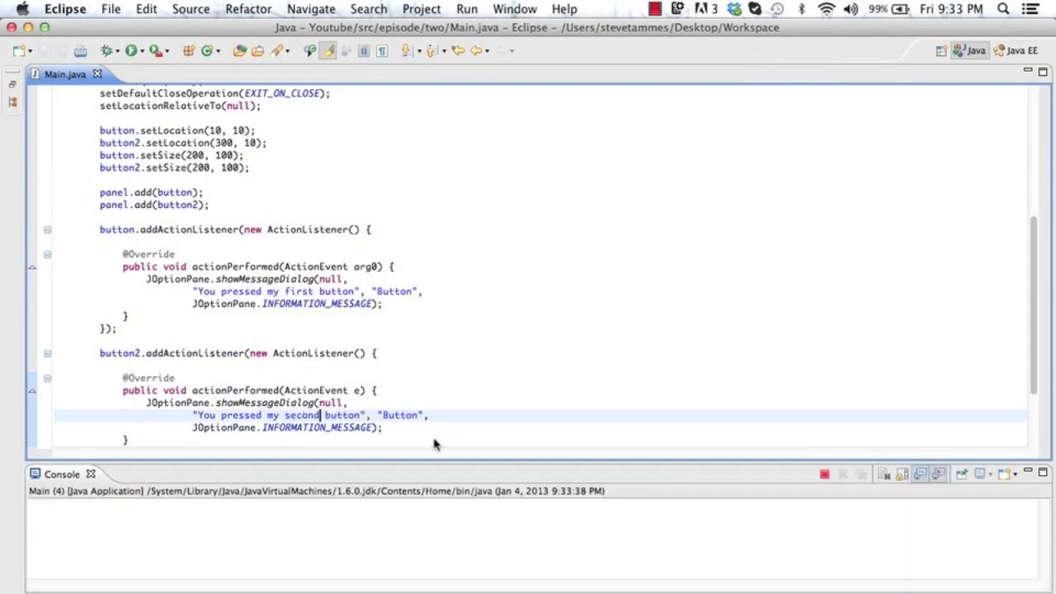
{"action": "left_click", "coordinate": [610, 178]}
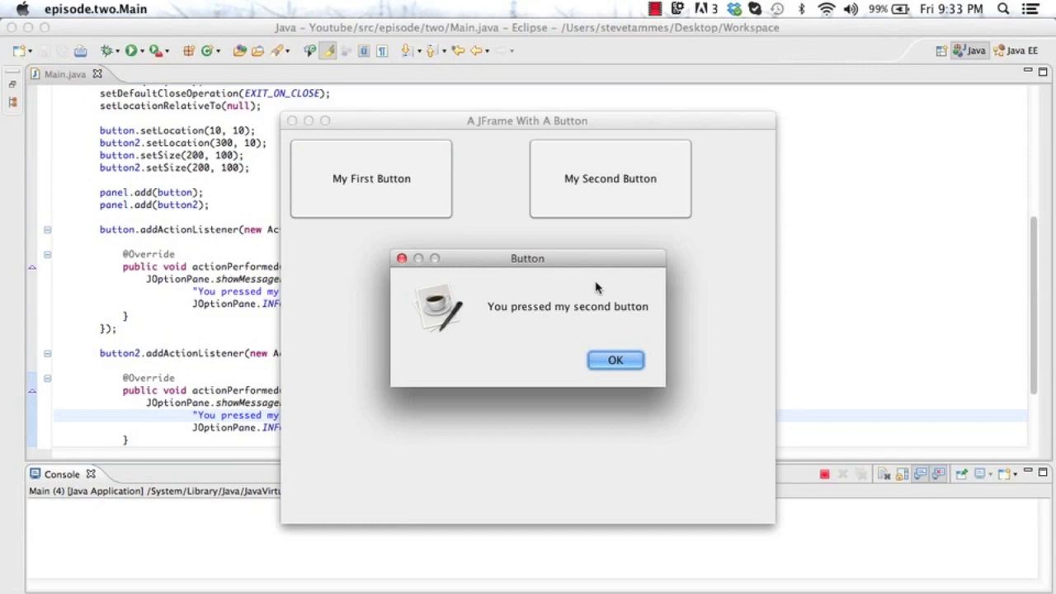
{"action": "left_click", "coordinate": [613, 360]}
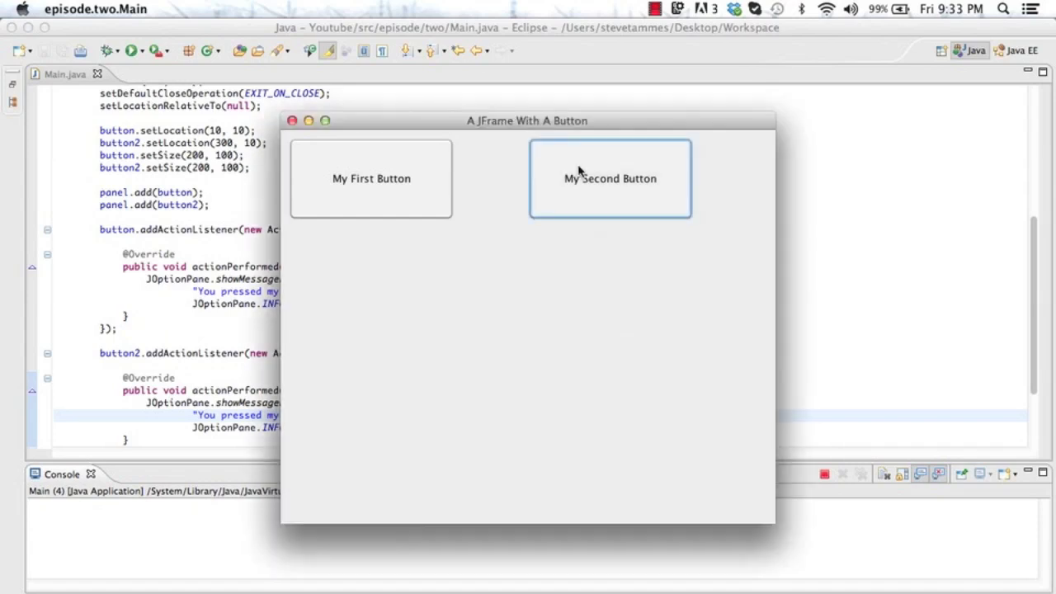
{"action": "left_click", "coordinate": [611, 178]}
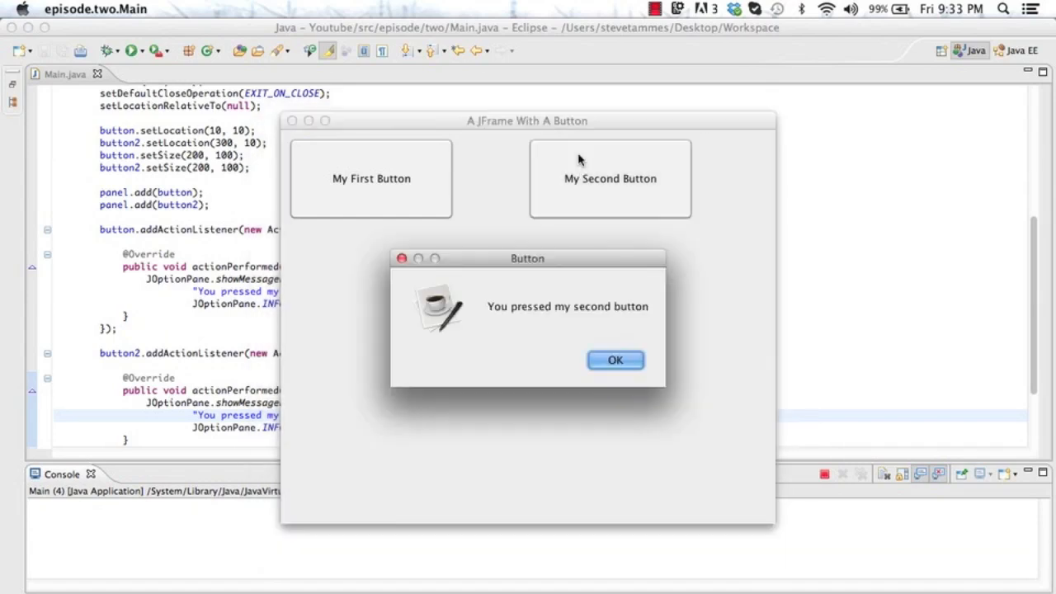
{"action": "left_click", "coordinate": [614, 360]}
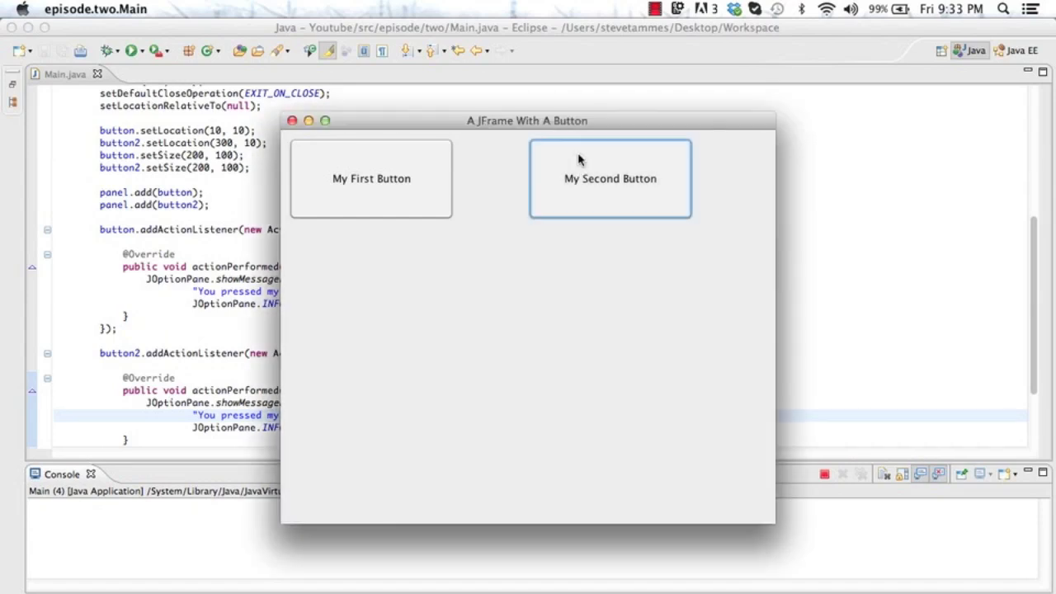
{"action": "mouse_move", "coordinate": [366, 157]}
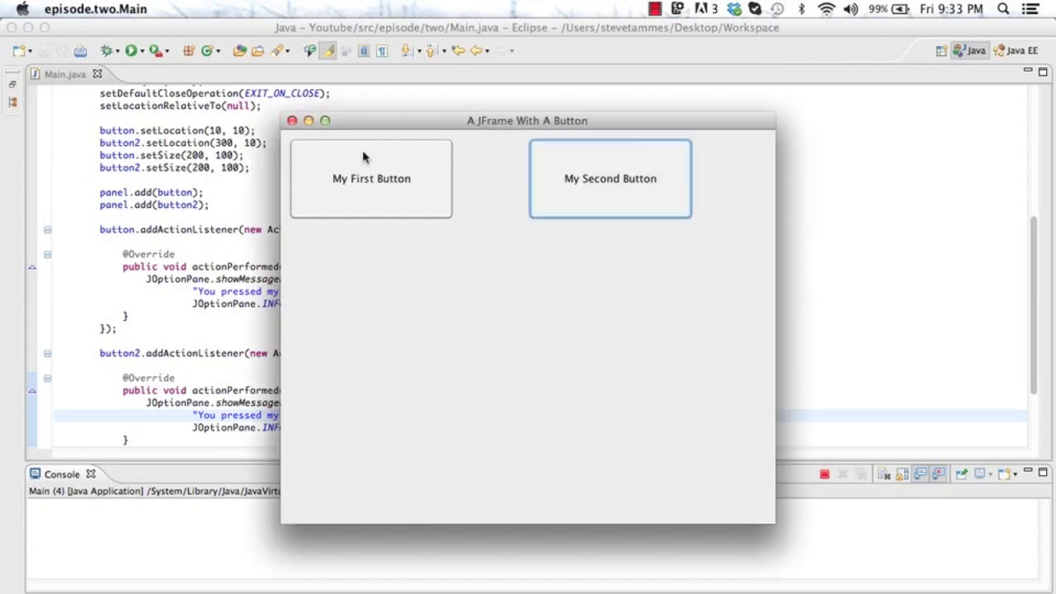
{"action": "left_click", "coordinate": [611, 178]}
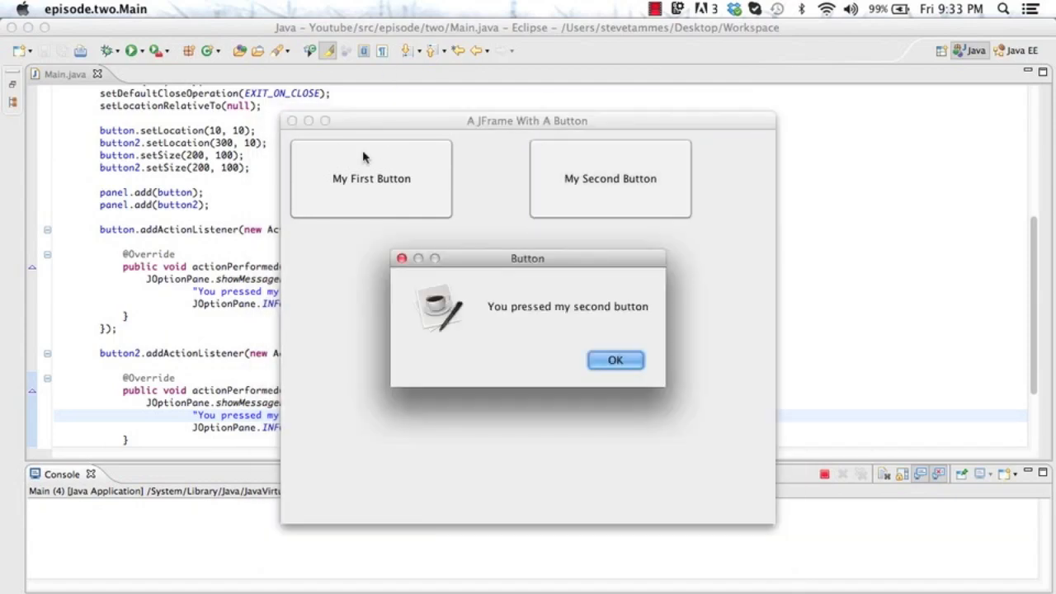
{"action": "mouse_move", "coordinate": [603, 244]}
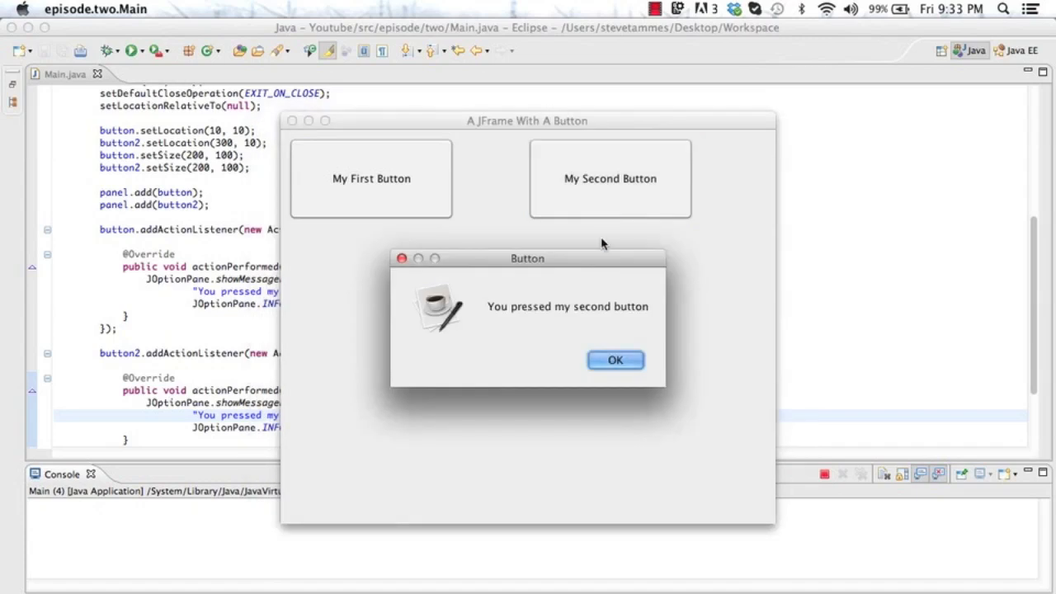
{"action": "left_click", "coordinate": [614, 359]}
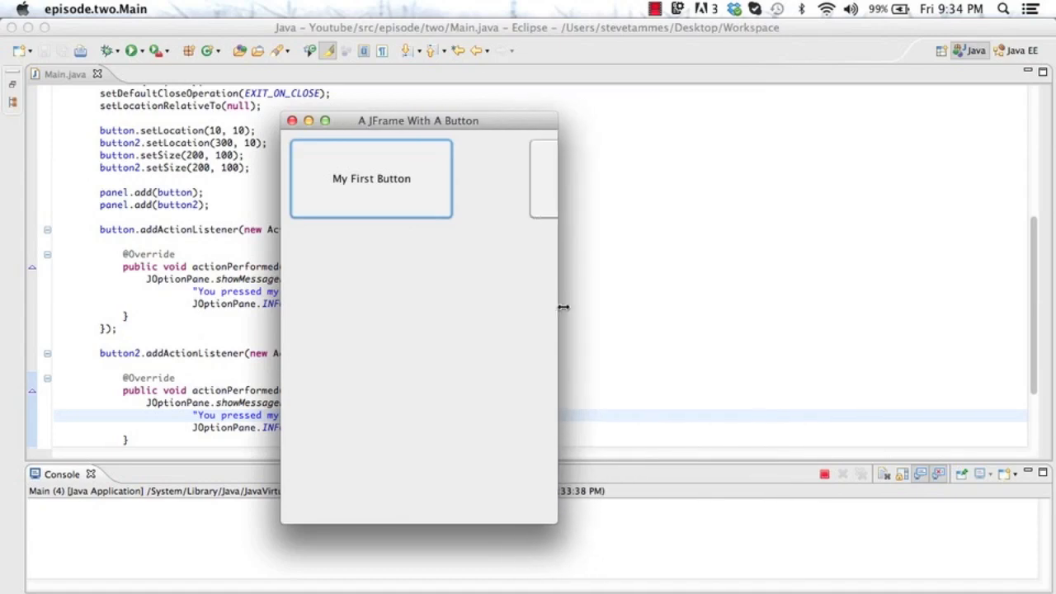
{"action": "left_click", "coordinate": [545, 178]}
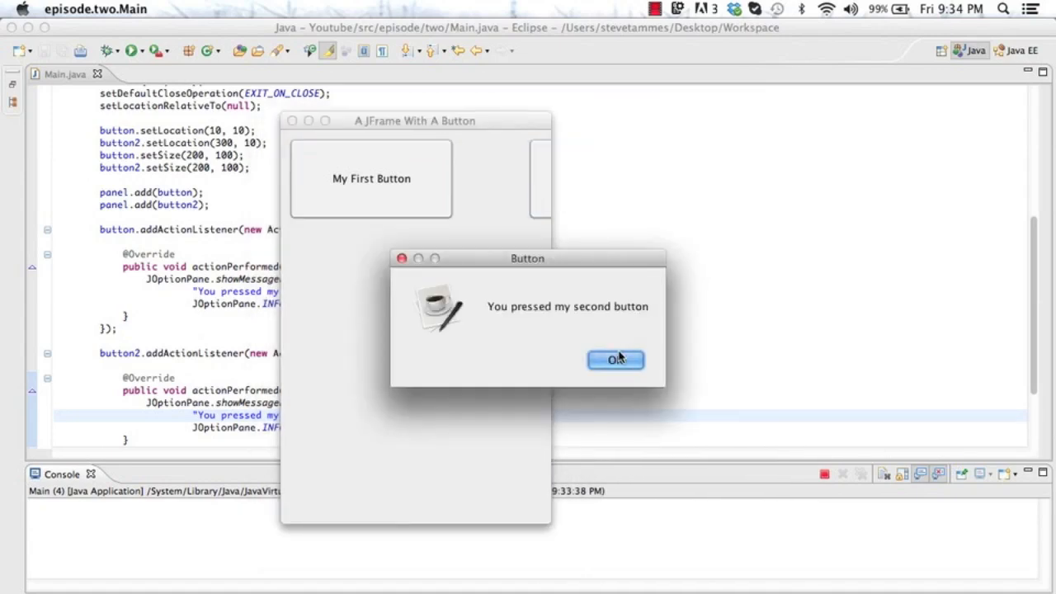
{"action": "left_click", "coordinate": [615, 360]}
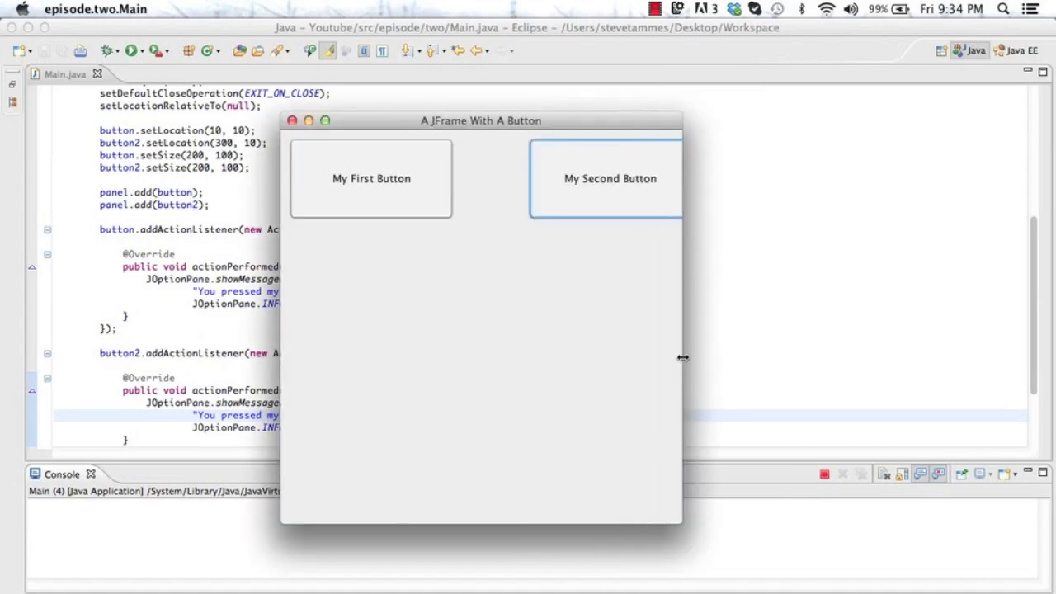
{"action": "left_click_drag", "start_coordinate": [683, 357], "coordinate": [704, 360]}
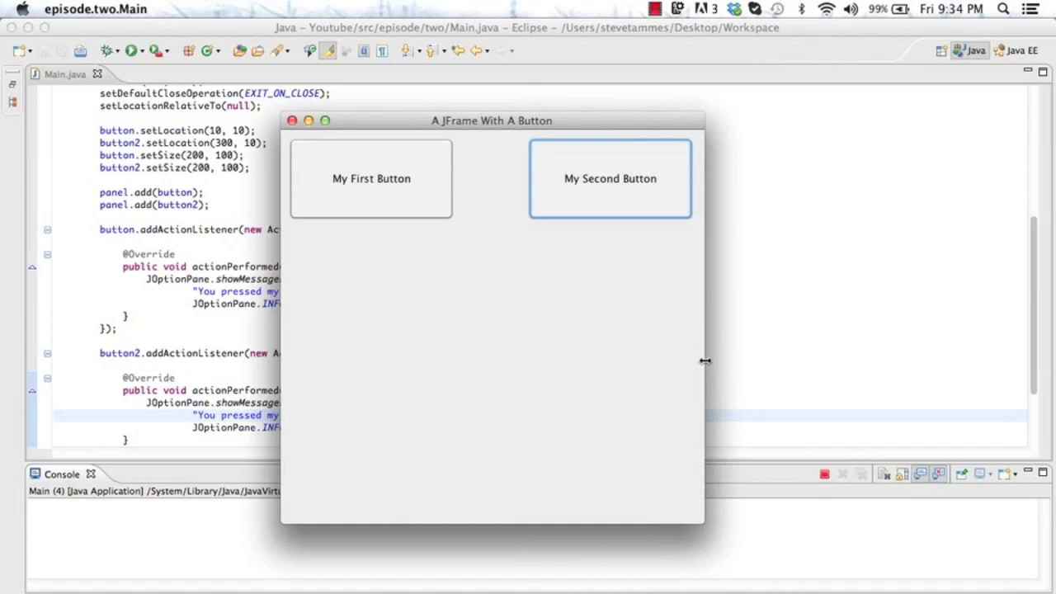
{"action": "left_click", "coordinate": [290, 120]}
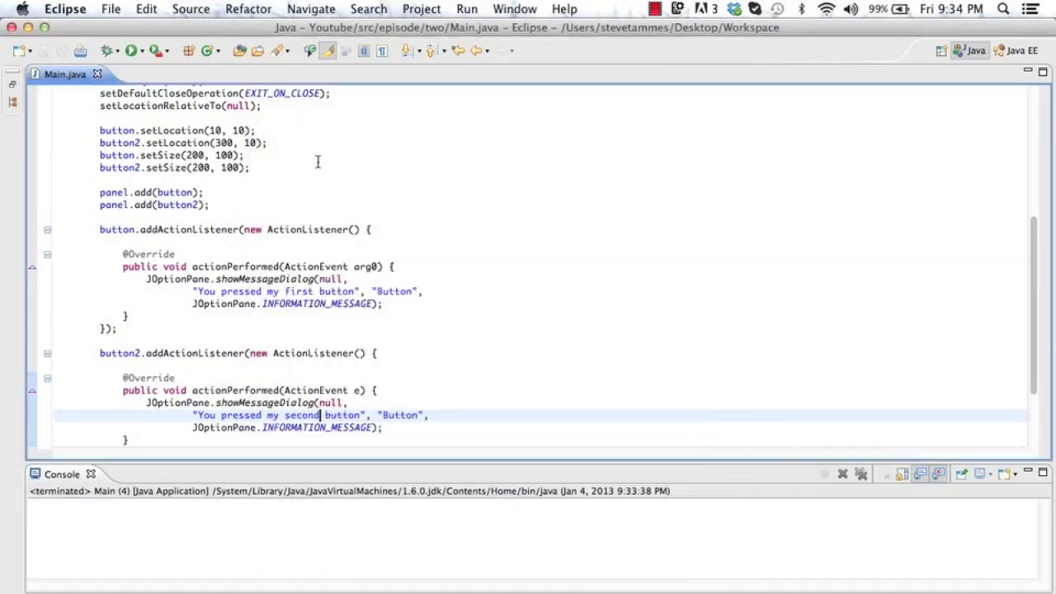